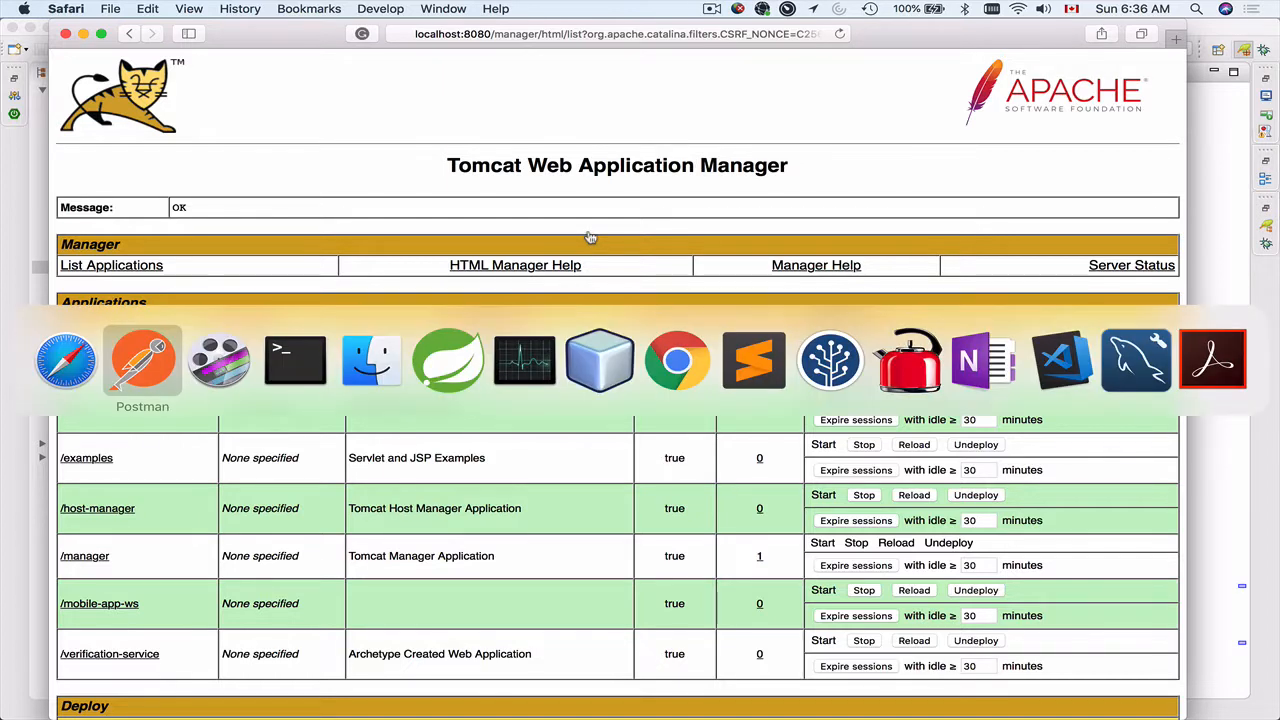
# Step: Send the POST password-reset-request with the email JSON body from Postman
pyautogui.click(142, 360)
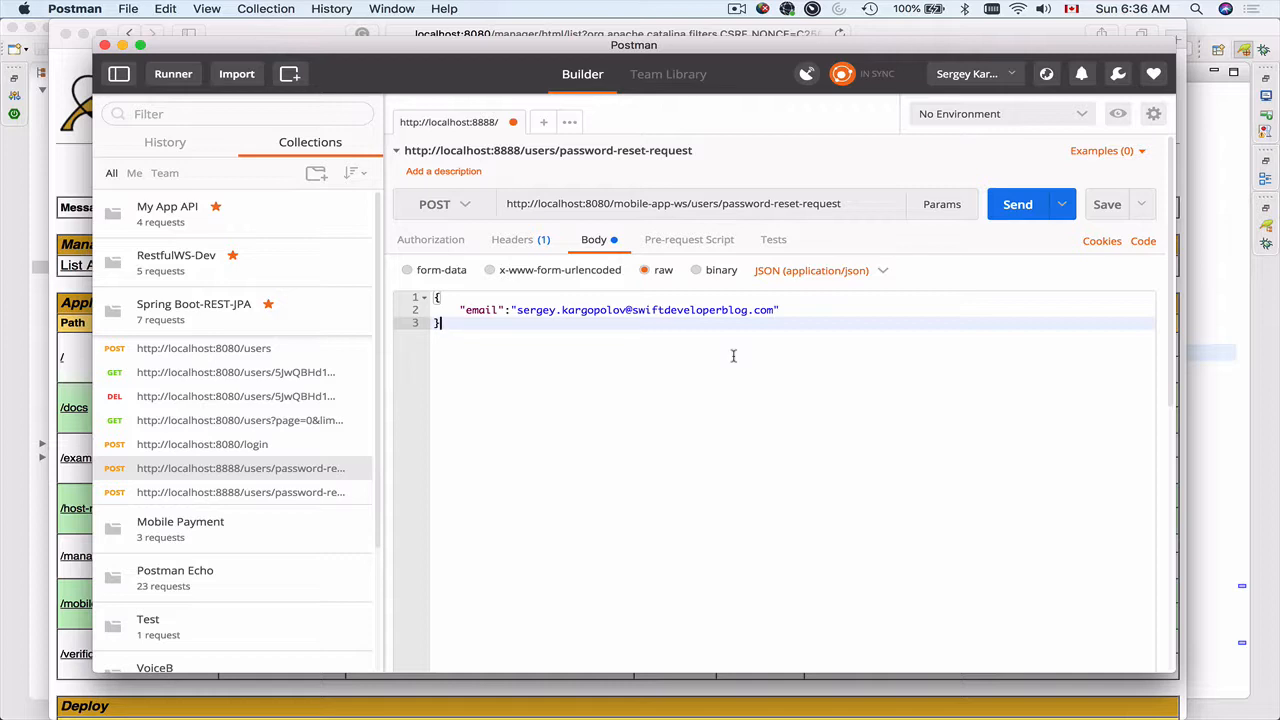
pyautogui.moveTo(524, 316)
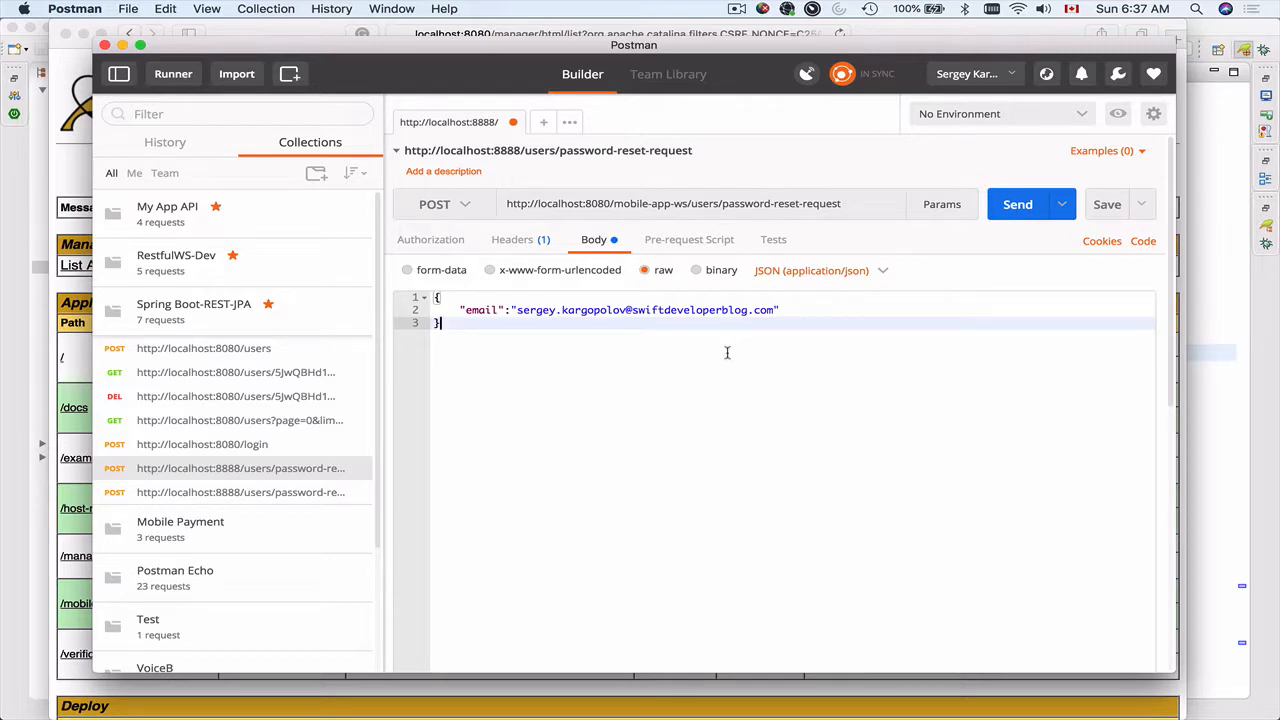
pyautogui.moveTo(458, 344)
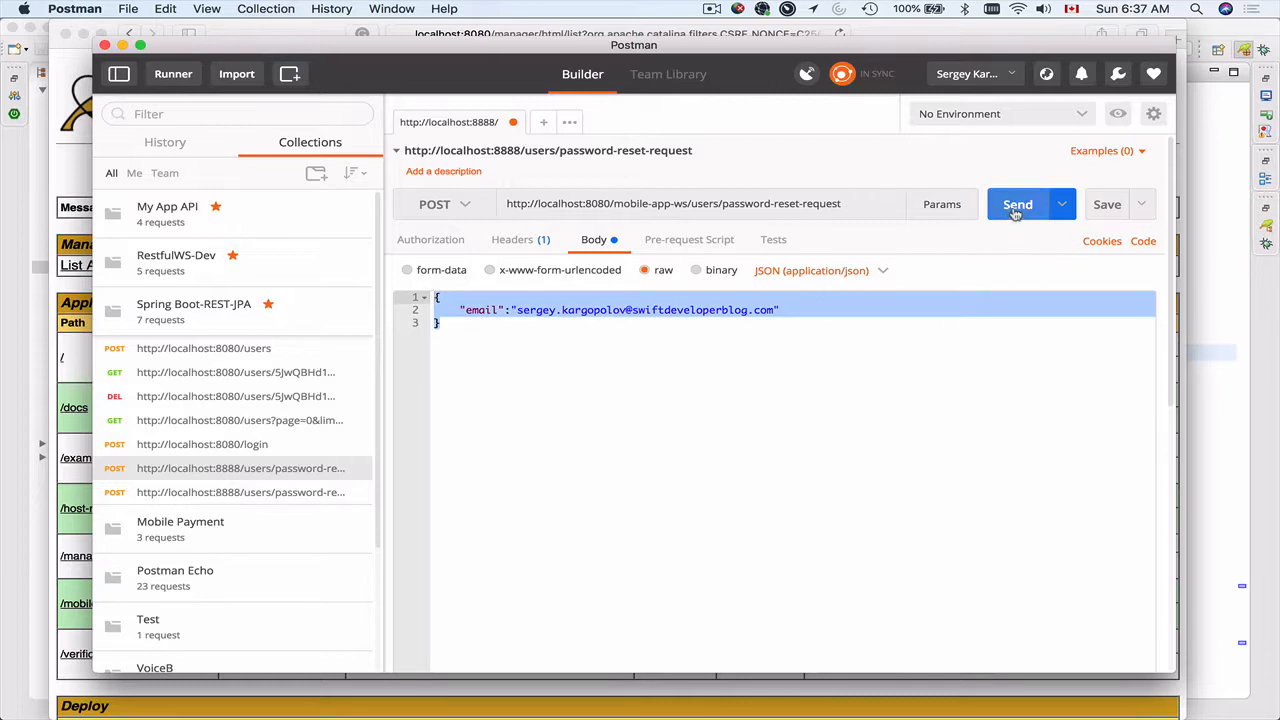
pyautogui.click(1016, 204)
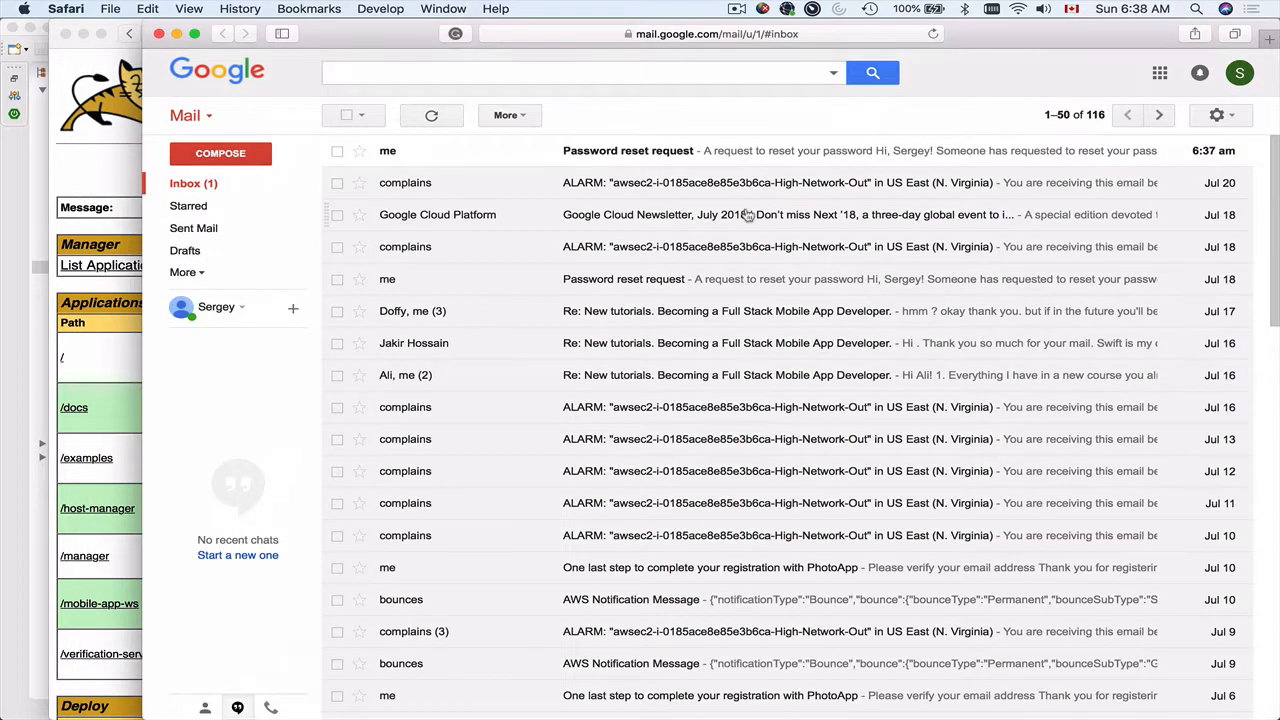
pyautogui.moveTo(1200, 150)
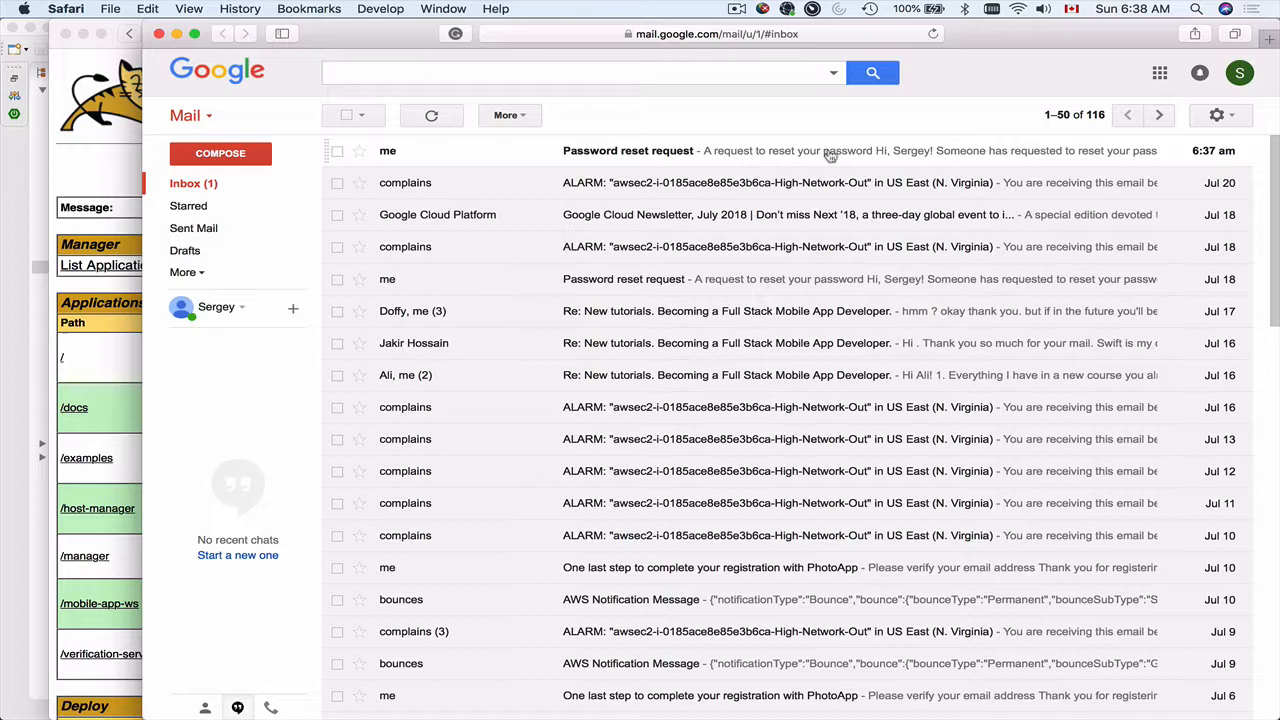
# Step: Open the top 'Password reset request' message in the Gmail inbox
pyautogui.click(628, 150)
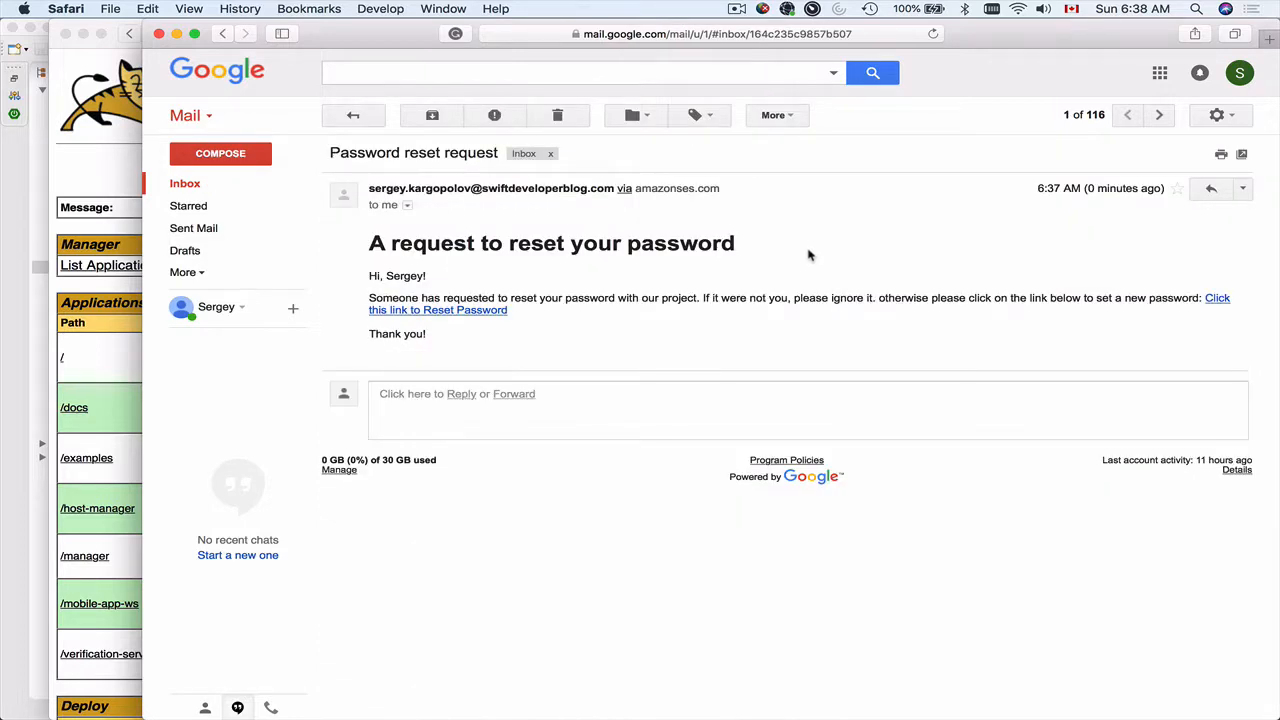
pyautogui.moveTo(504, 268)
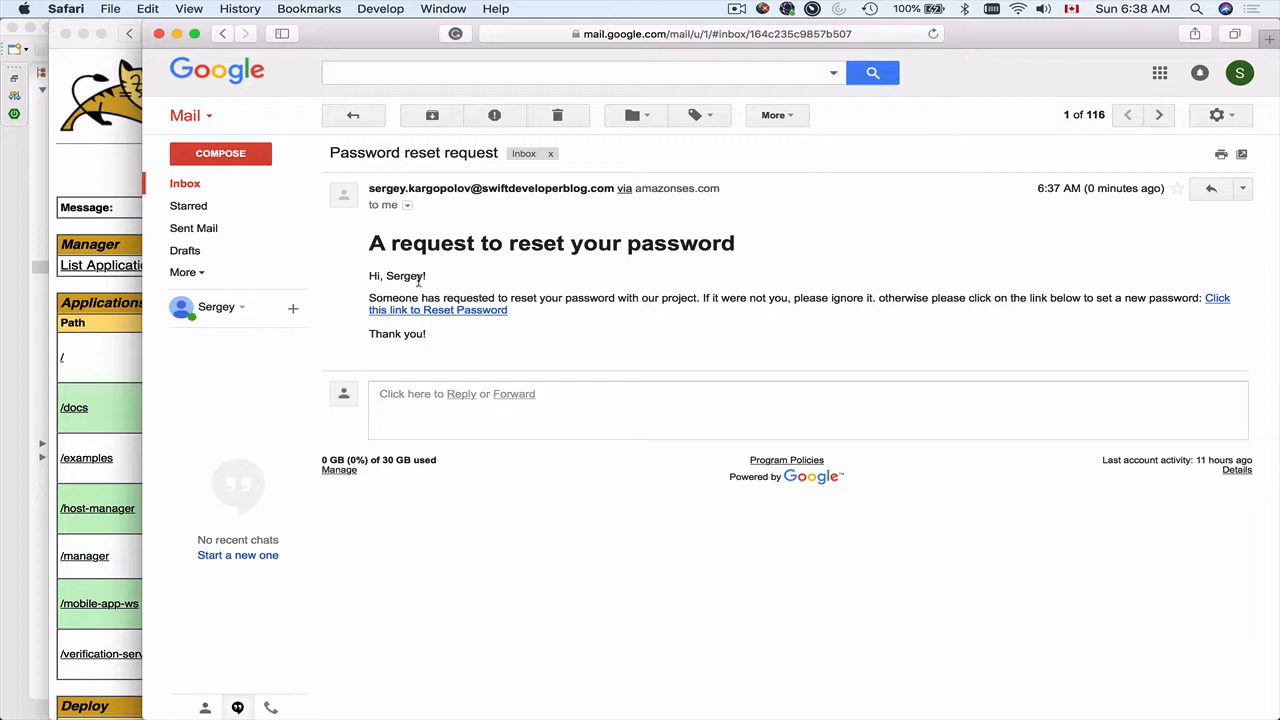
pyautogui.moveTo(538, 304)
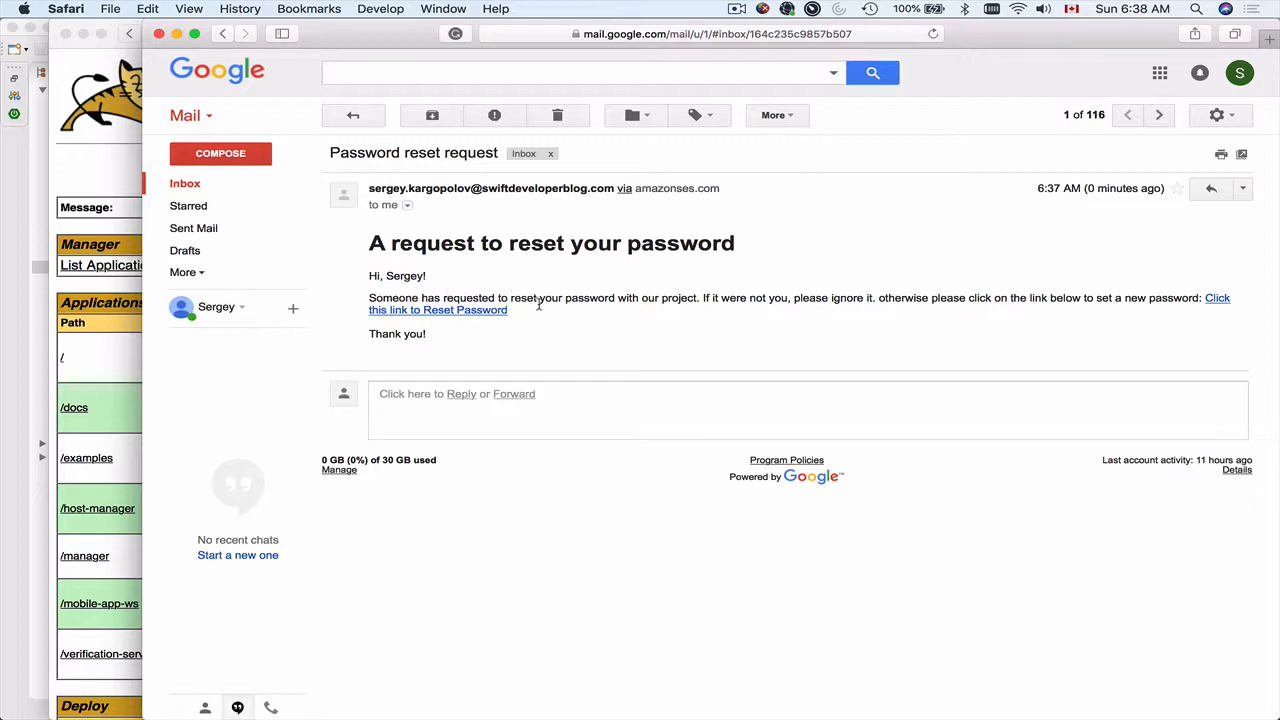
pyautogui.moveTo(620, 310)
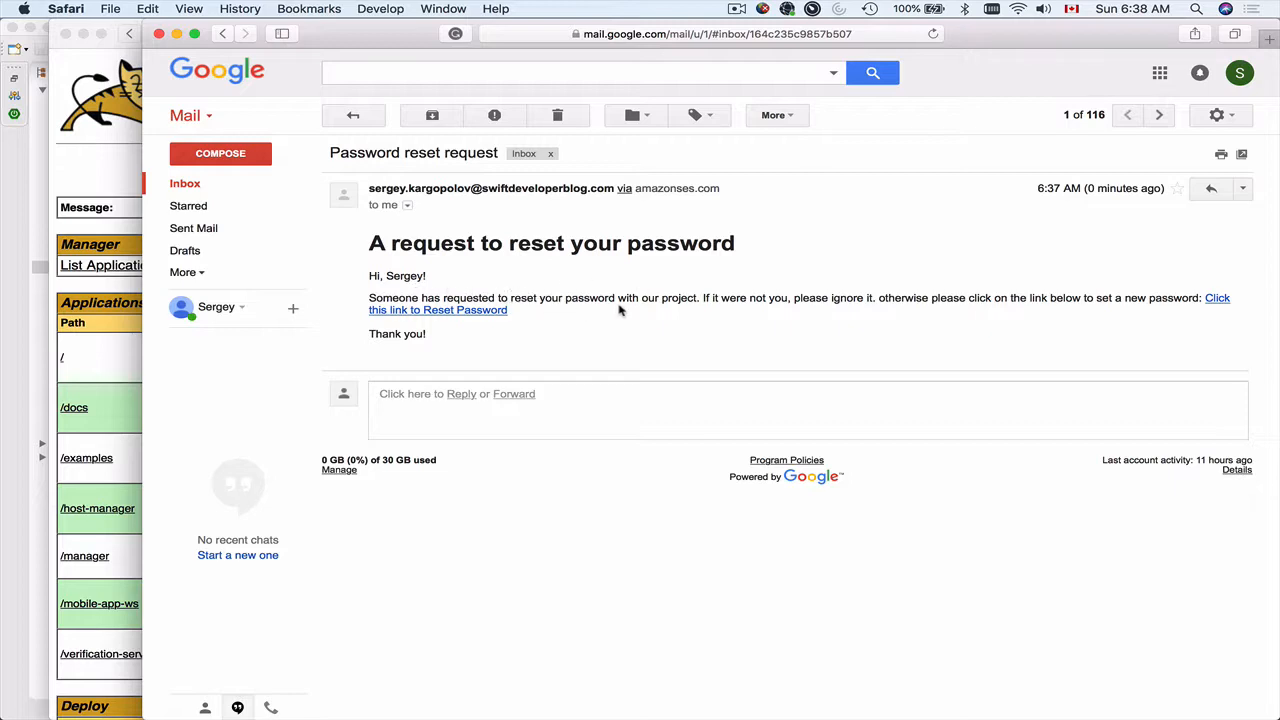
pyautogui.moveTo(756, 302)
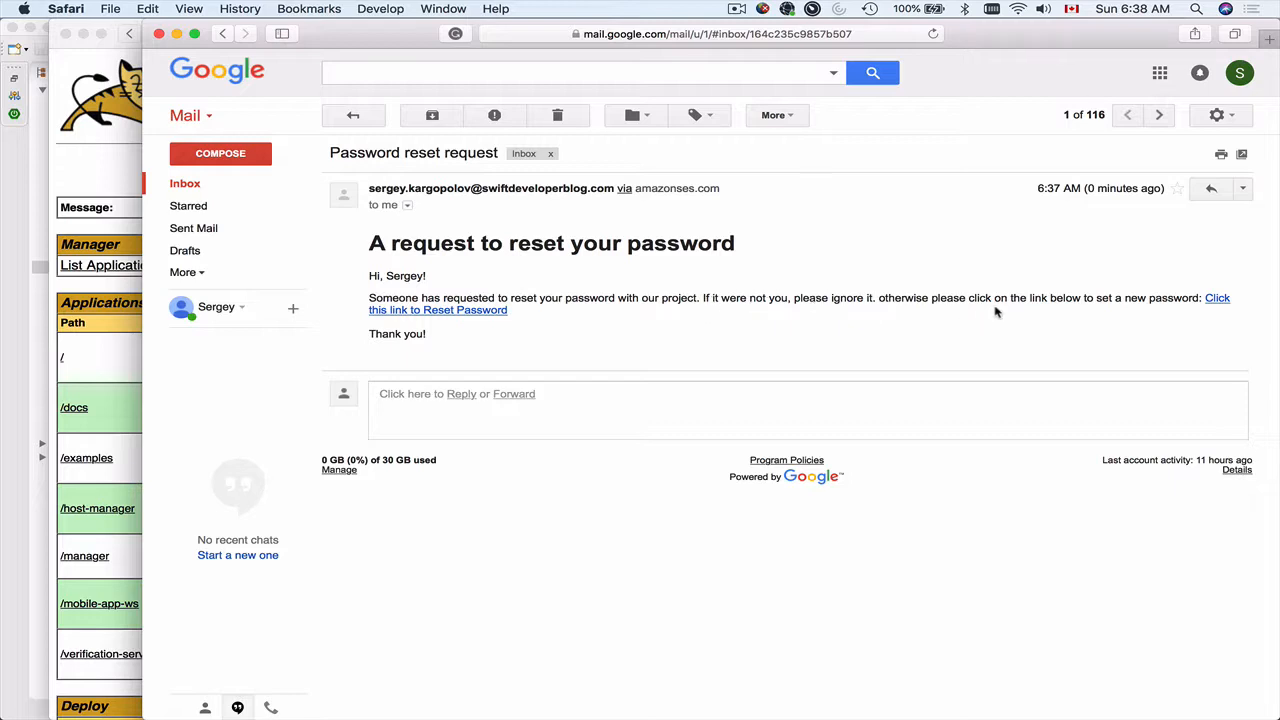
pyautogui.moveTo(1160, 312)
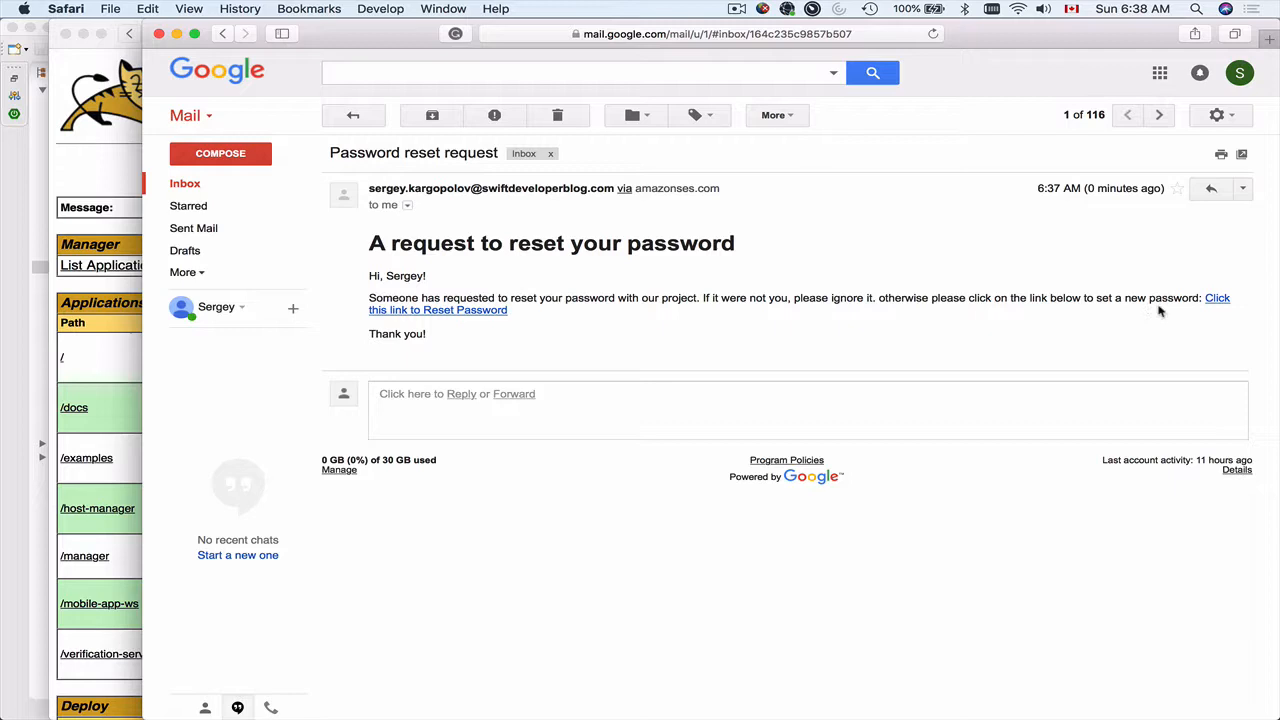
pyautogui.moveTo(470, 316)
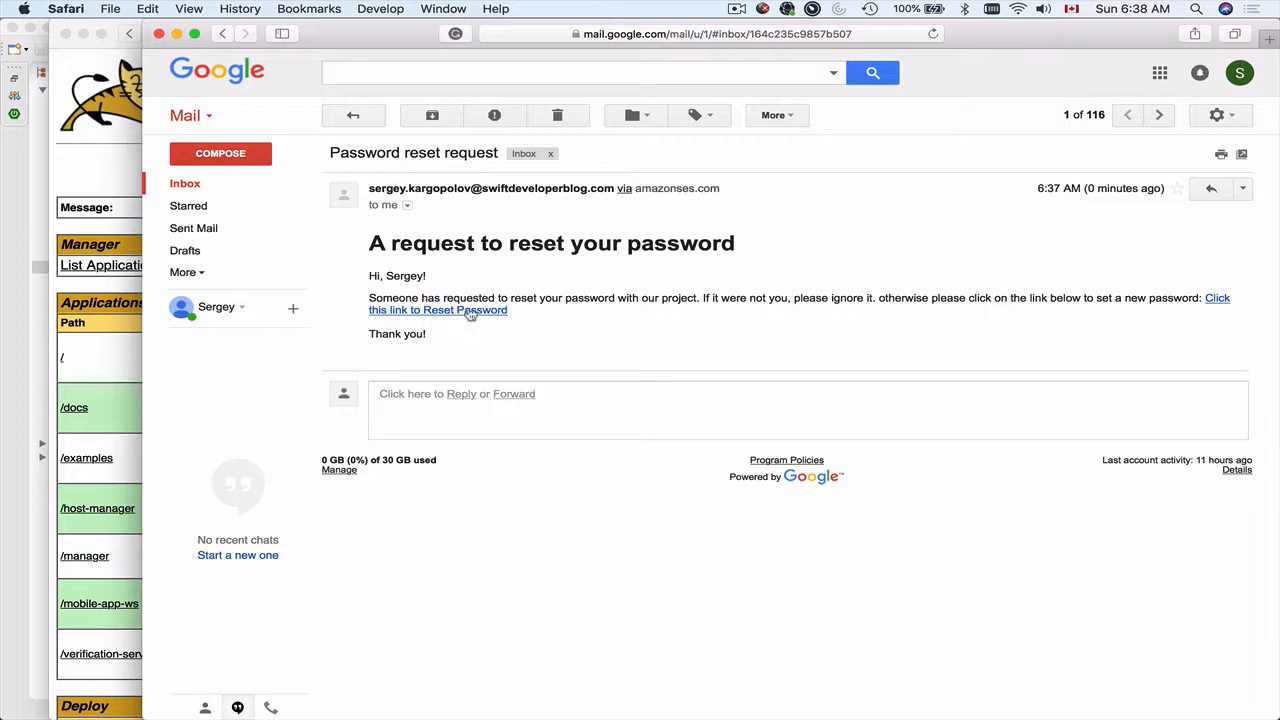
# Step: Follow the Reset Password link and fill the New password and Retype new password fields
pyautogui.click(438, 304)
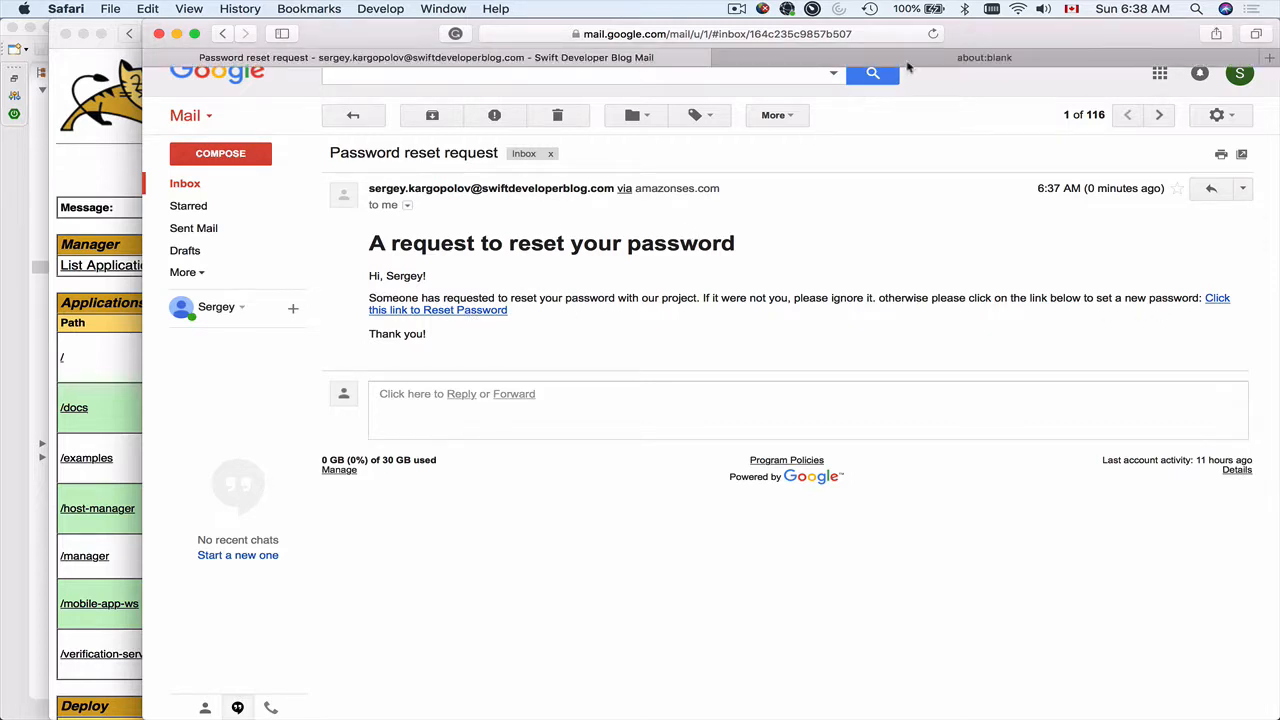
pyautogui.click(438, 304)
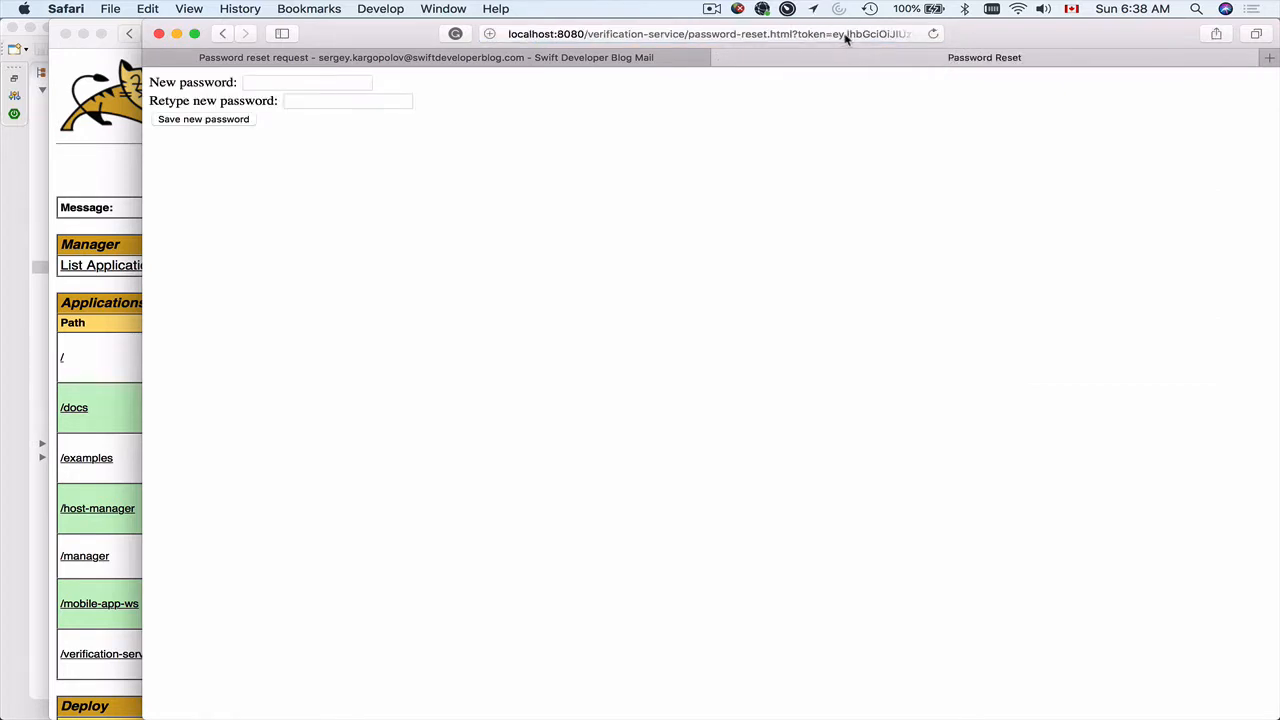
pyautogui.click(710, 32)
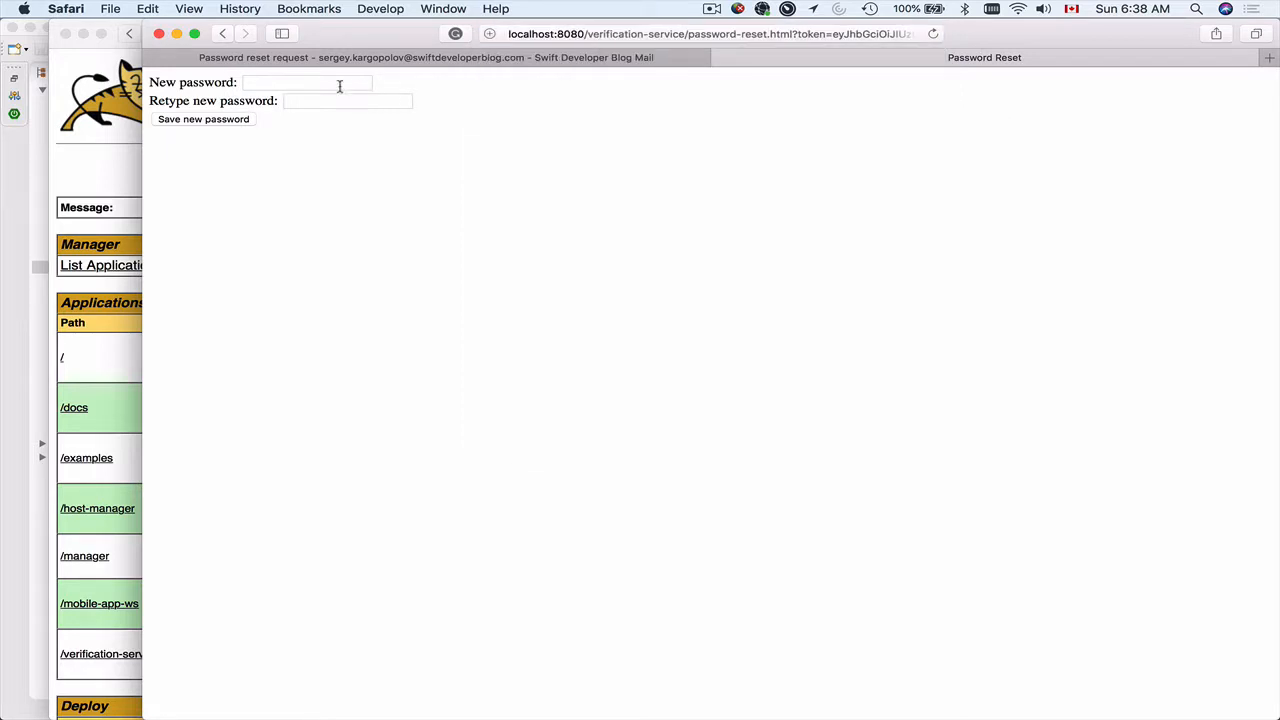
pyautogui.click(308, 82)
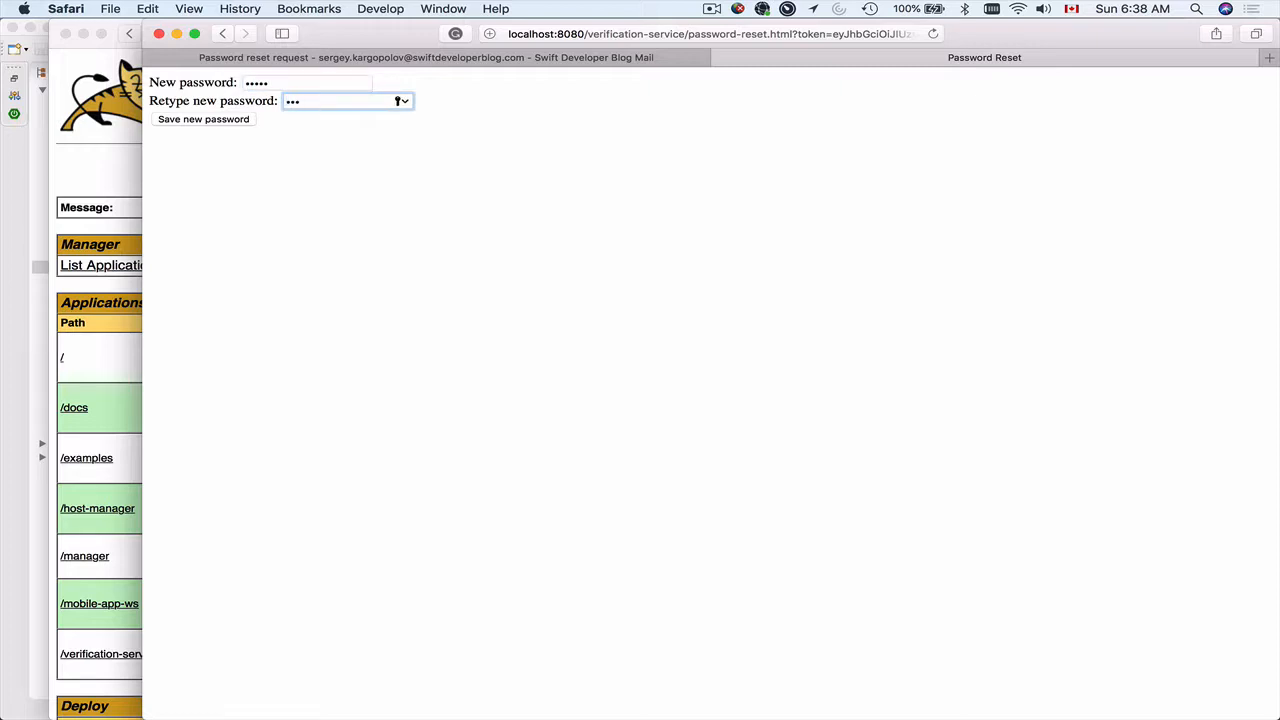
pyautogui.write('•')
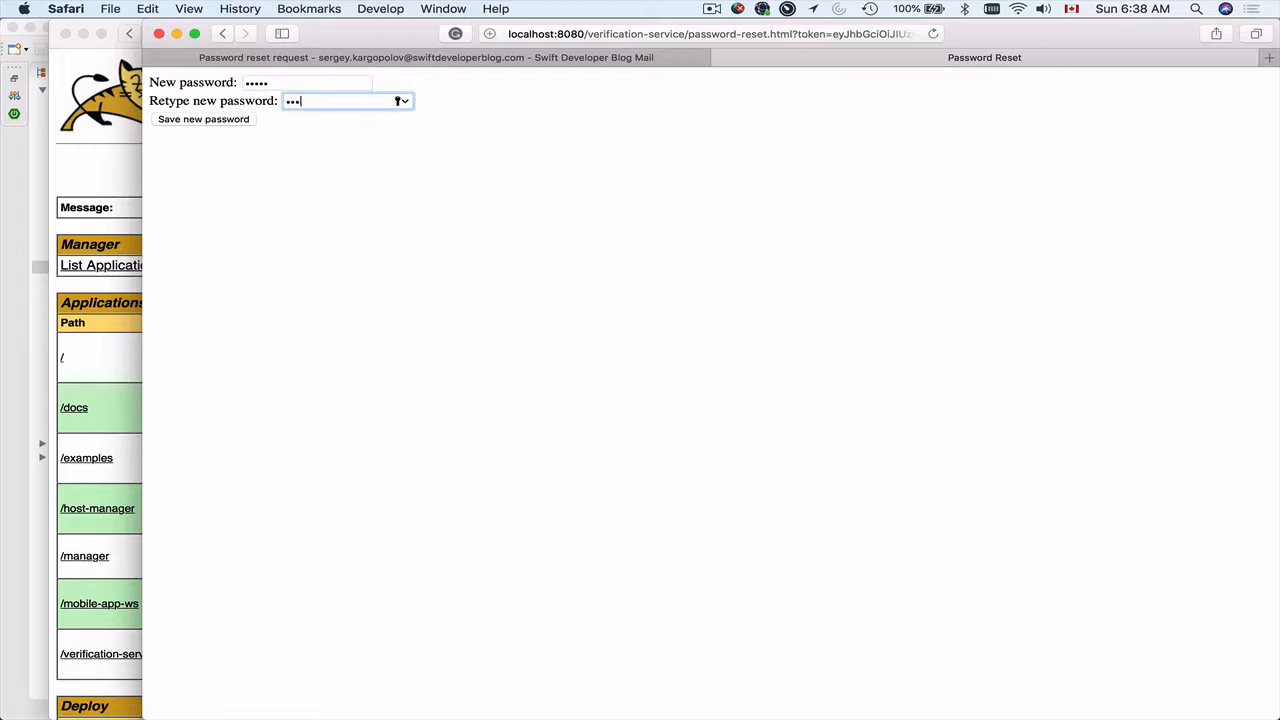
pyautogui.click(380, 8)
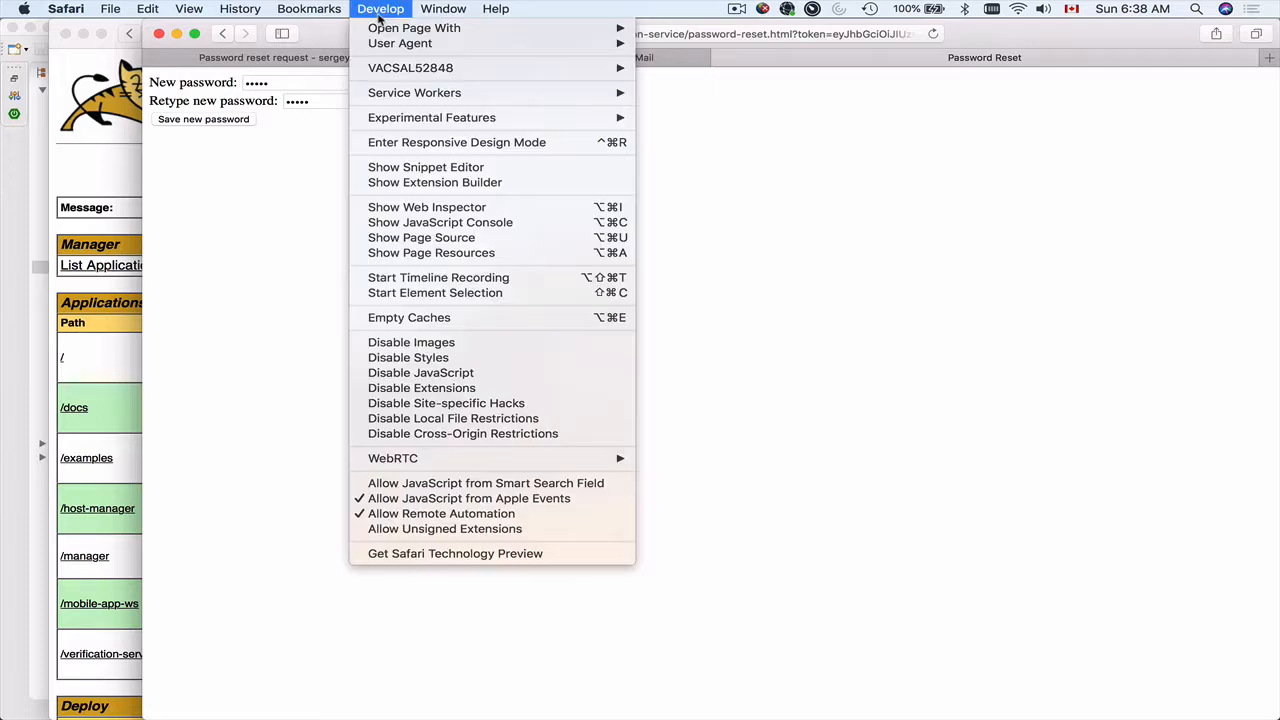
pyautogui.moveTo(424, 168)
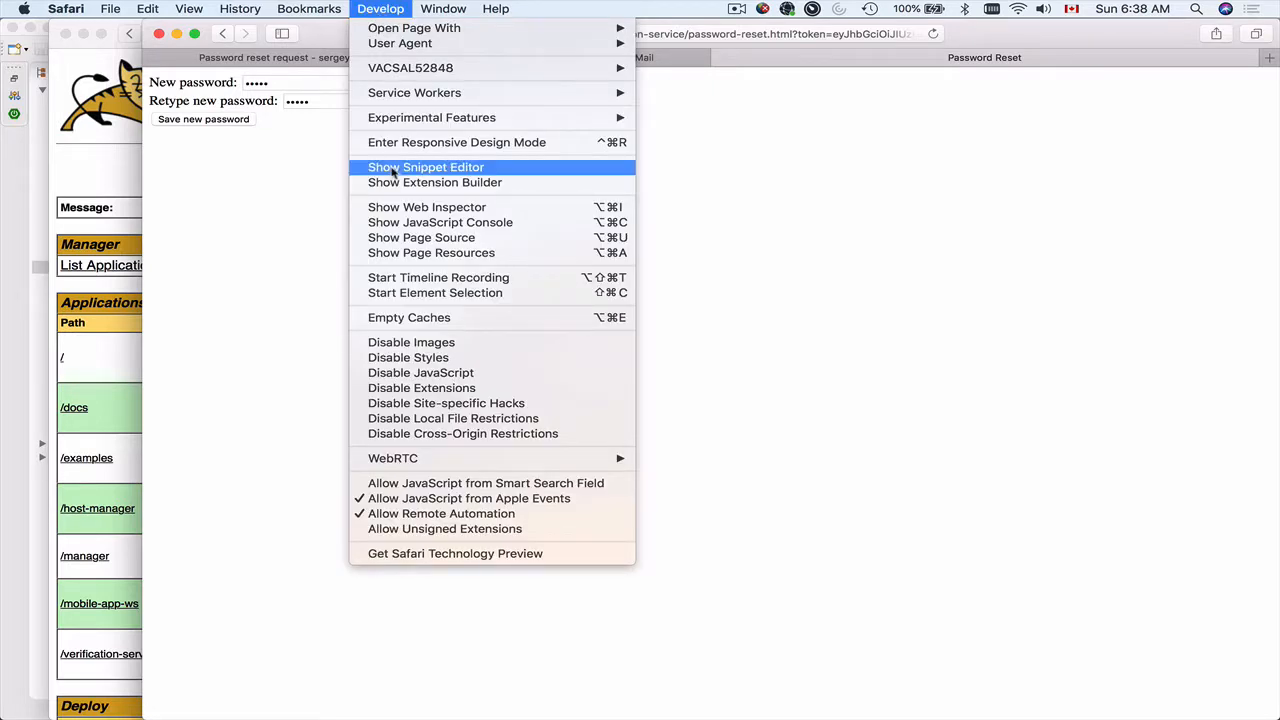
pyautogui.moveTo(428, 206)
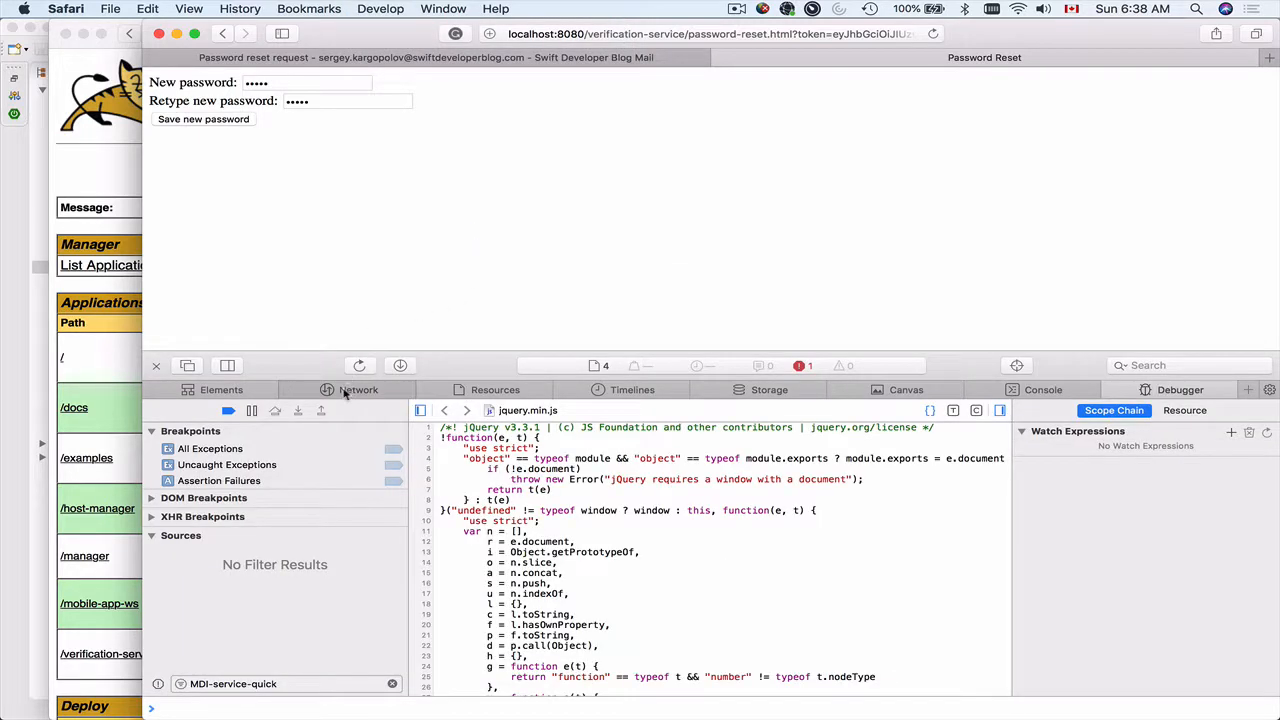
# Step: In Web Inspector, view the Network requests and show the password-reset.html source under Resources
pyautogui.click(358, 388)
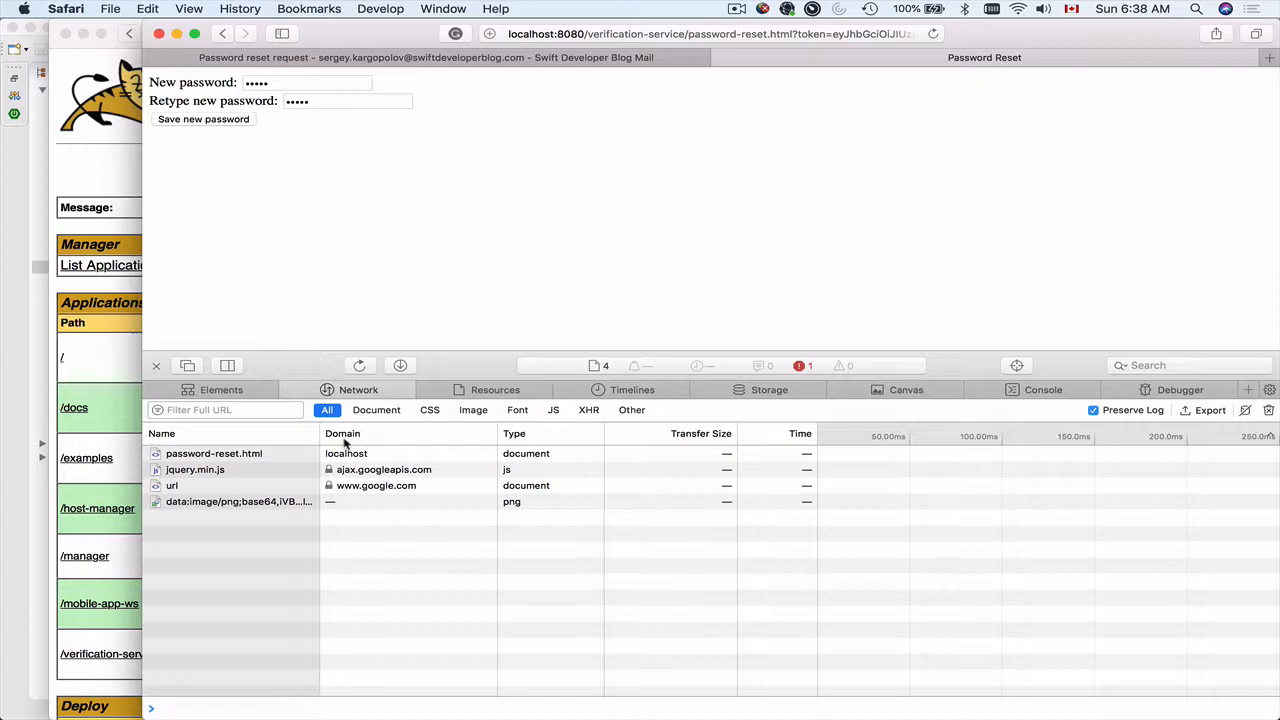
pyautogui.click(214, 452)
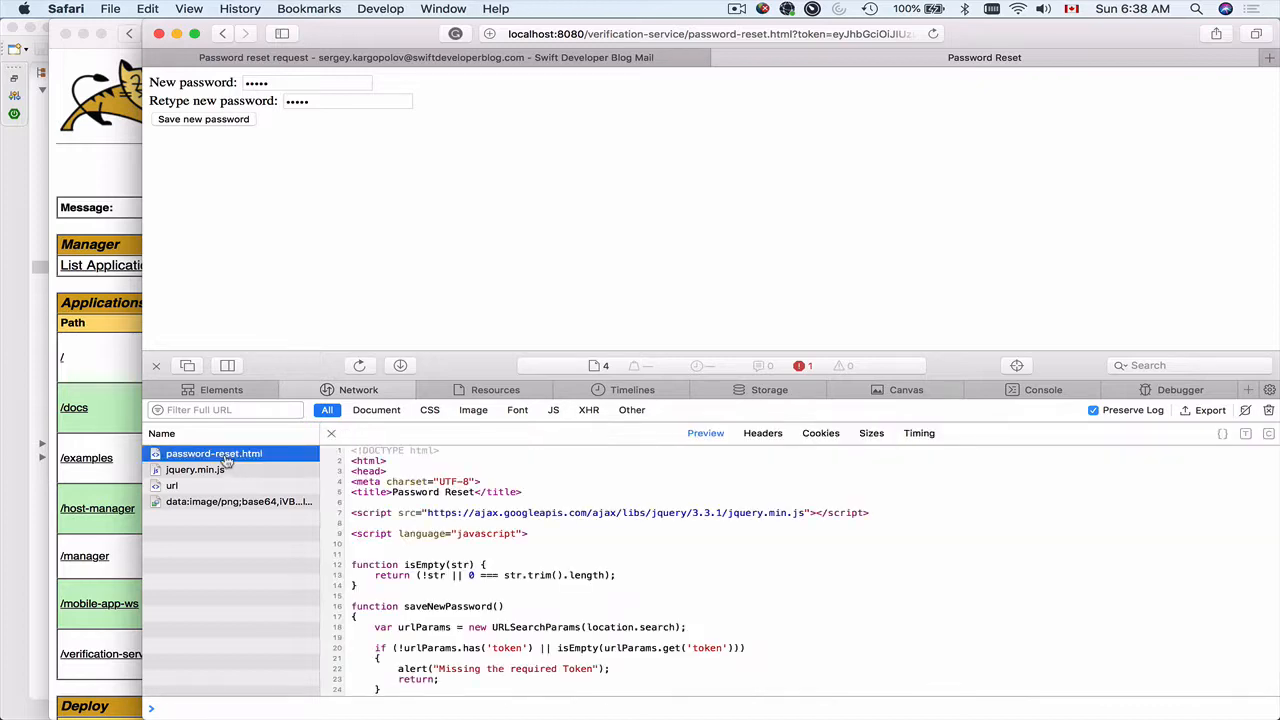
pyautogui.click(496, 388)
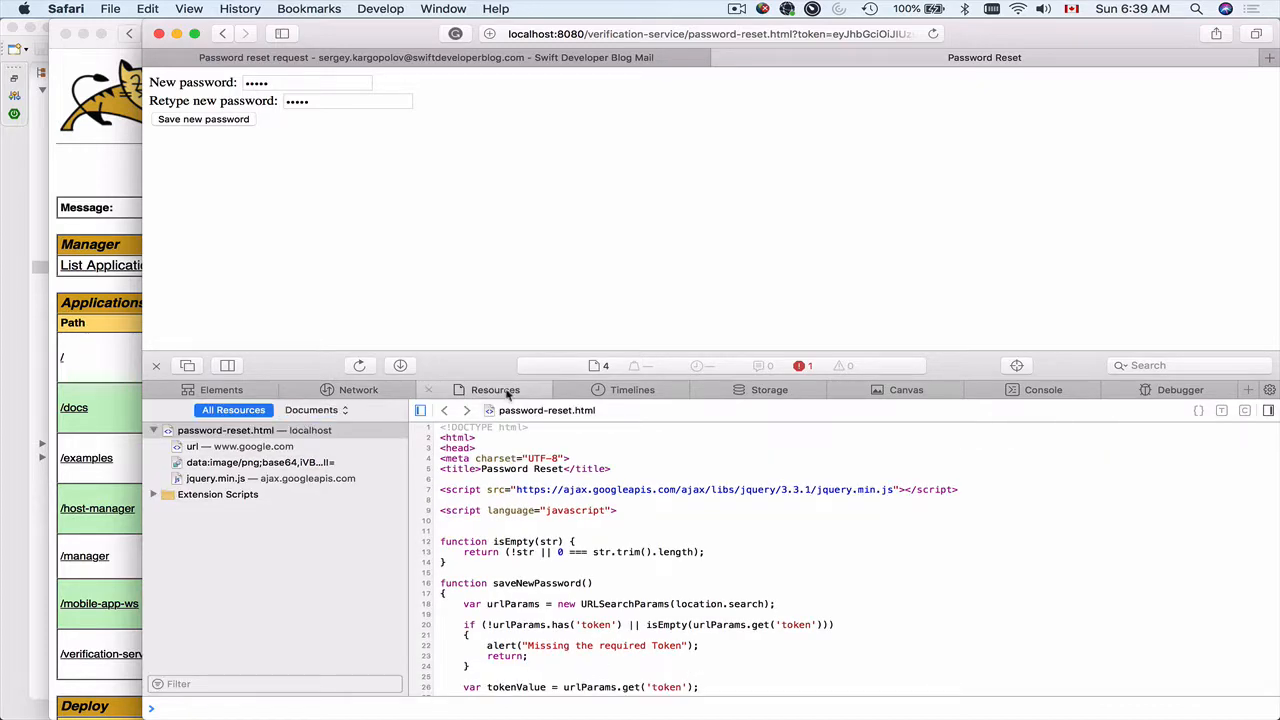
pyautogui.click(254, 430)
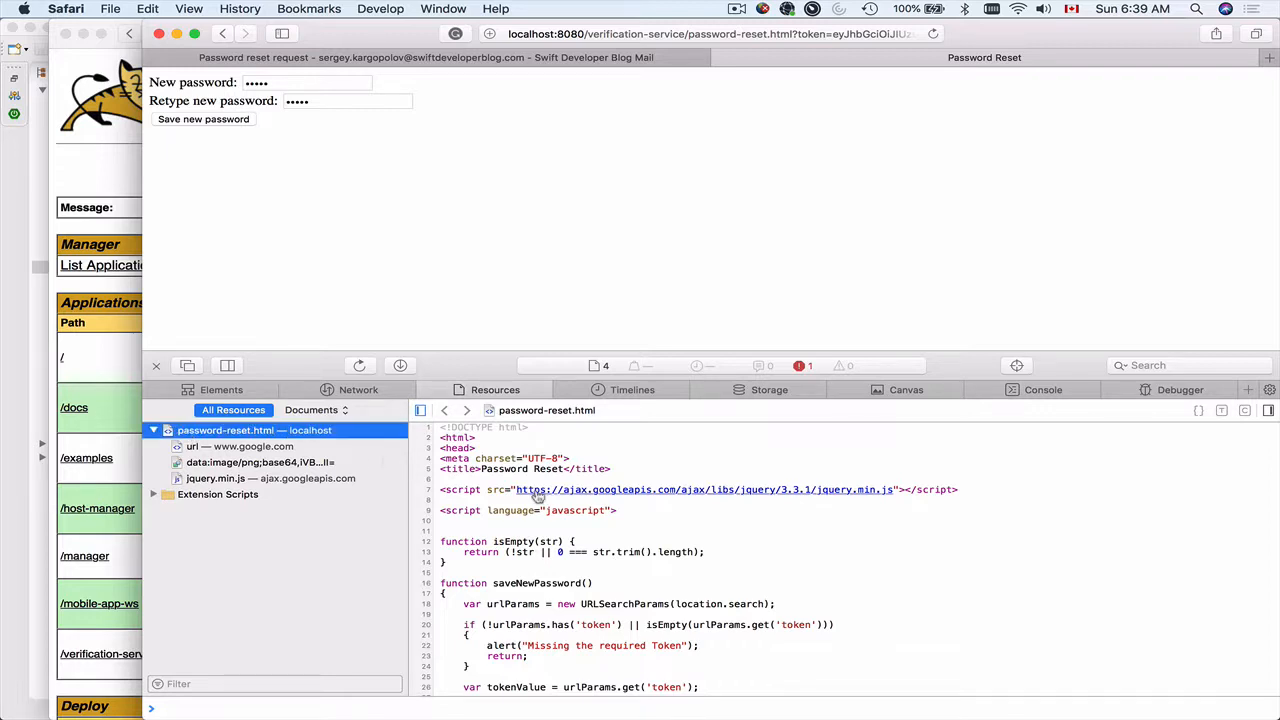
# Step: Scroll the page source down to the $.post done handler that checks for SUCCESS
pyautogui.scroll(-3)
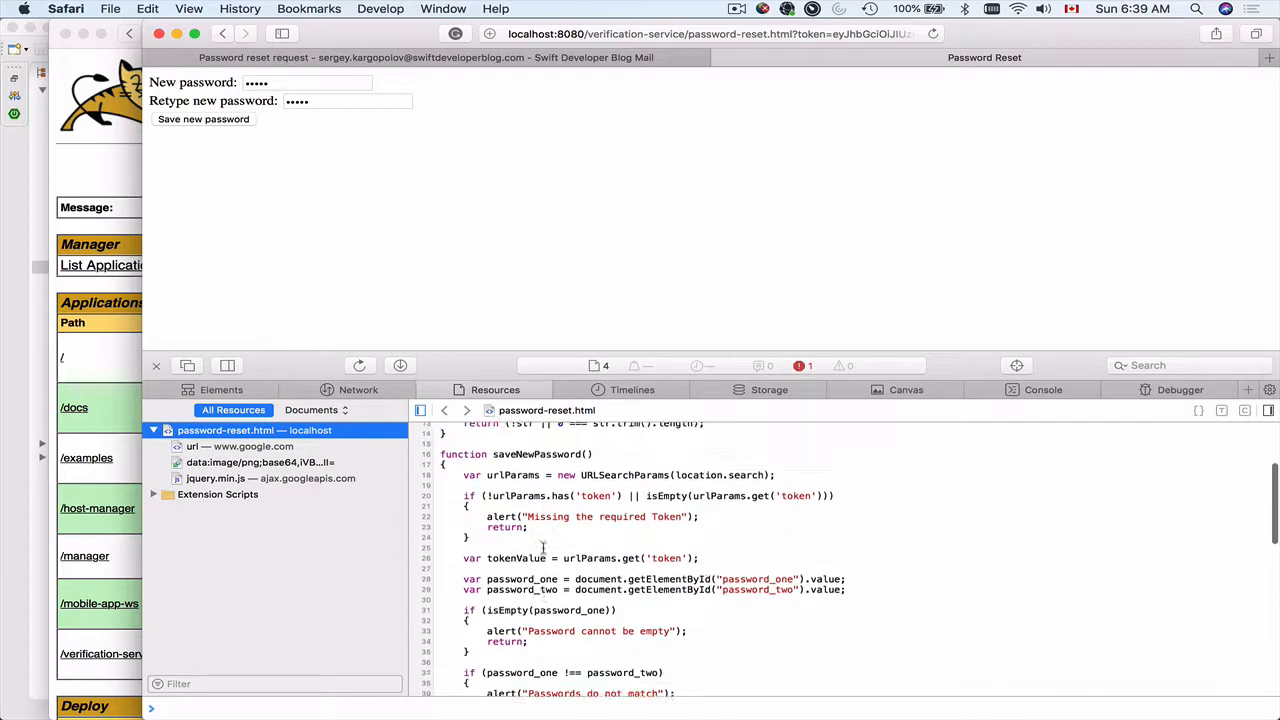
pyautogui.scroll(-3)
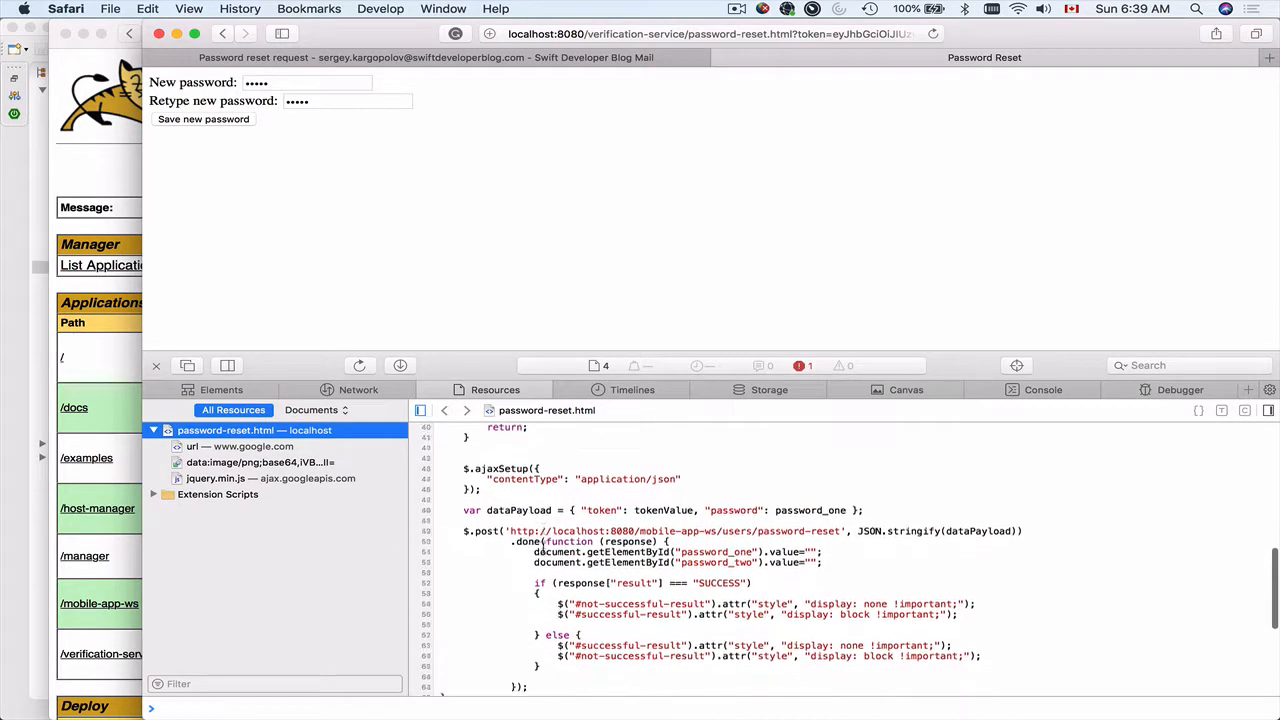
pyautogui.scroll(-3)
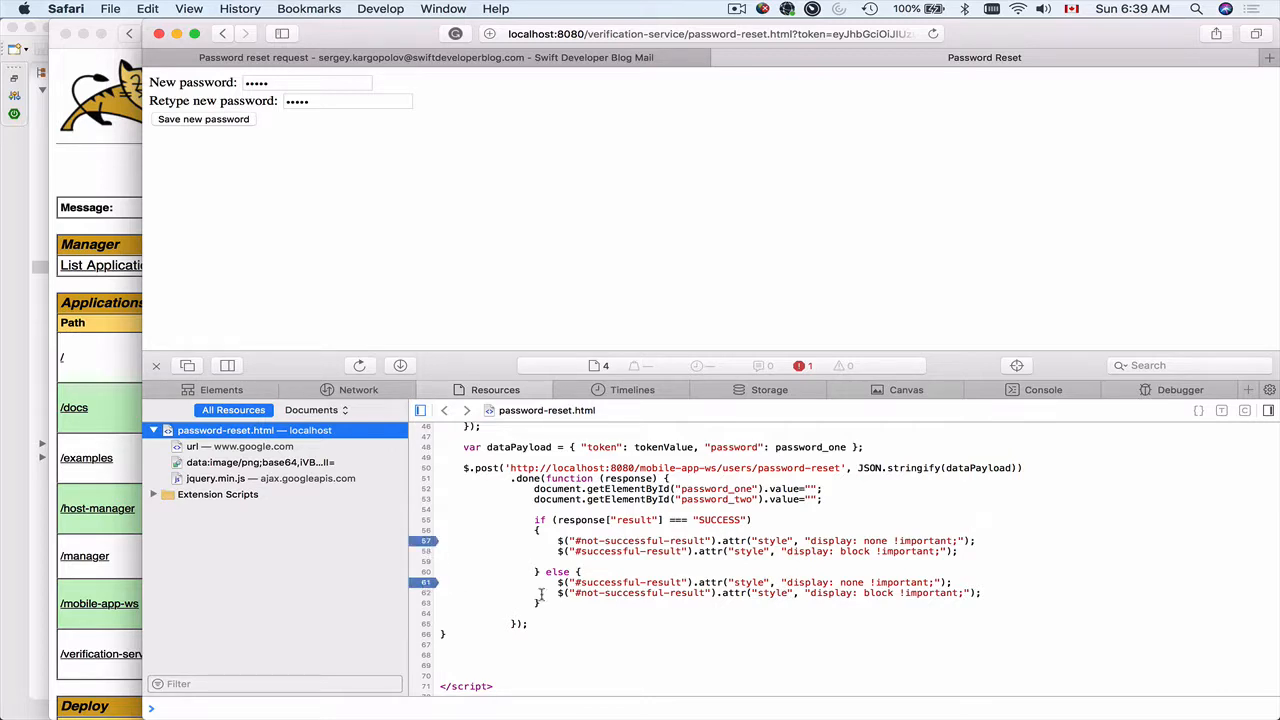
pyautogui.scroll(-3)
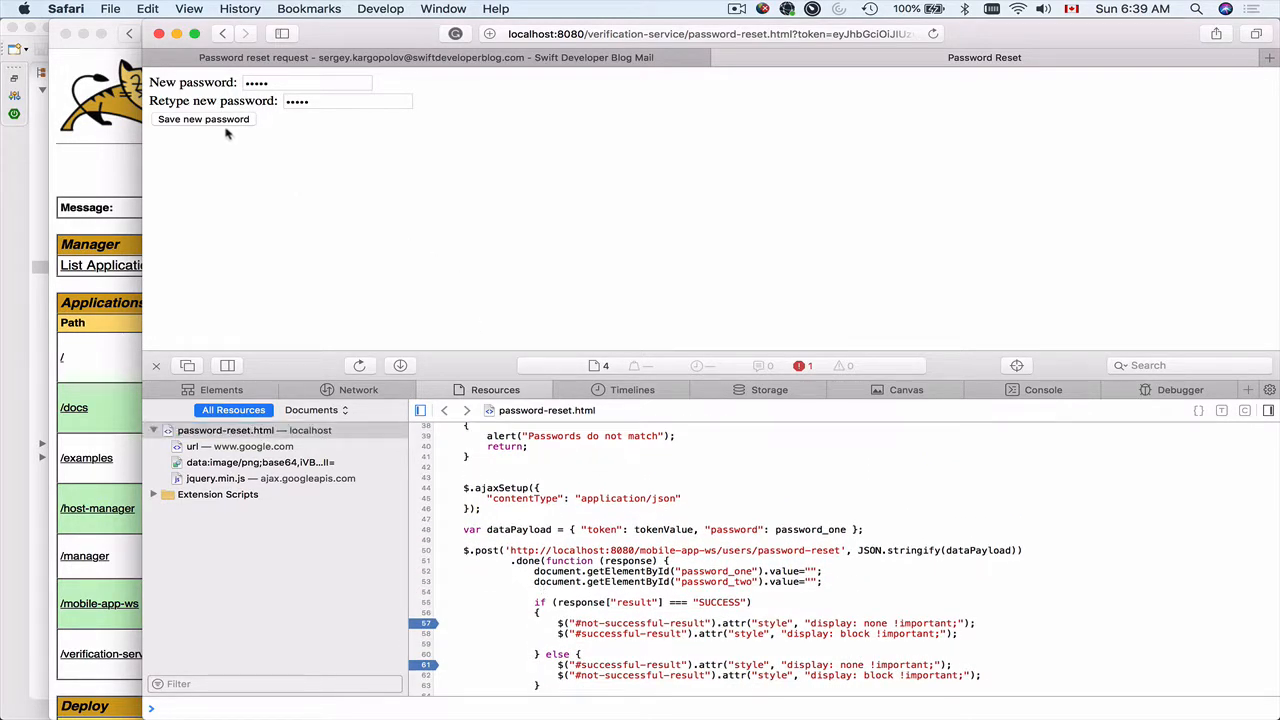
# Step: Submit the new password, hit the breakpoint showing a SUCCESS response, and continue script execution
pyautogui.click(204, 120)
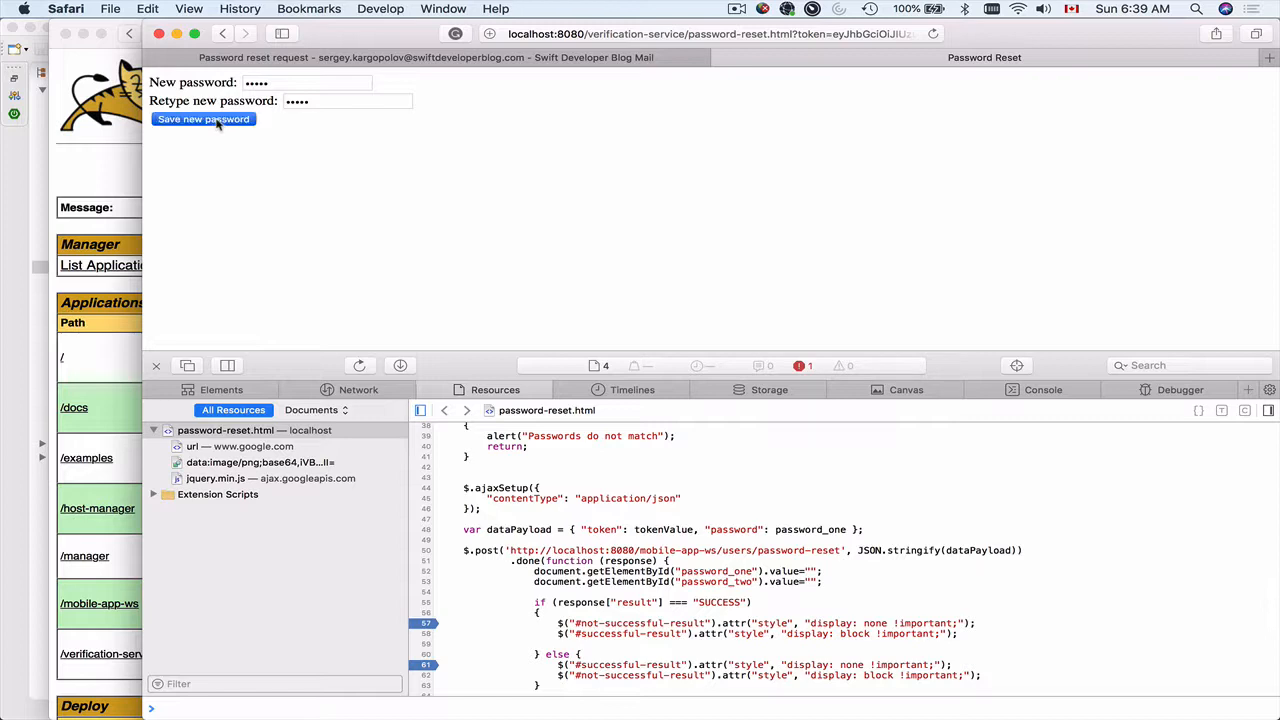
pyautogui.click(204, 120)
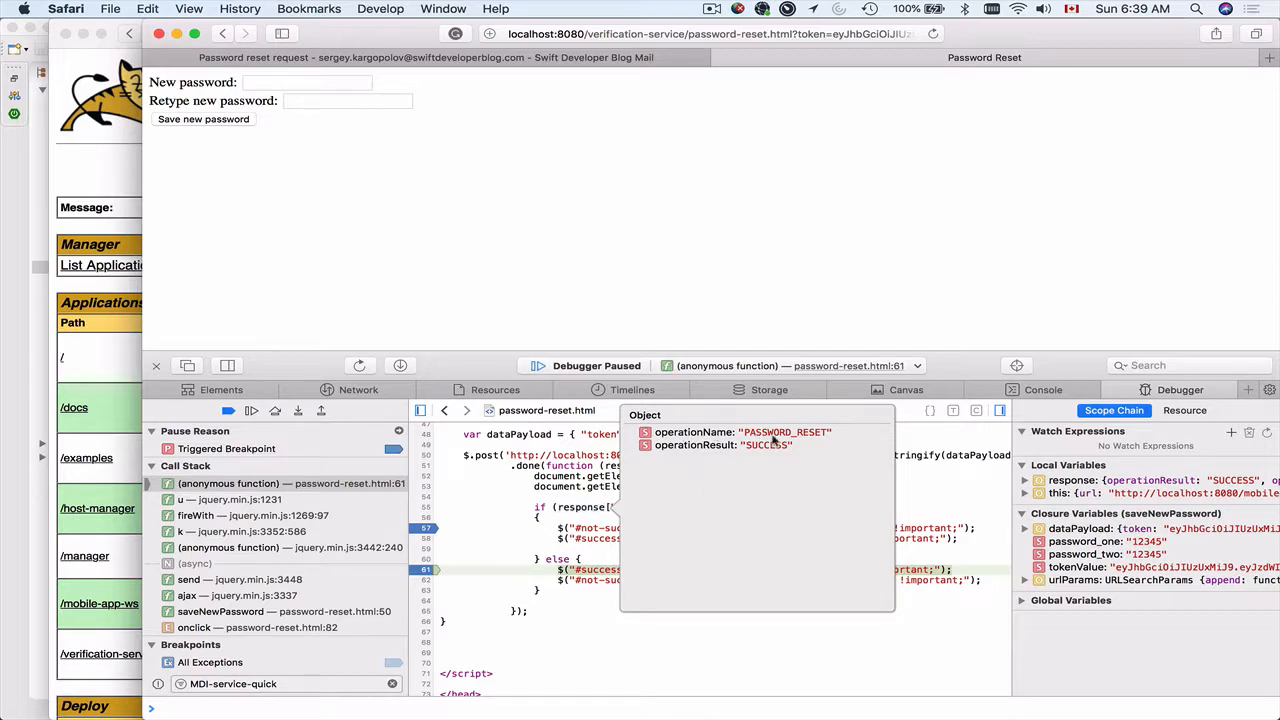
pyautogui.moveTo(752, 452)
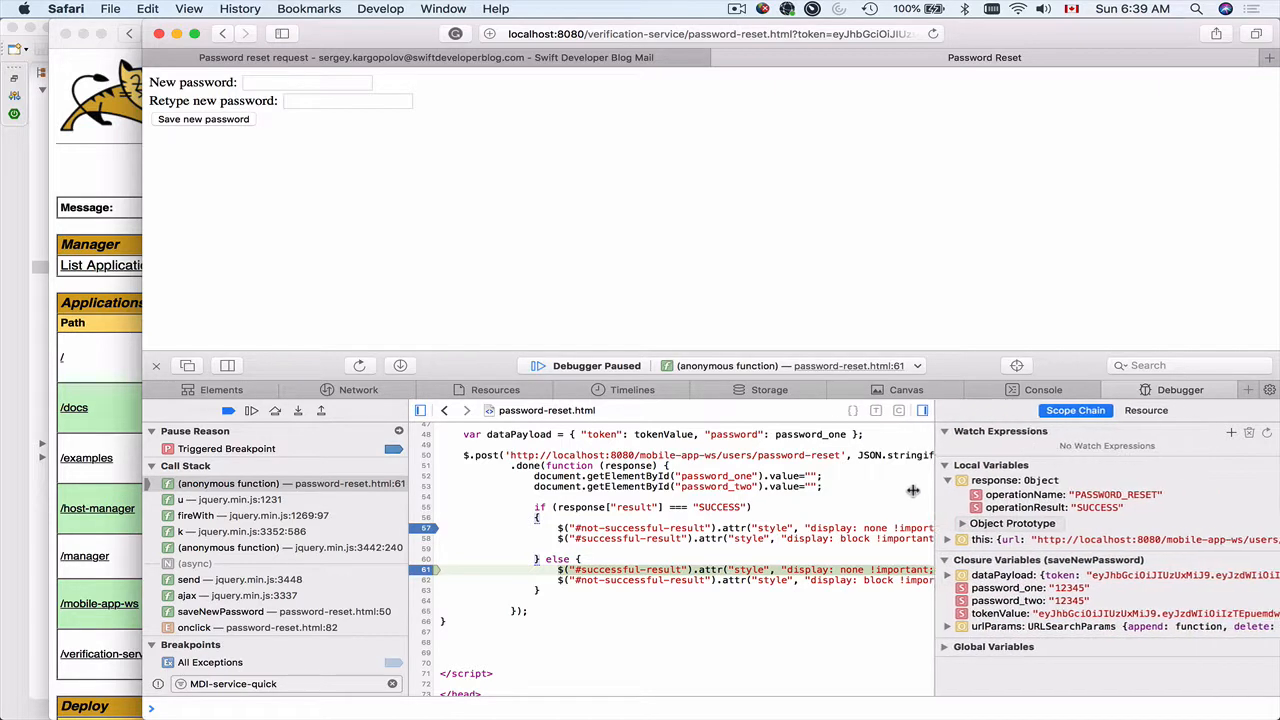
pyautogui.click(1076, 410)
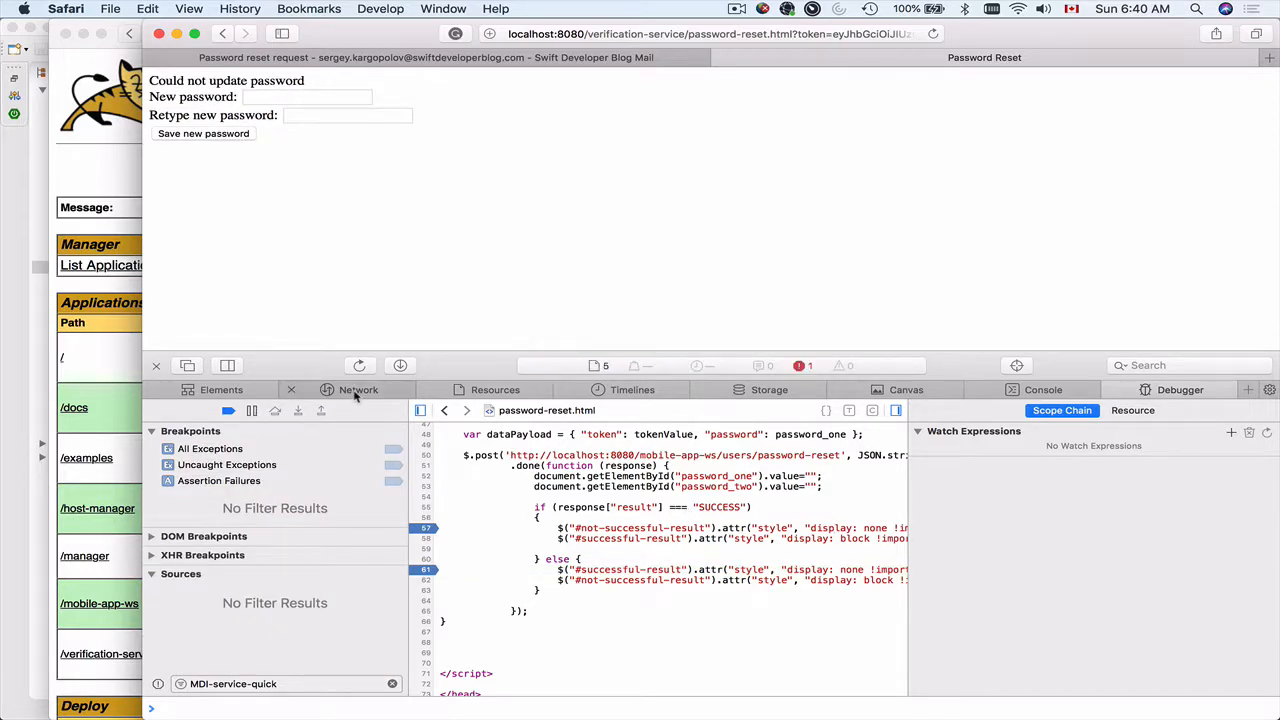
# Step: Select the password-reset request in Network and check its request body, headers and 200 status
pyautogui.click(358, 388)
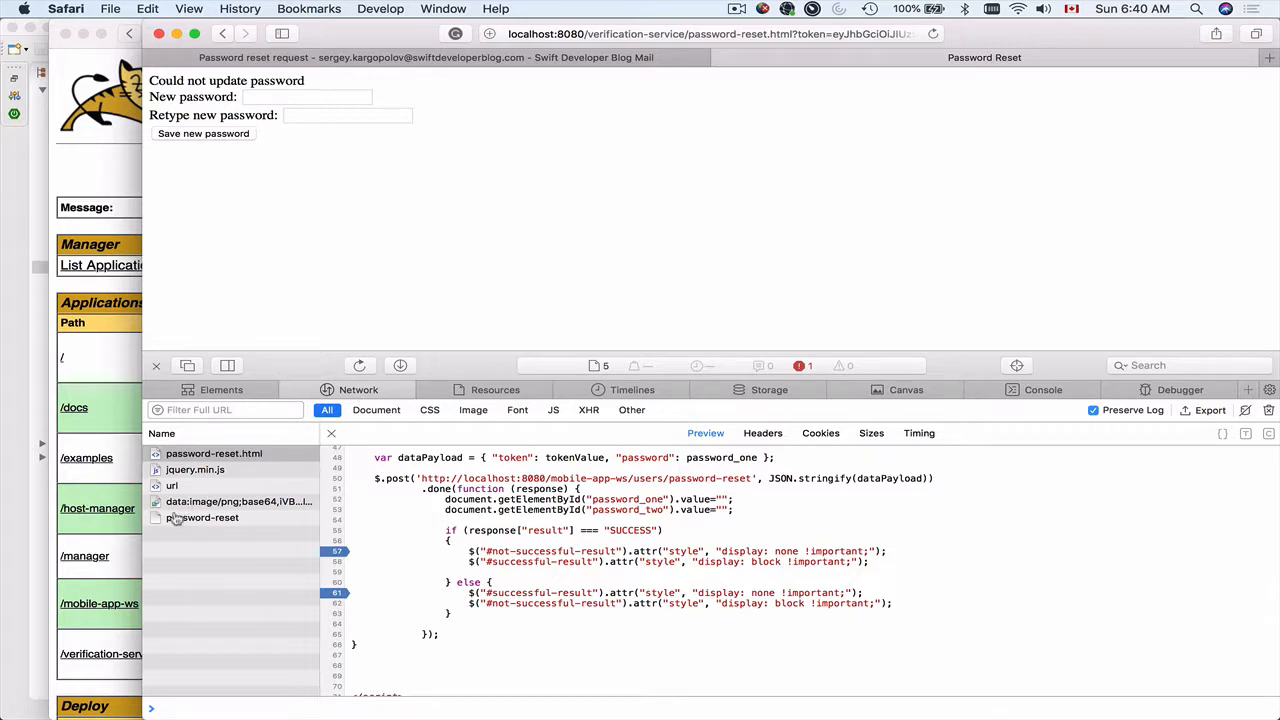
pyautogui.click(202, 516)
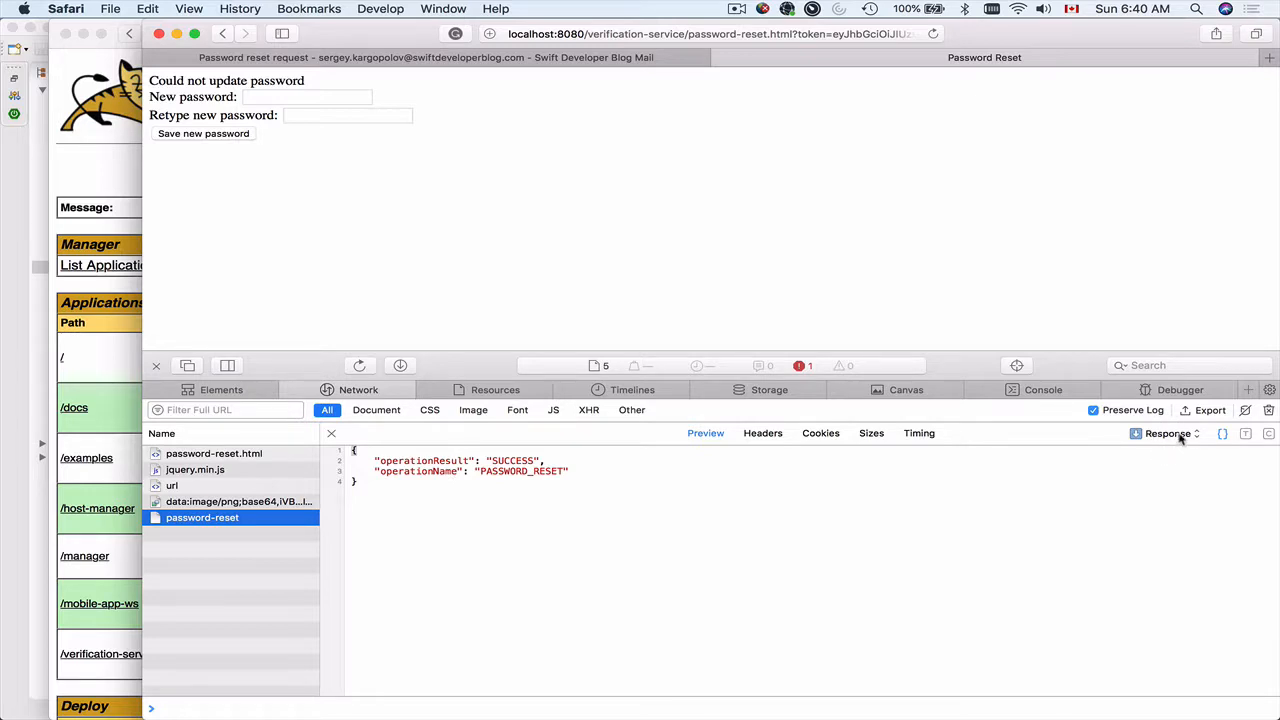
pyautogui.click(1196, 432)
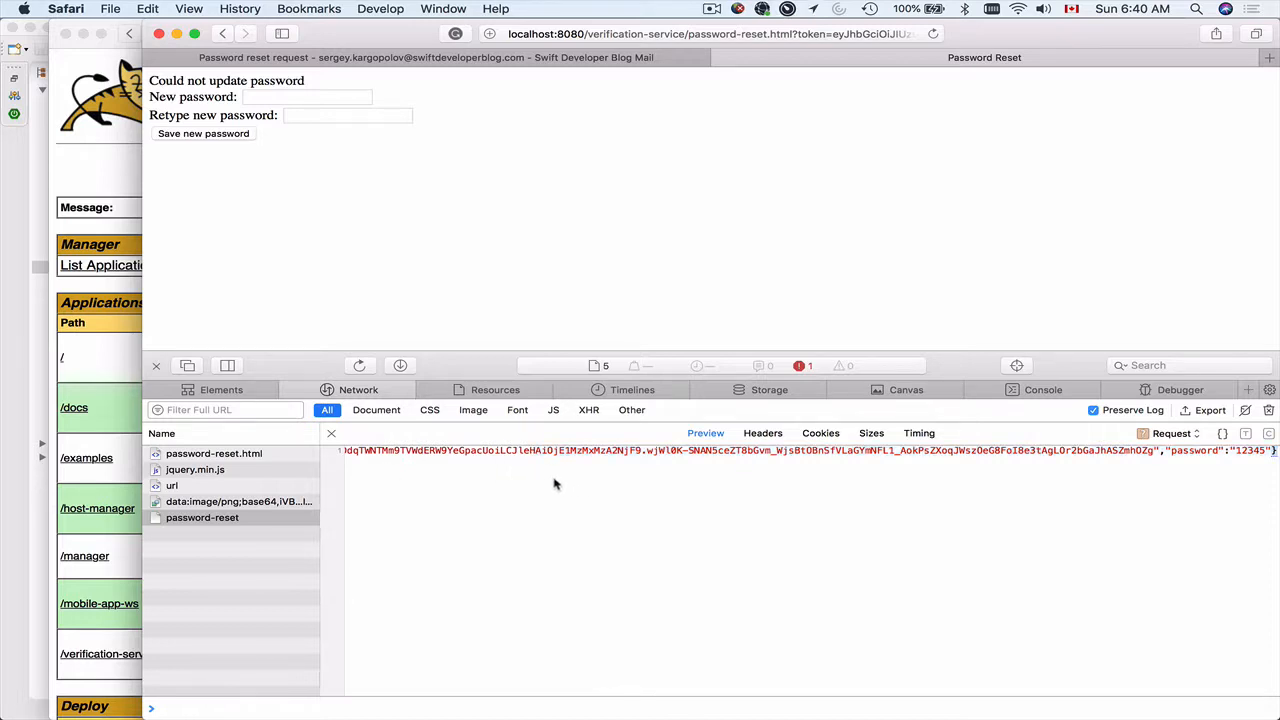
pyautogui.click(762, 432)
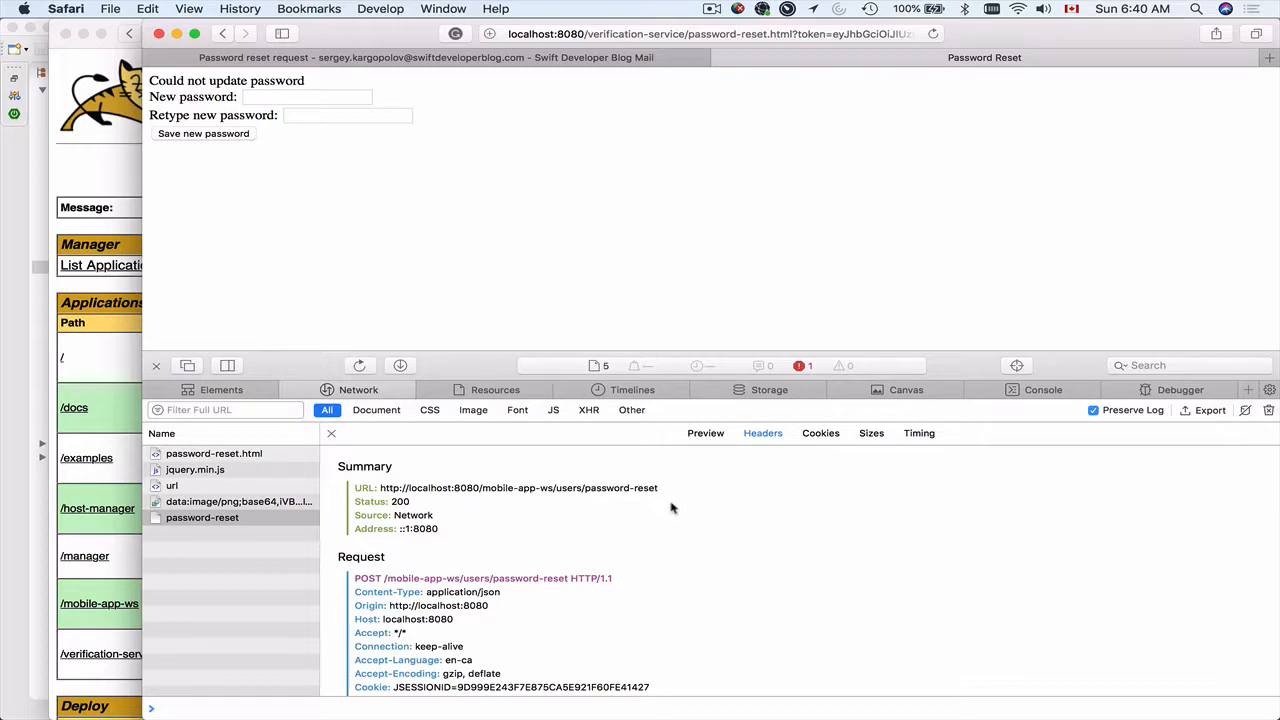
pyautogui.scroll(-3)
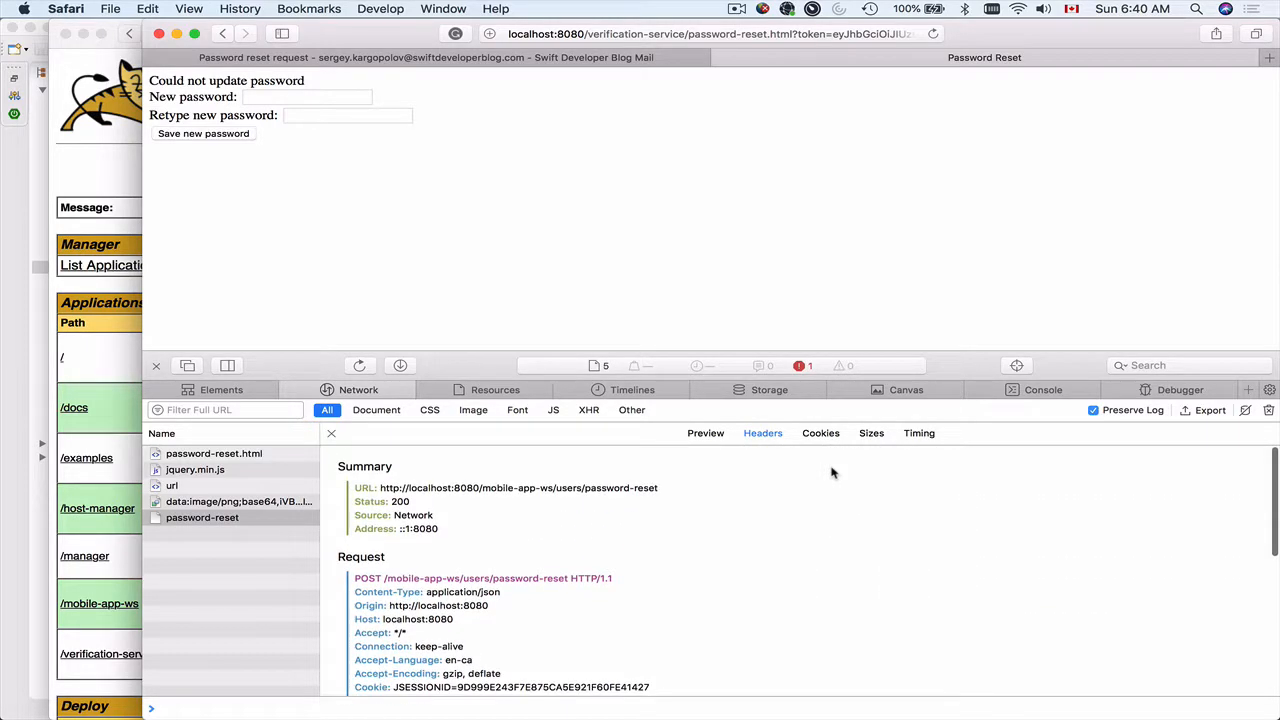
# Step: Switch Preview to Response and highlight operationResult SUCCESS in the body
pyautogui.click(704, 432)
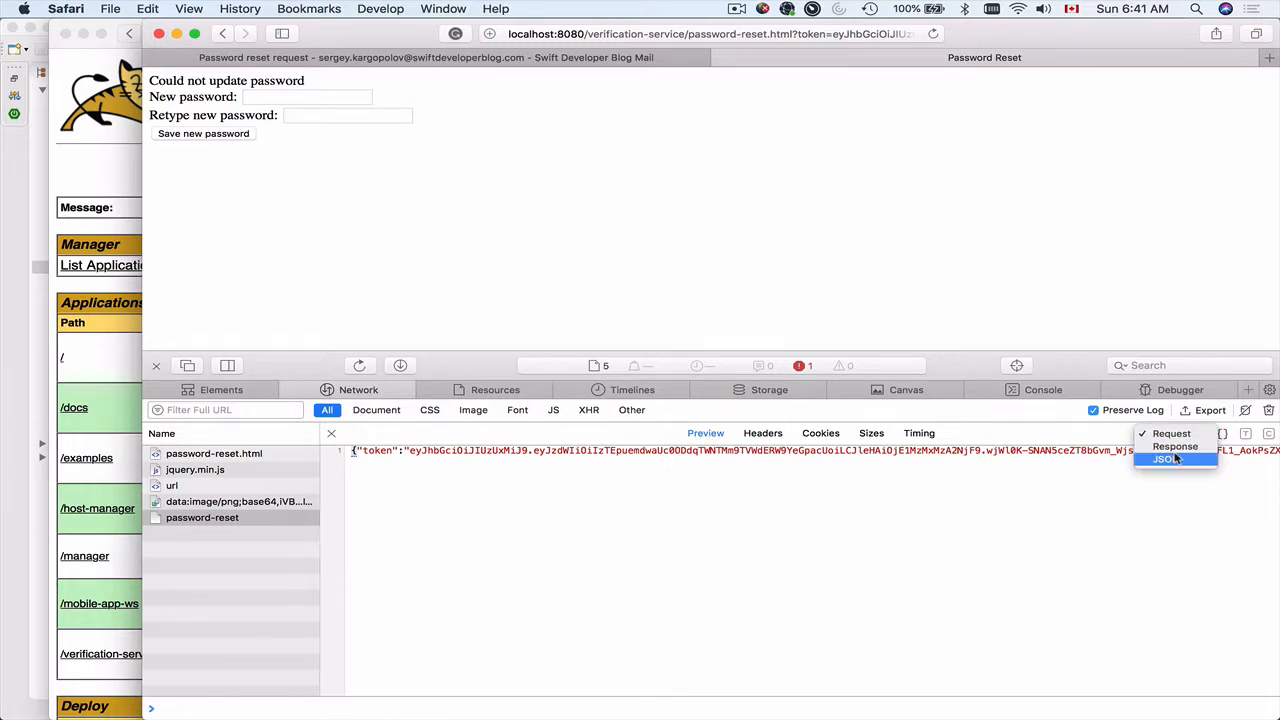
pyautogui.click(1174, 446)
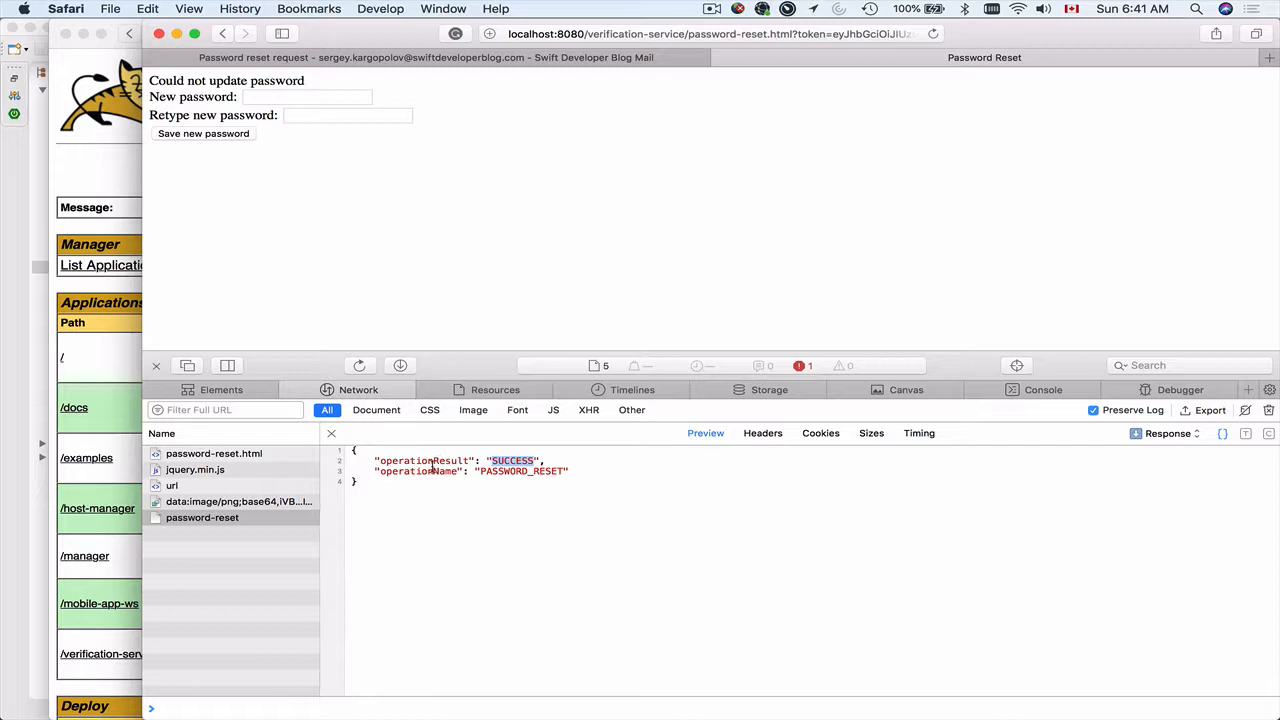
pyautogui.doubleClick(424, 460)
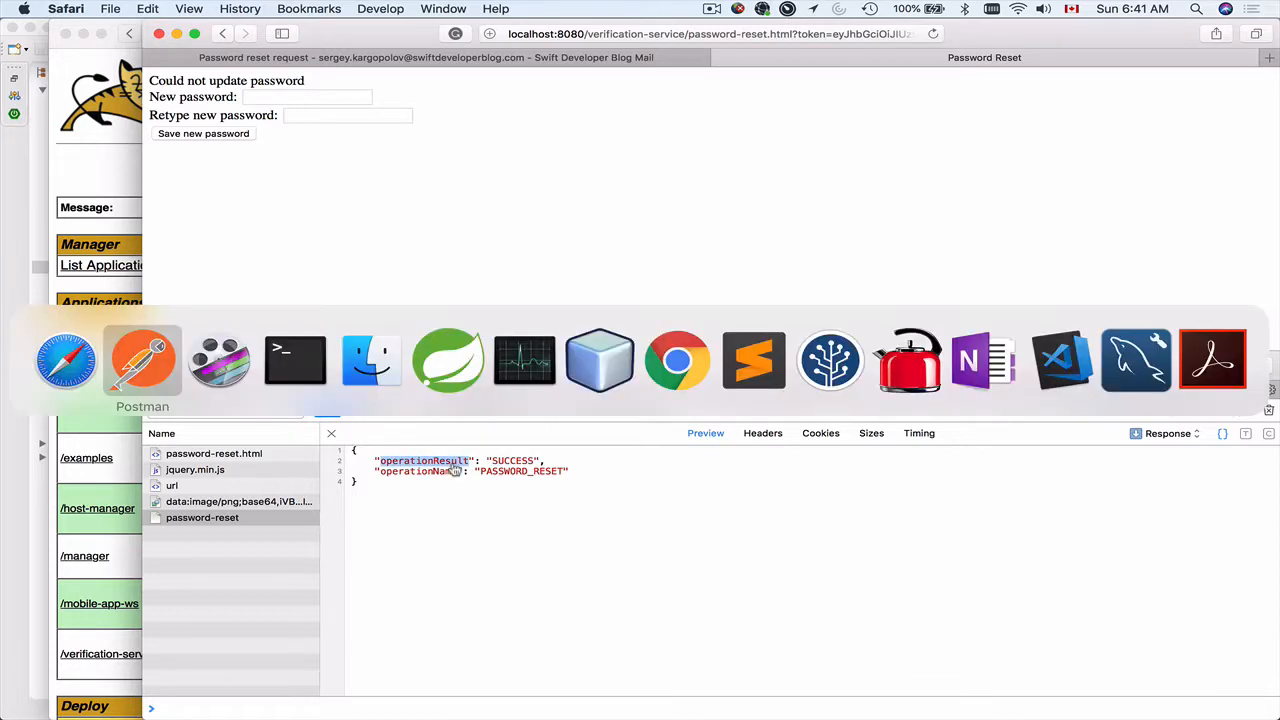
pyautogui.moveTo(448, 360)
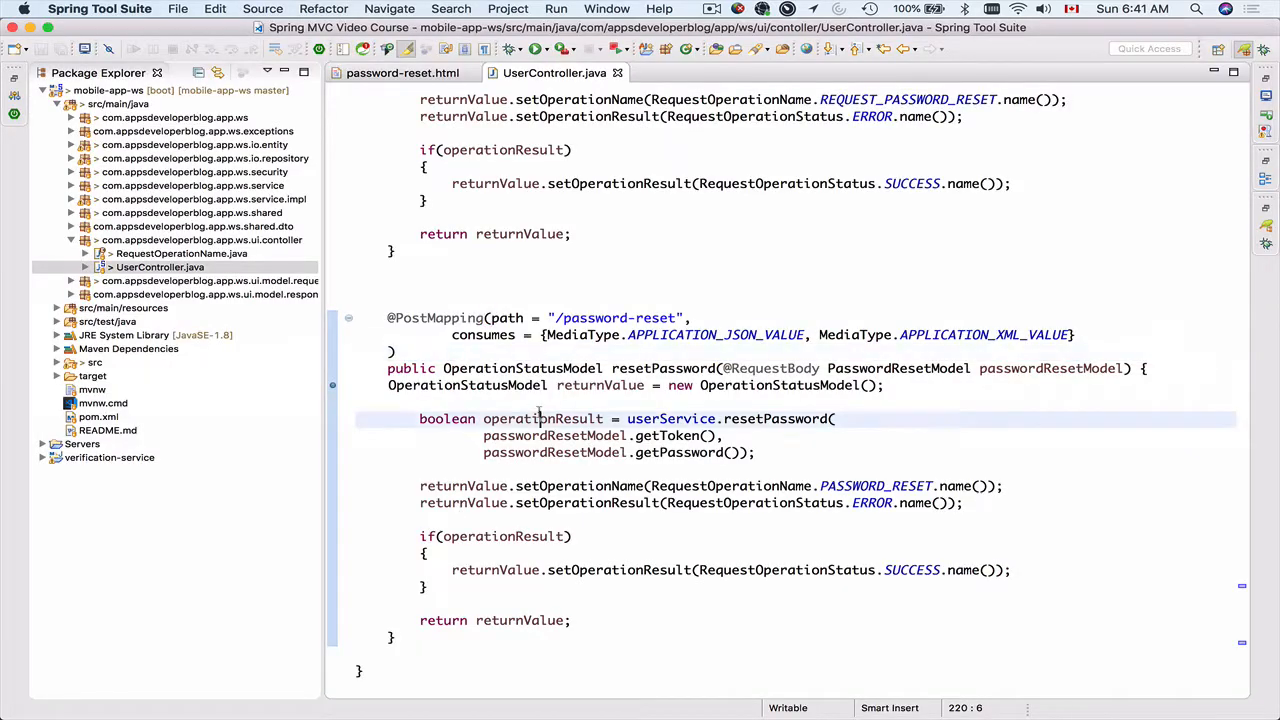
# Step: In password-reset.html under verification-service webapp, replace response["result"] with response["operationResult"] and save
pyautogui.doubleClick(544, 418)
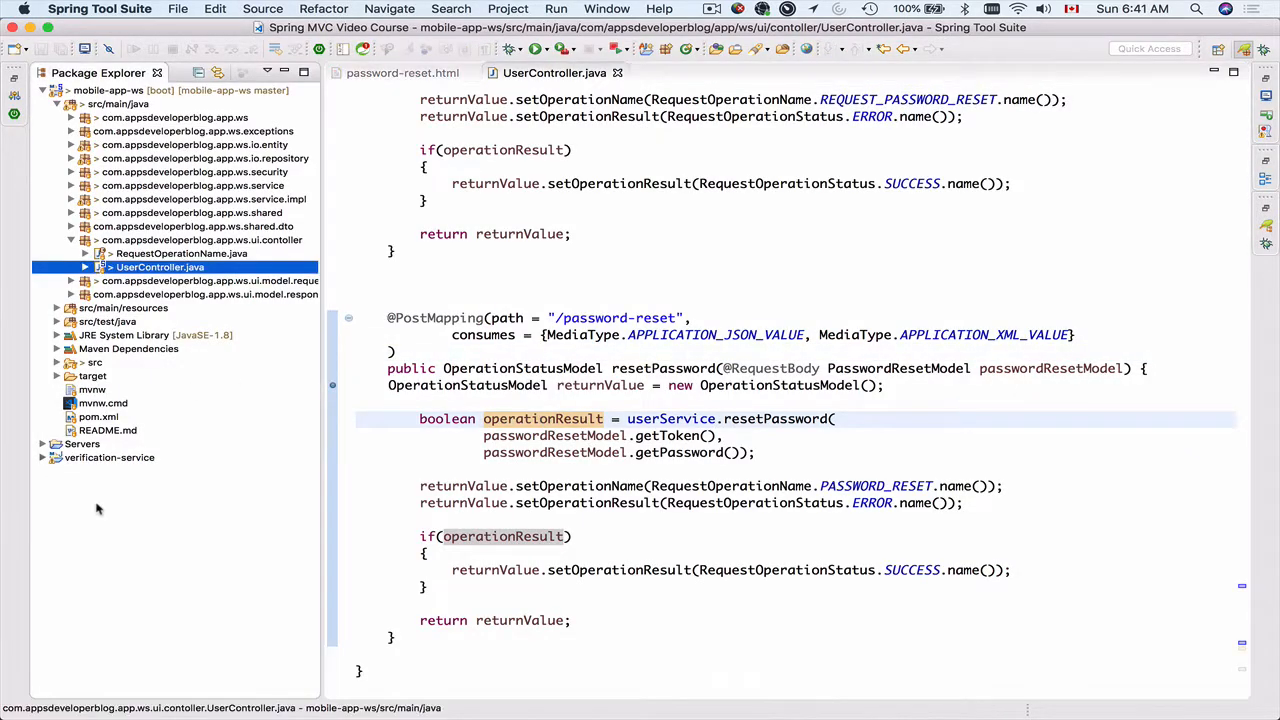
pyautogui.click(44, 456)
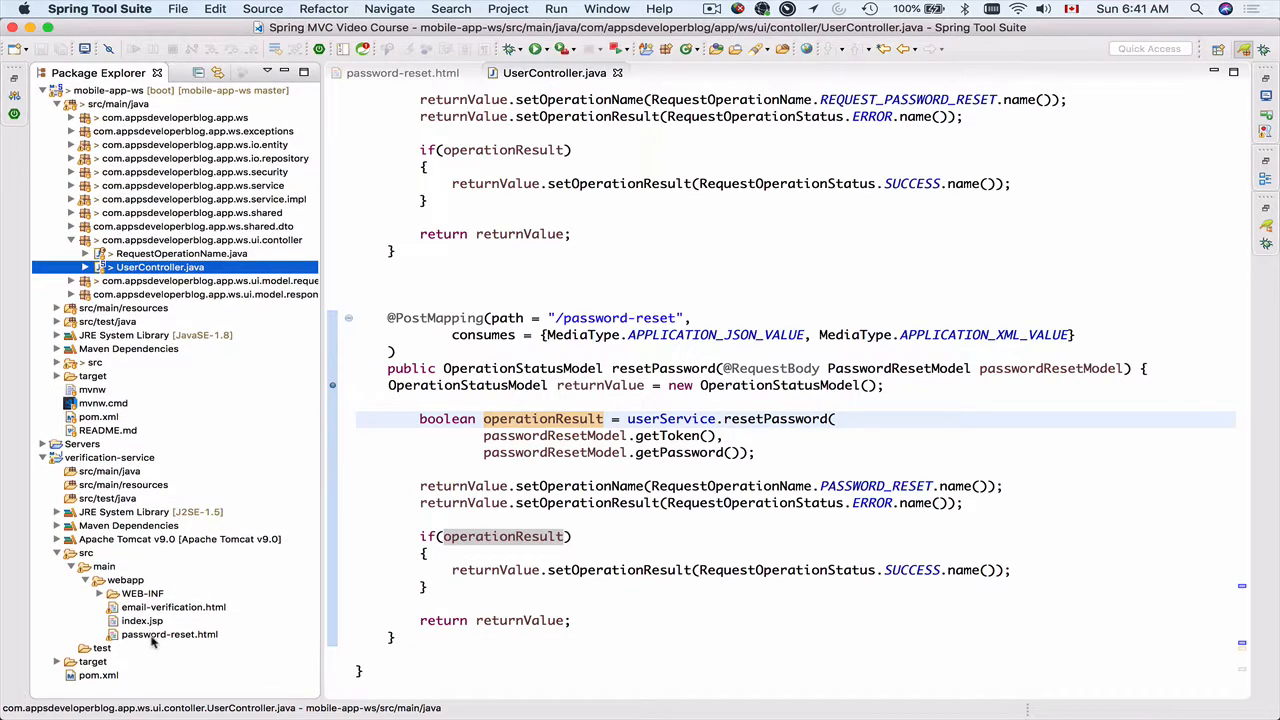
pyautogui.click(168, 634)
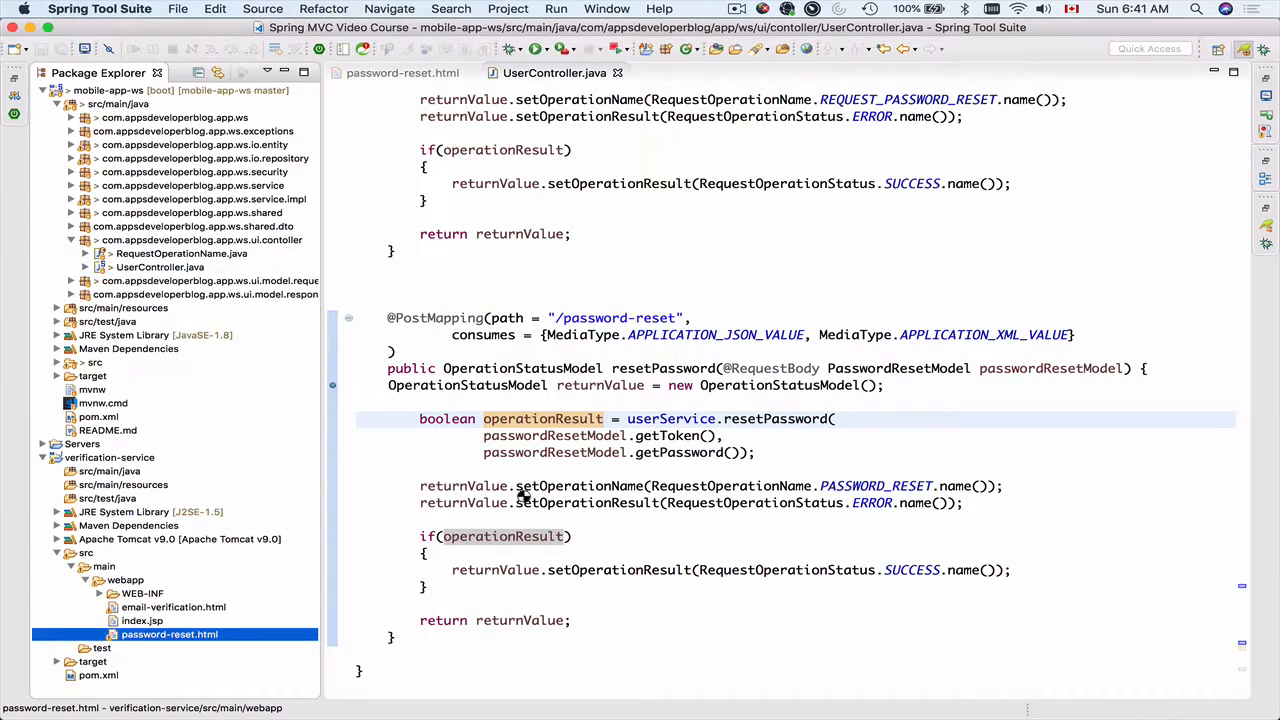
pyautogui.click(402, 72)
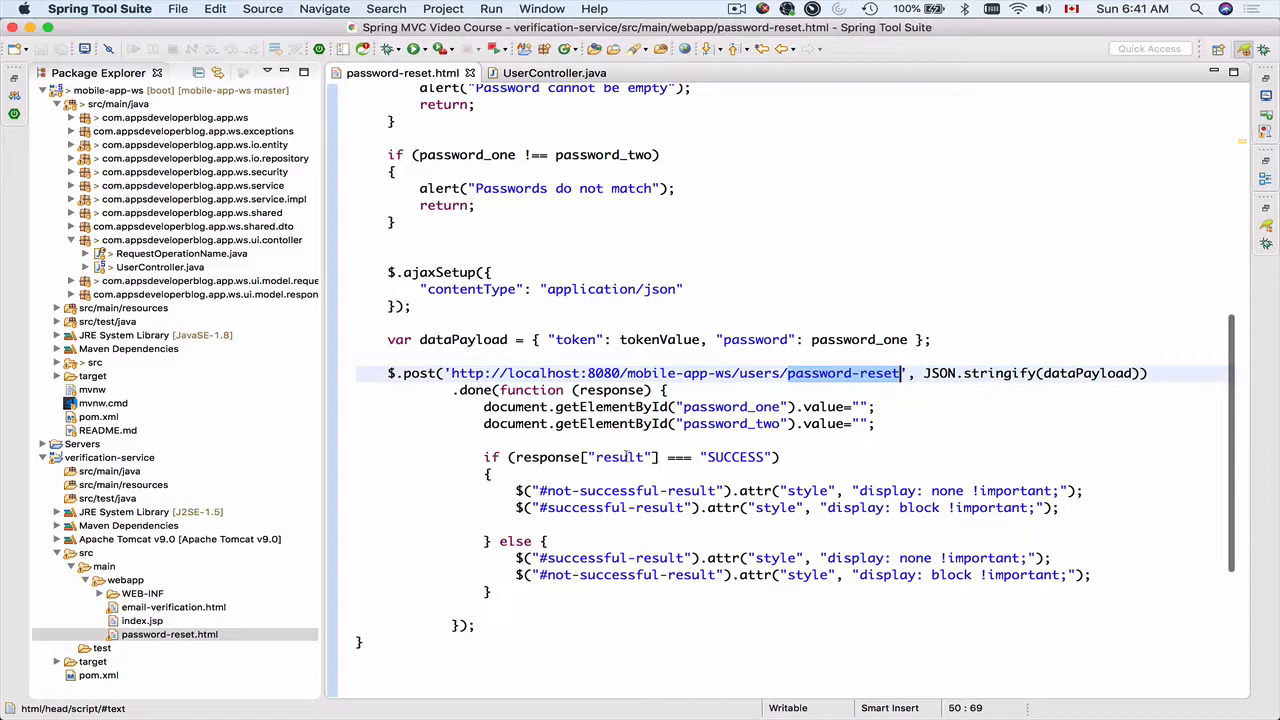
pyautogui.write('operationResult')
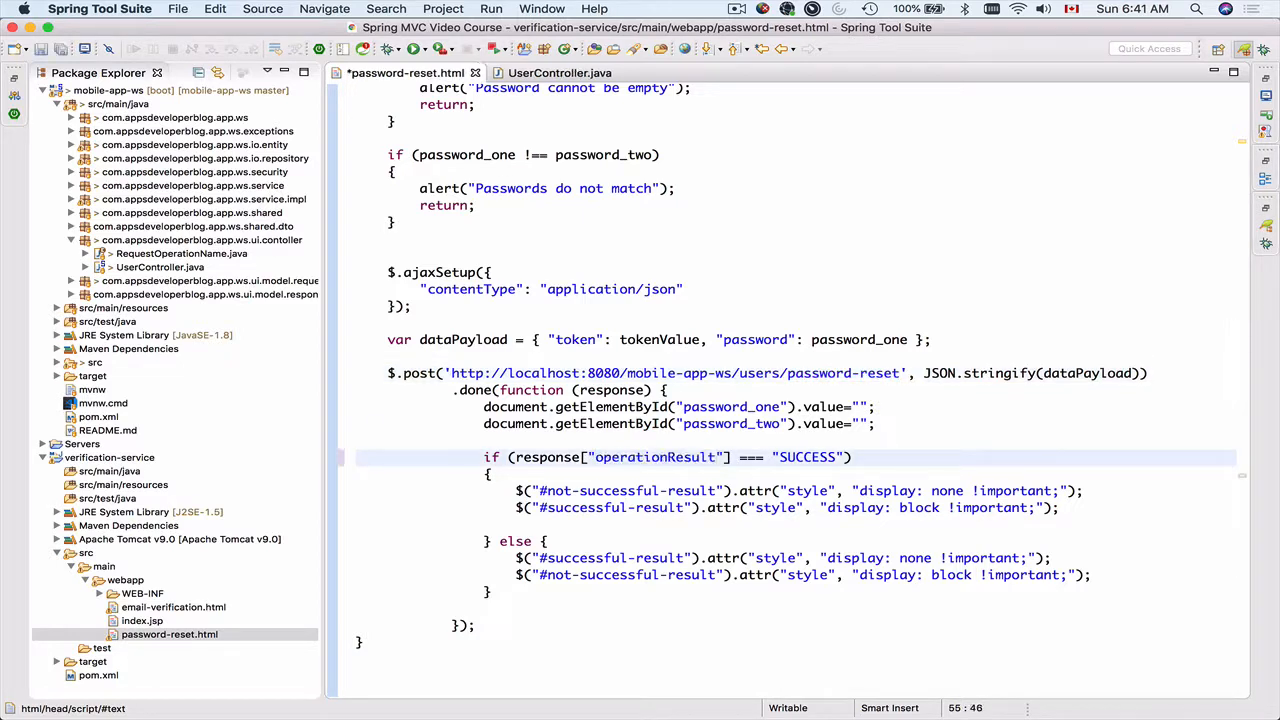
pyautogui.press('cmd+s')
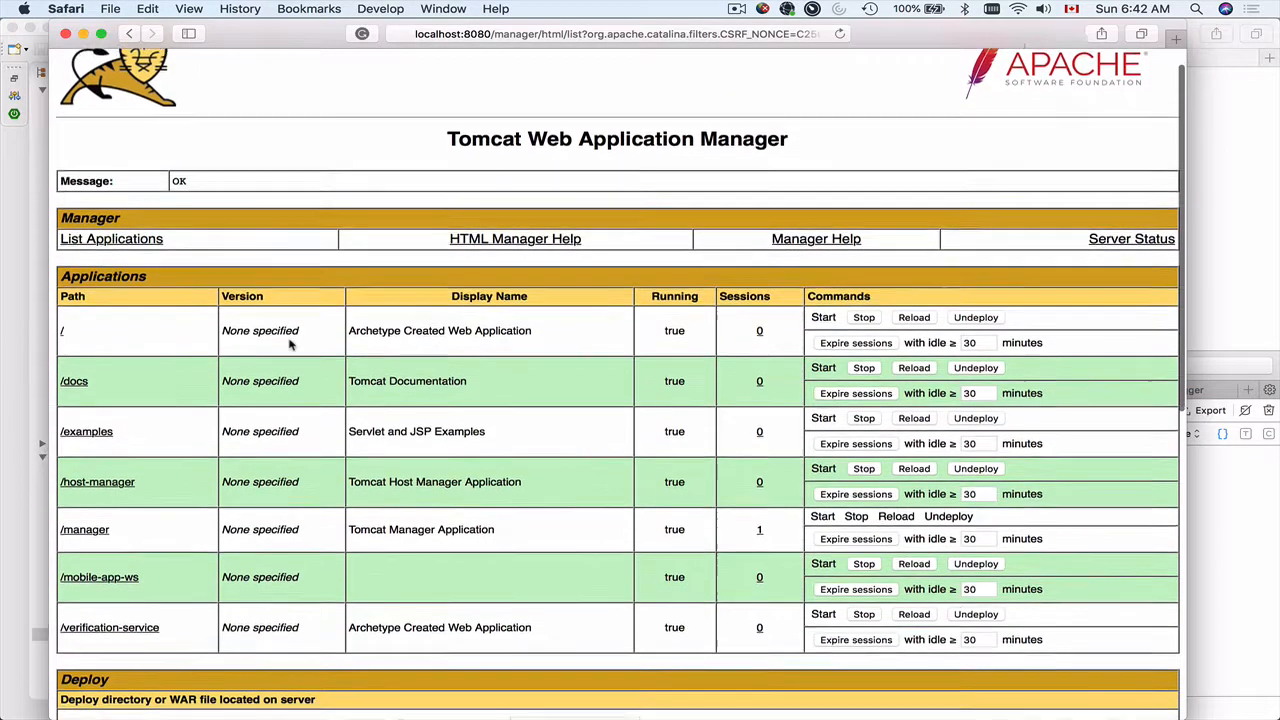
# Step: Undeploy the /verification-service application in Tomcat Web Application Manager
pyautogui.scroll(-3)
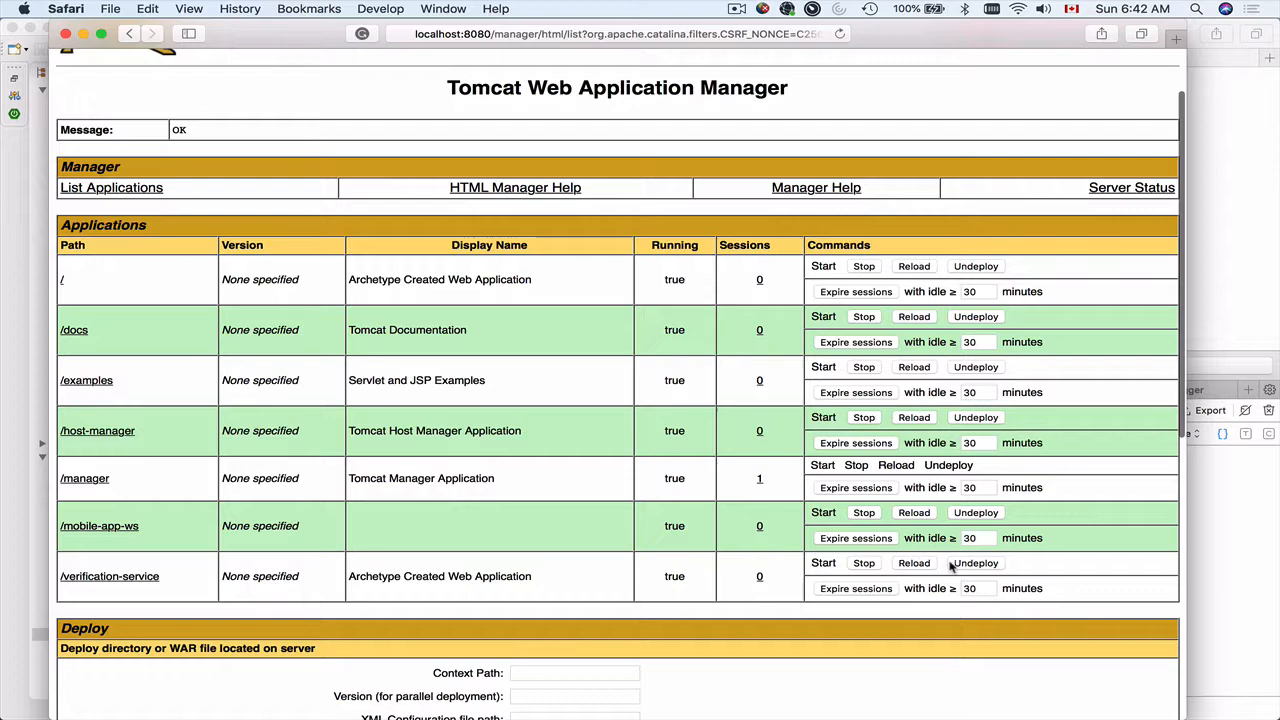
pyautogui.click(976, 564)
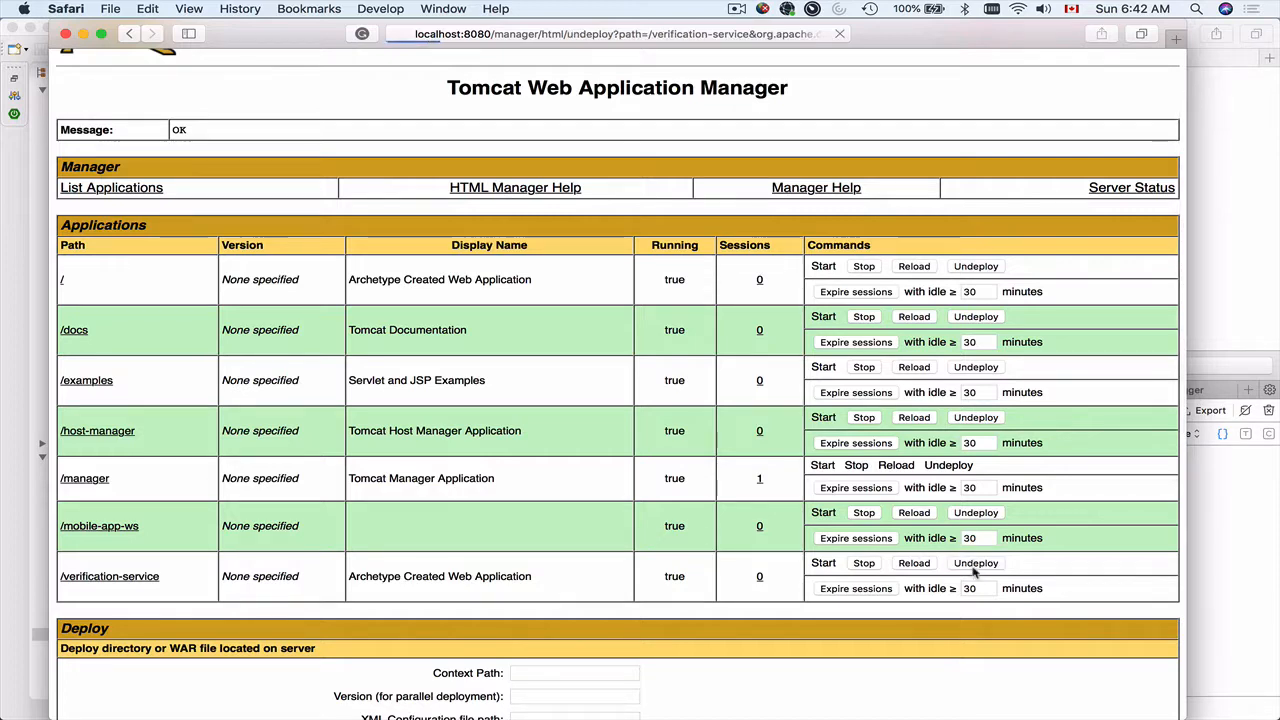
pyautogui.click(976, 564)
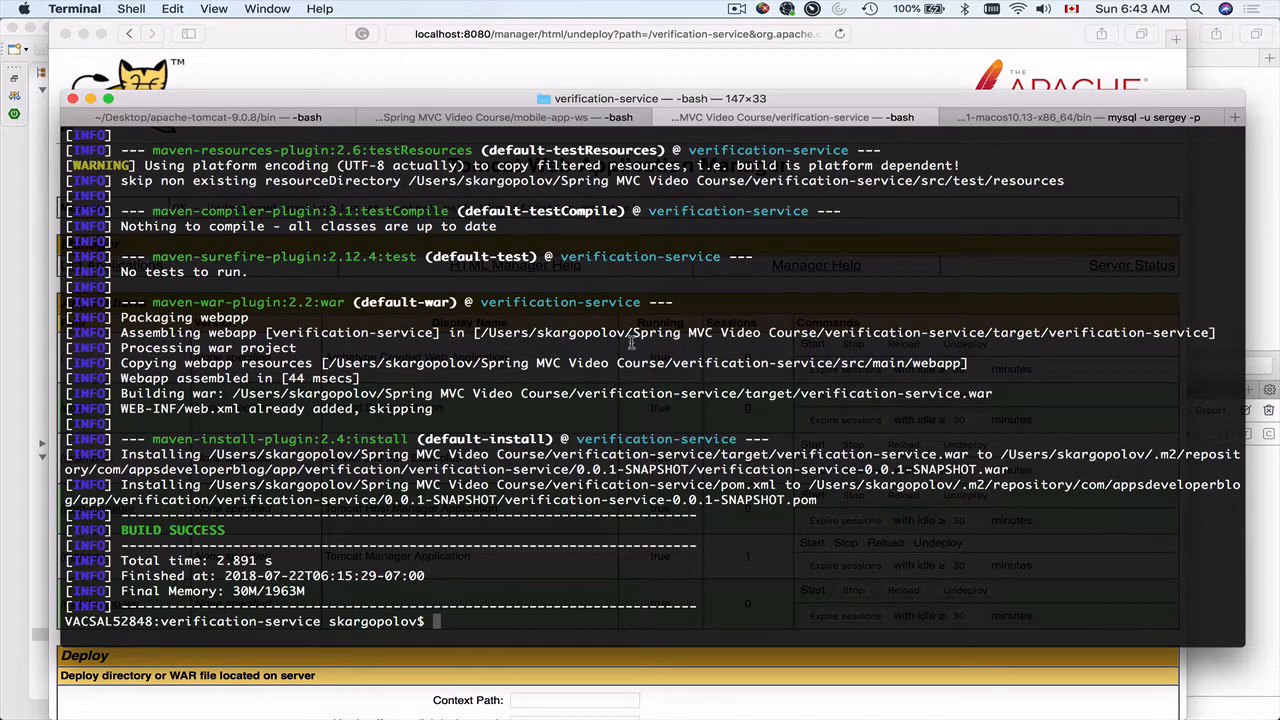
# Step: Run pwd, ls and mvn install in the verification-service project folder
pyautogui.write('pwd')
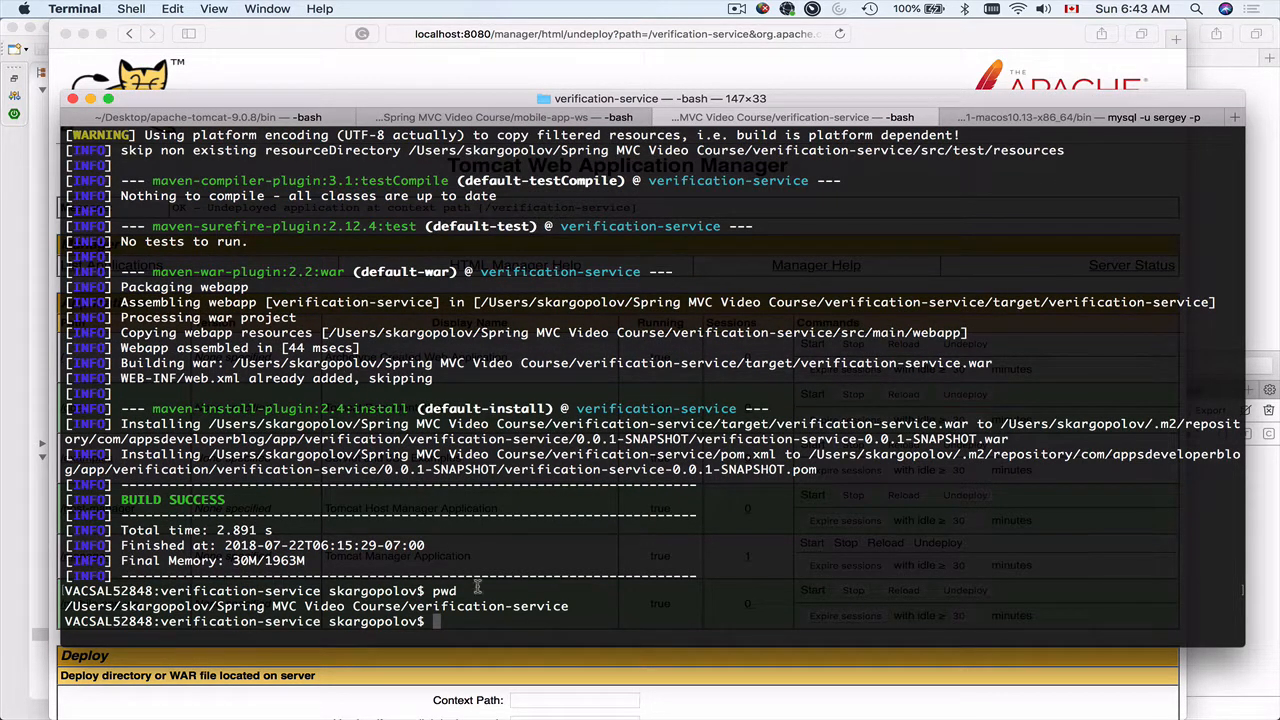
pyautogui.write('ls')
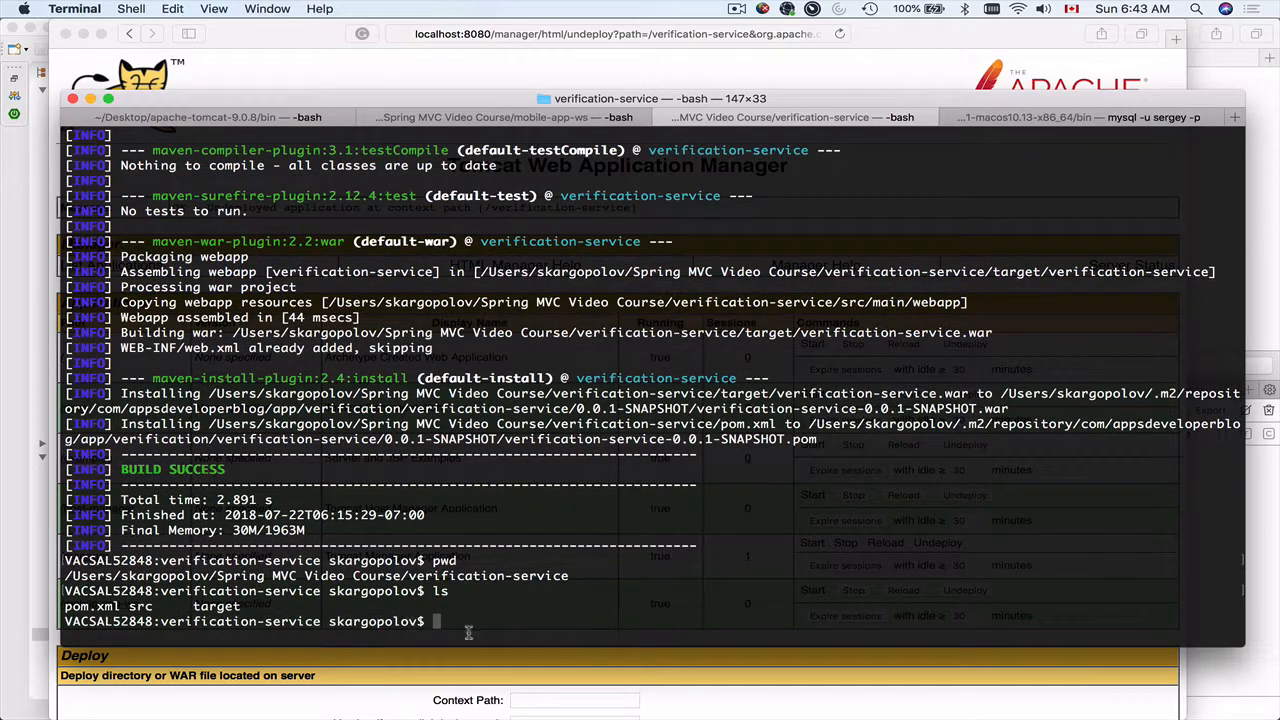
pyautogui.write('mvn instal')
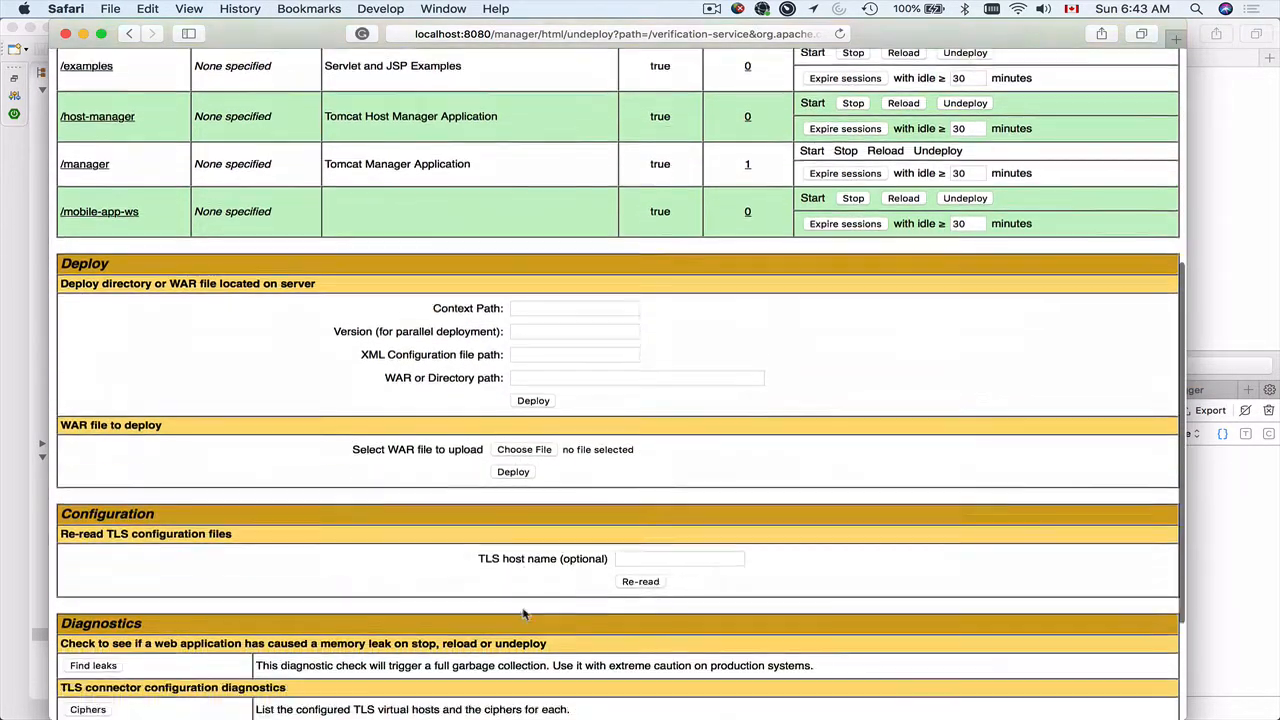
# Step: Choose verification-service/target/verification-service.war as the WAR file to deploy in Tomcat Manager
pyautogui.scroll(-3)
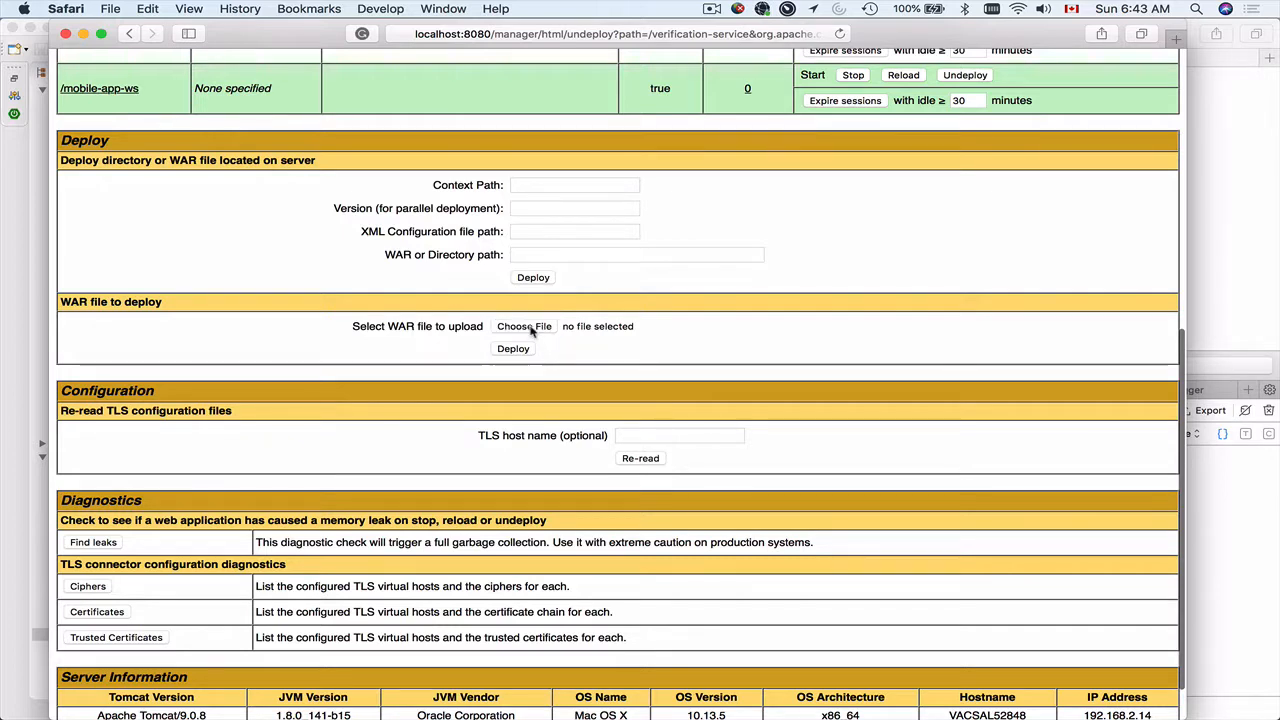
pyautogui.click(524, 326)
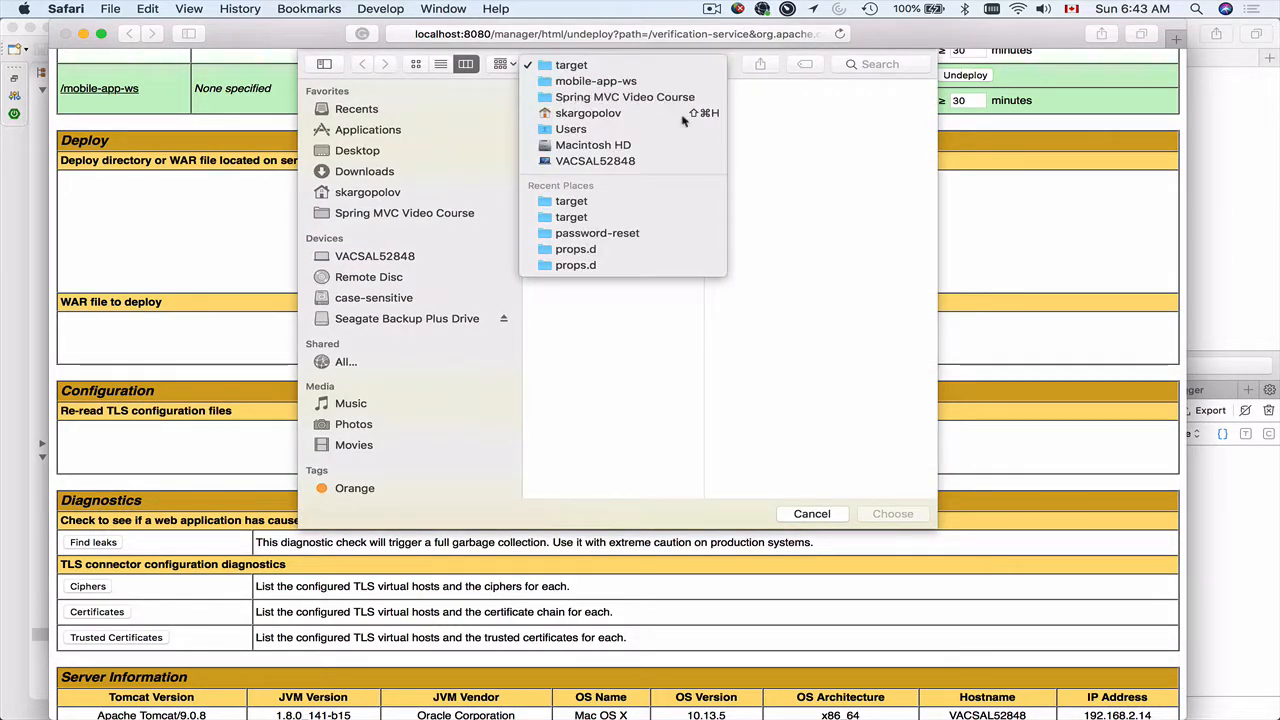
pyautogui.click(596, 130)
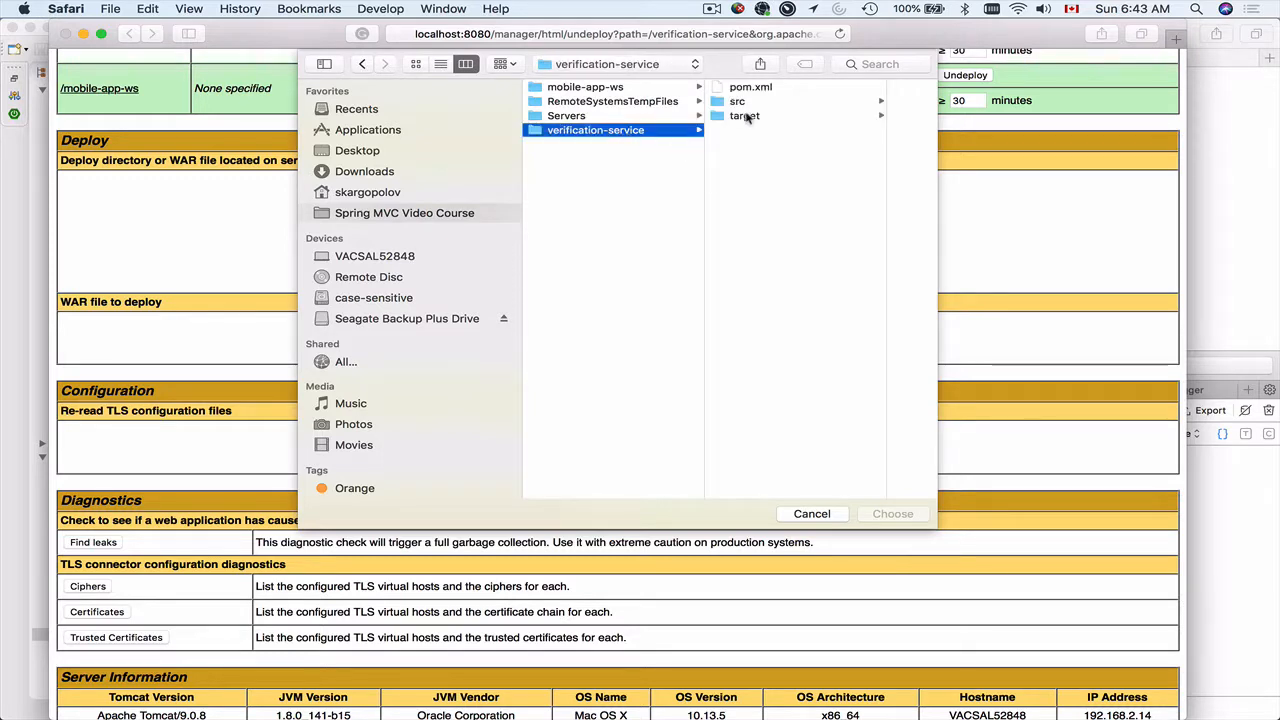
pyautogui.doubleClick(744, 114)
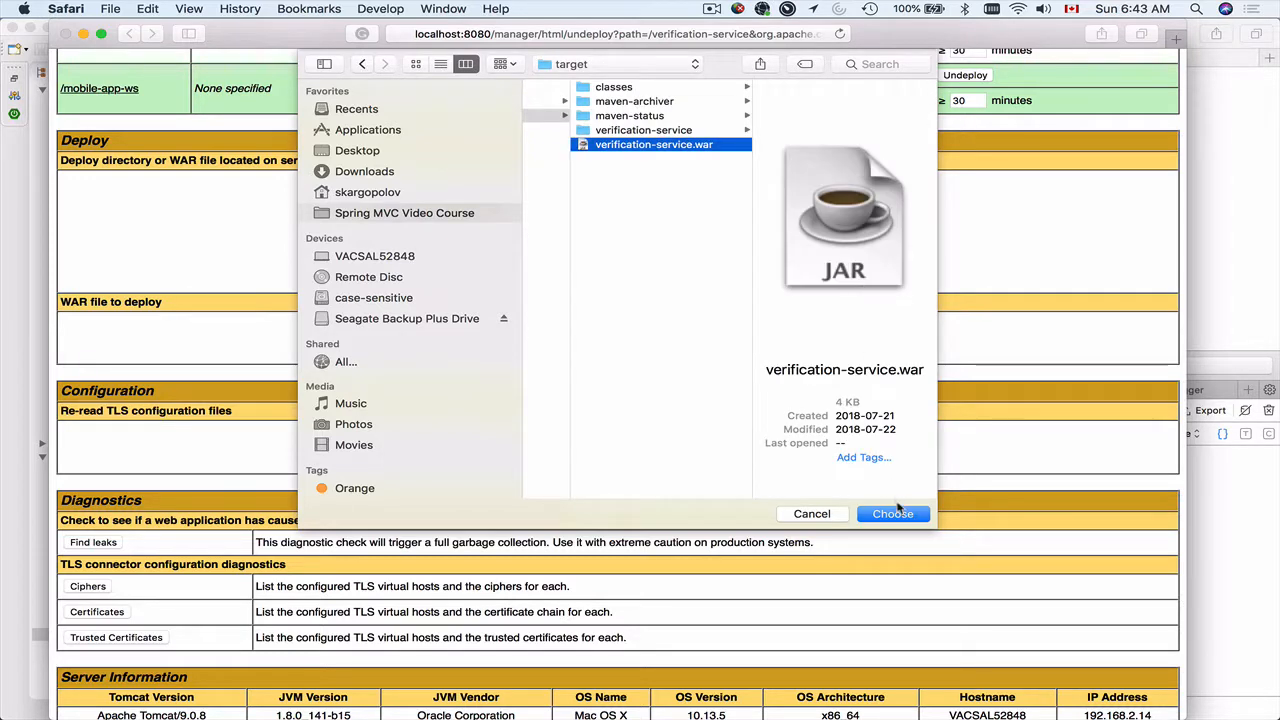
pyautogui.click(892, 512)
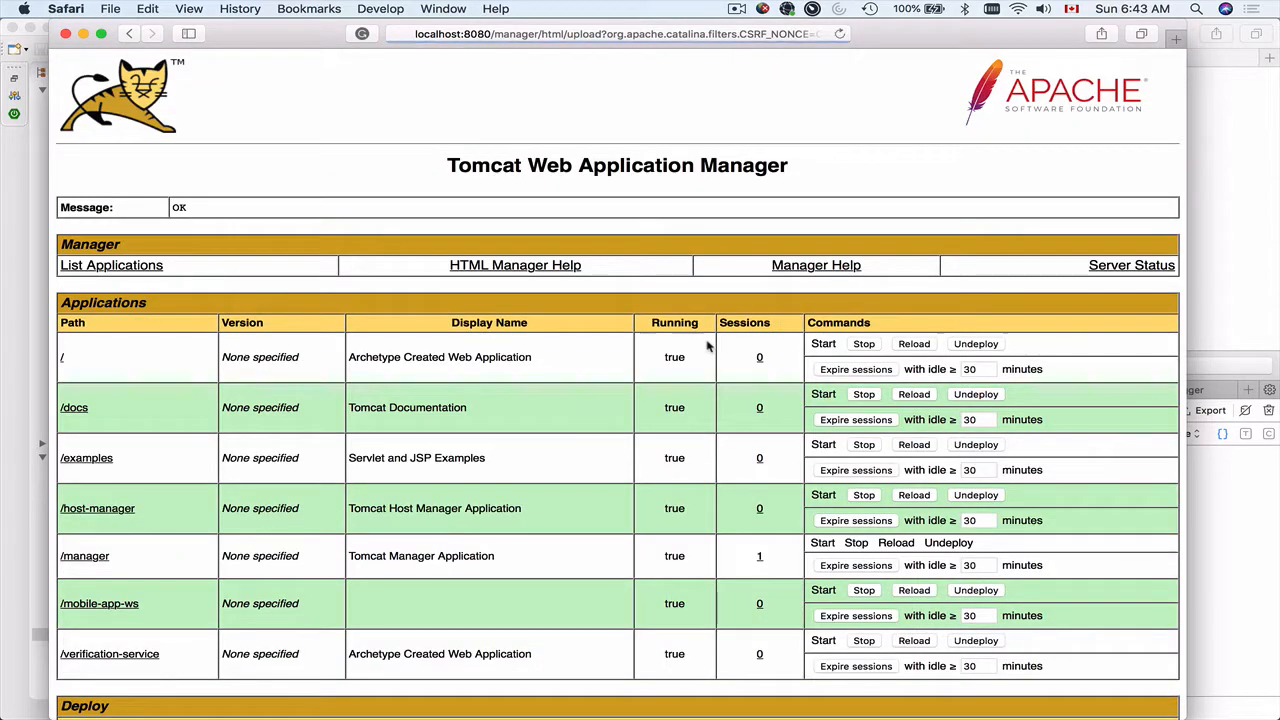
pyautogui.scroll(-3)
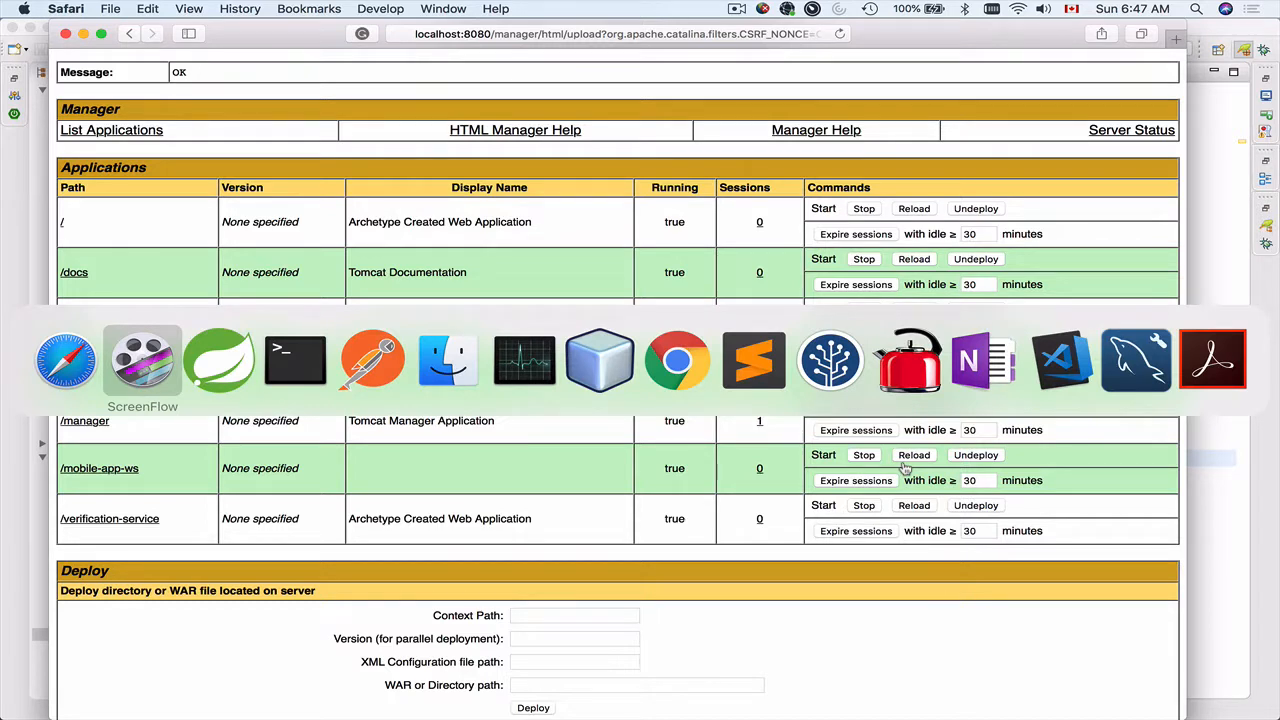
pyautogui.moveTo(372, 360)
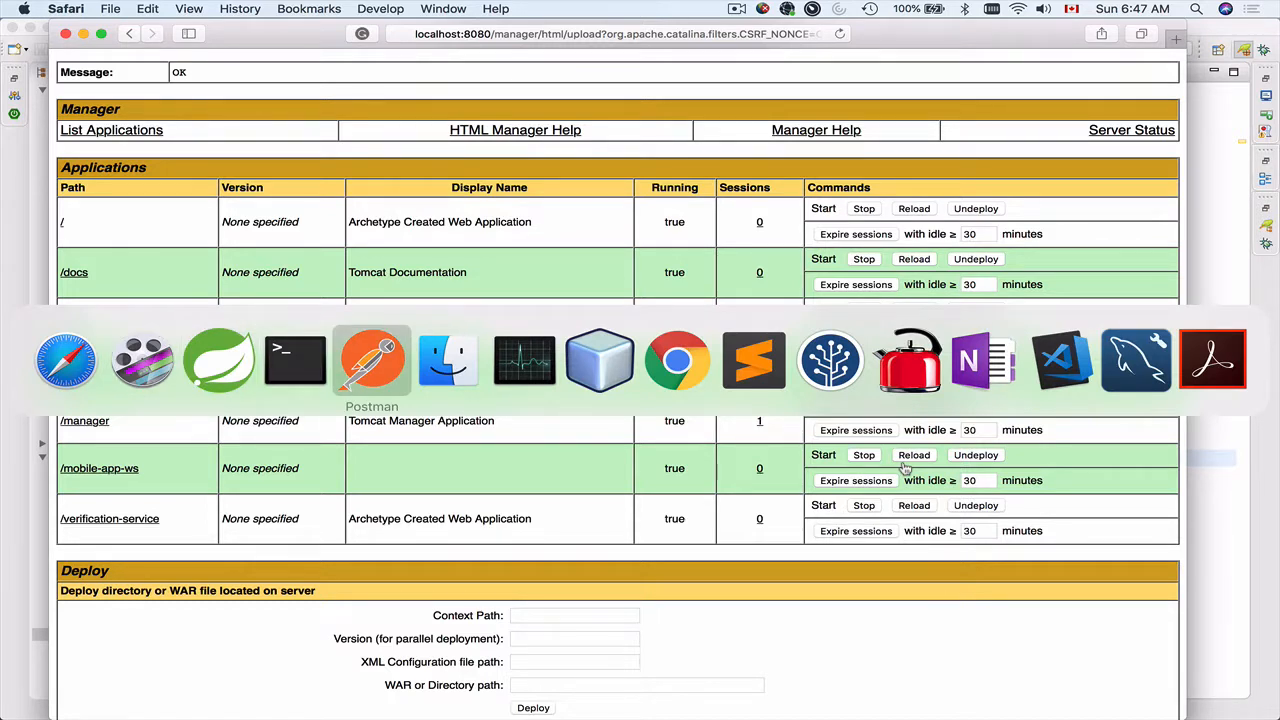
# Step: Bring Postman forward and resend the password-reset-request POST, getting 200 with SUCCESS
pyautogui.click(372, 360)
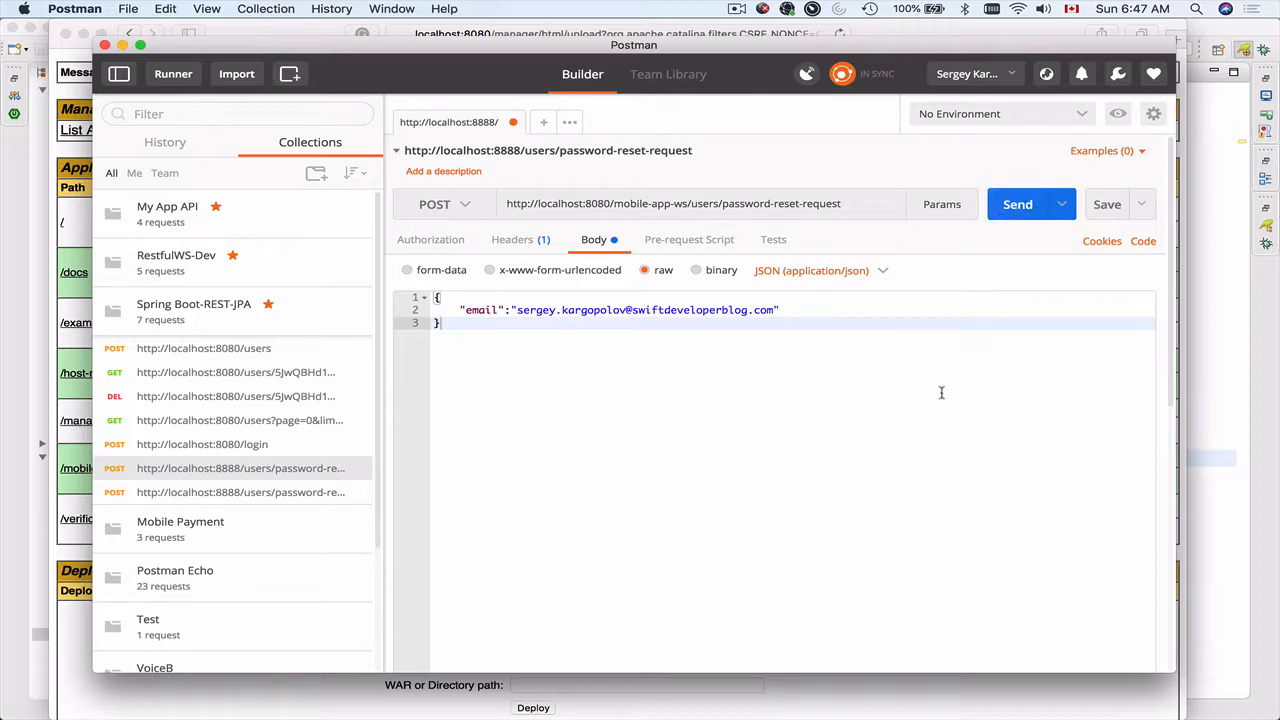
pyautogui.click(1016, 204)
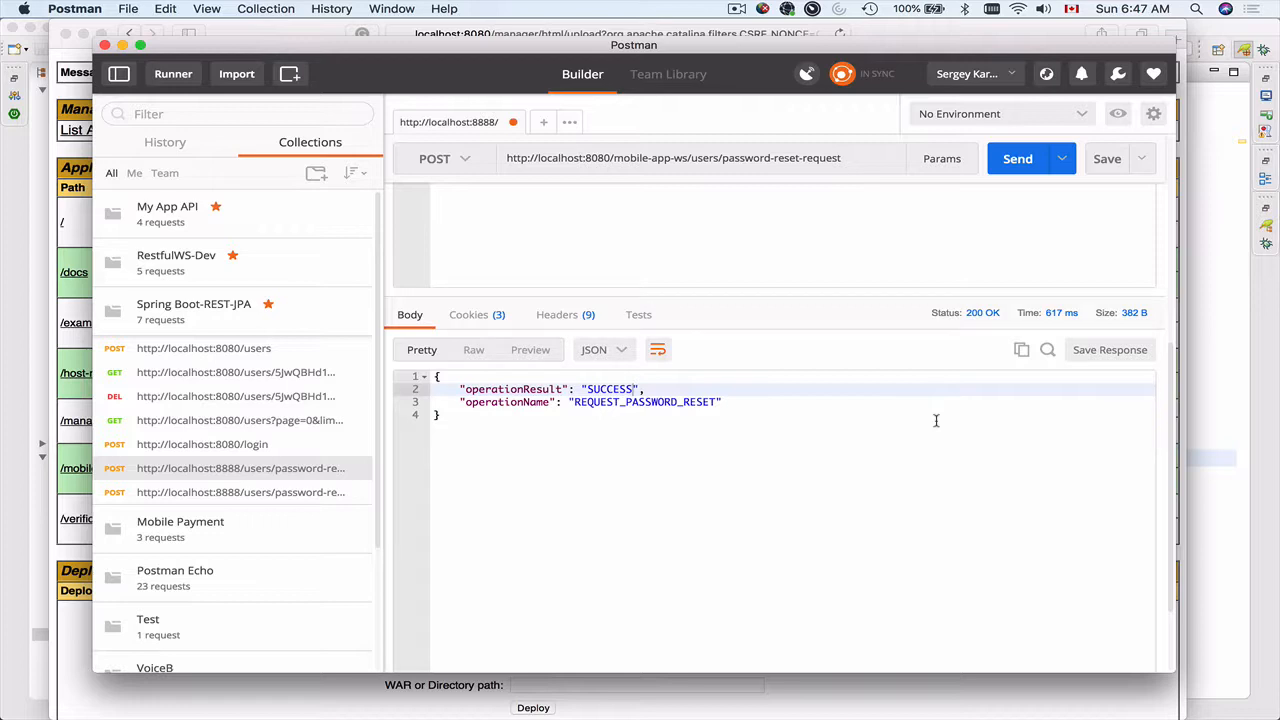
pyautogui.moveTo(878, 436)
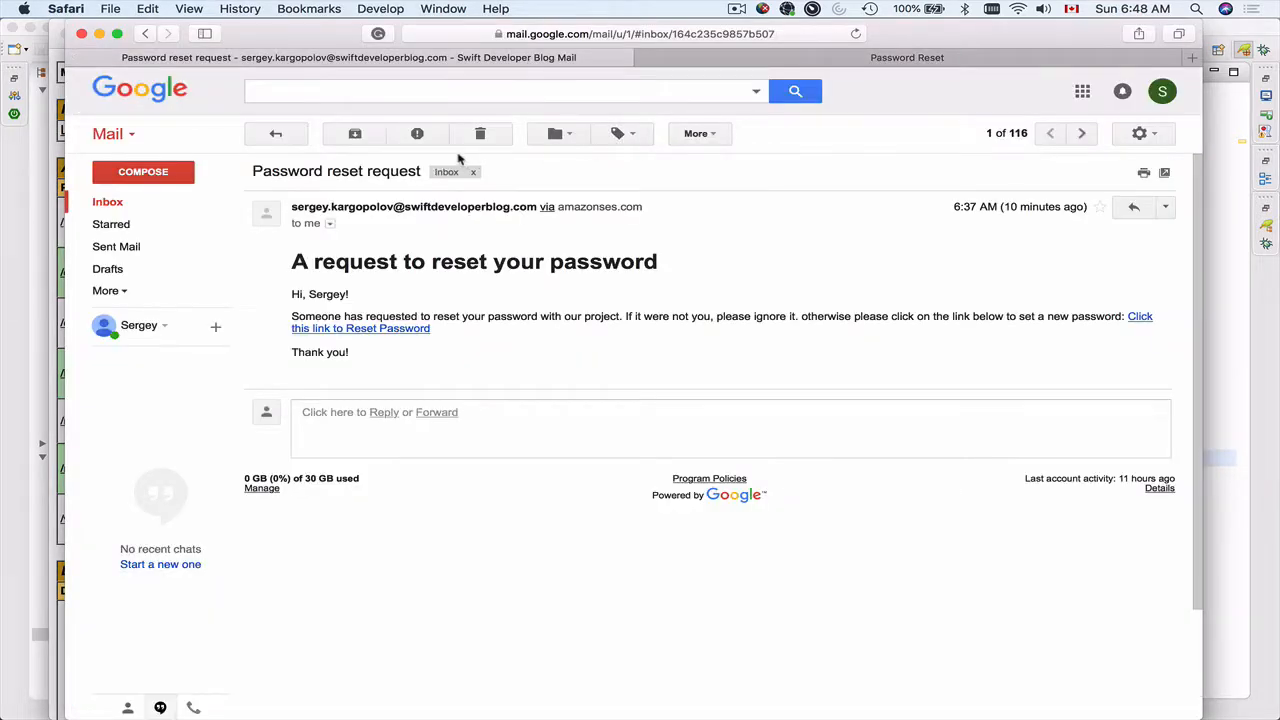
# Step: Delete the old reset email, refresh, open the newest 'Password reset request' and follow its reset link
pyautogui.click(480, 132)
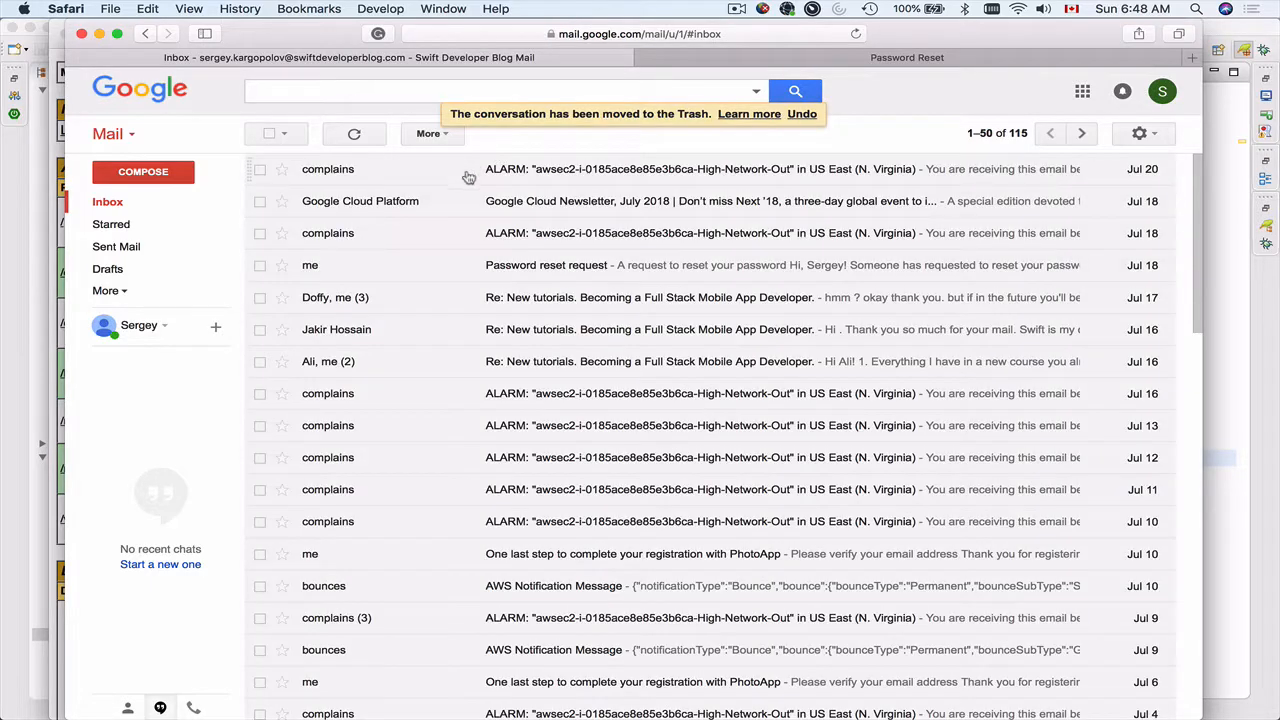
pyautogui.click(354, 132)
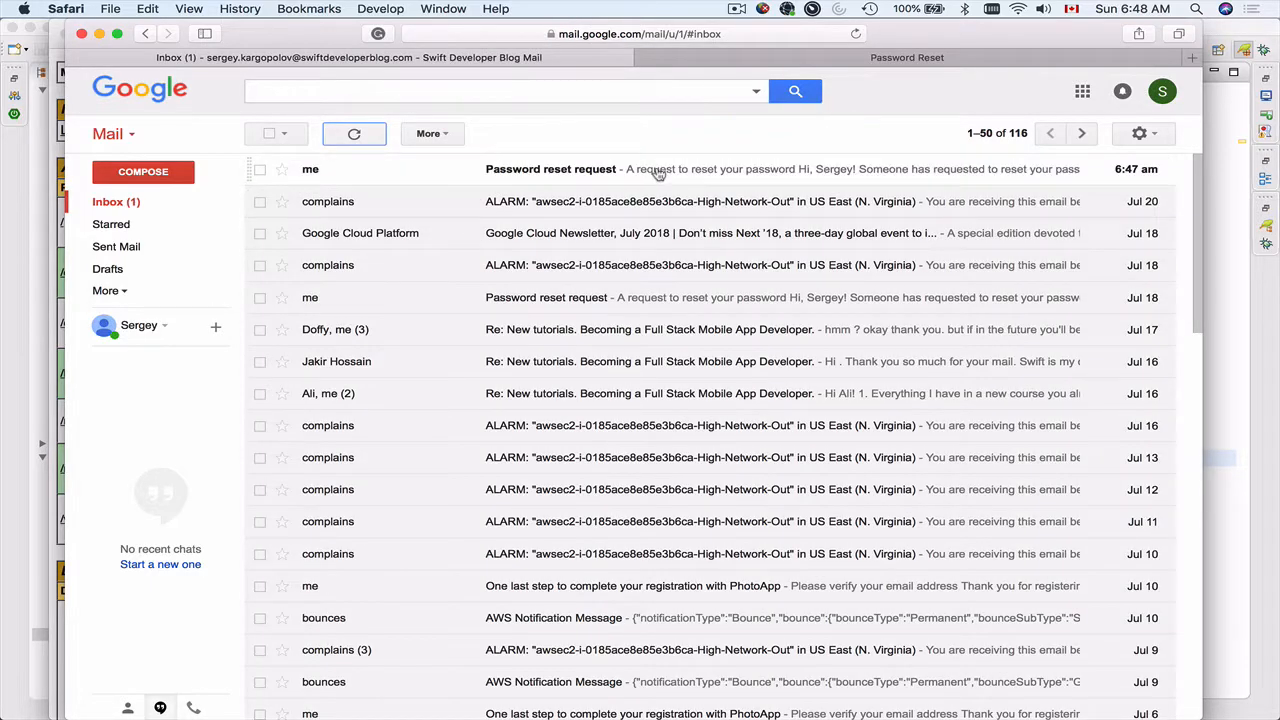
pyautogui.click(552, 168)
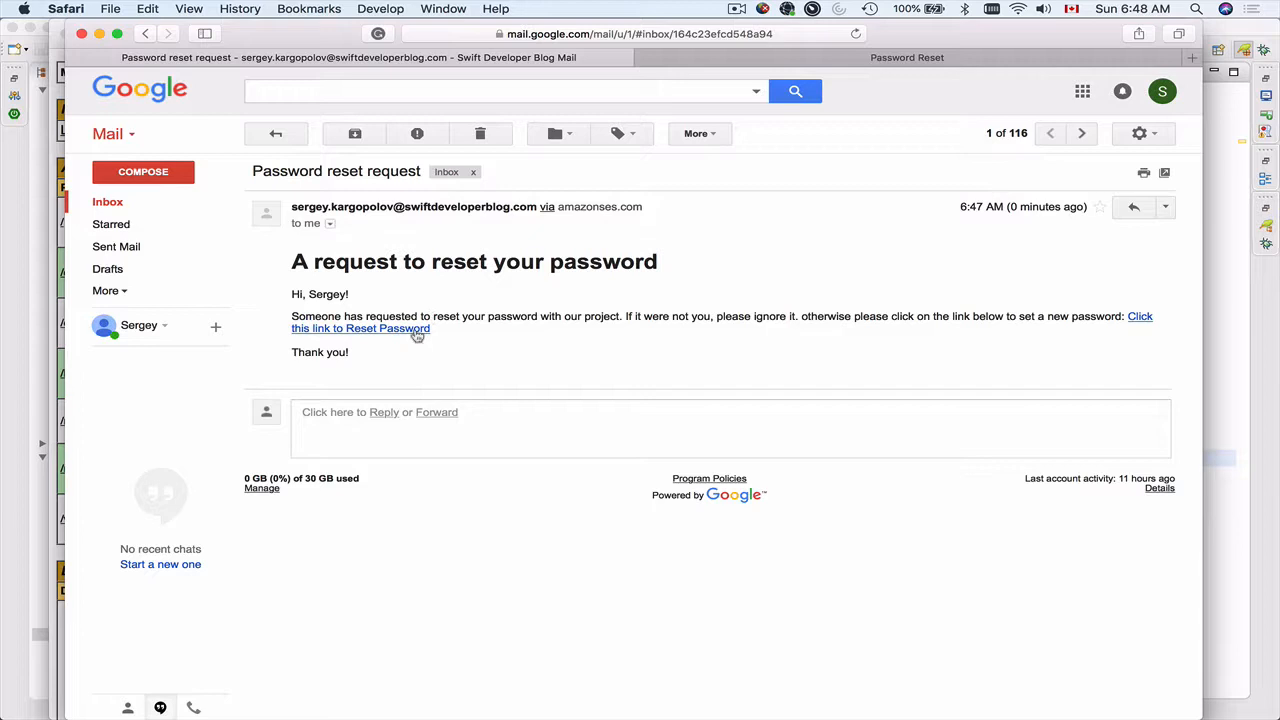
pyautogui.click(360, 328)
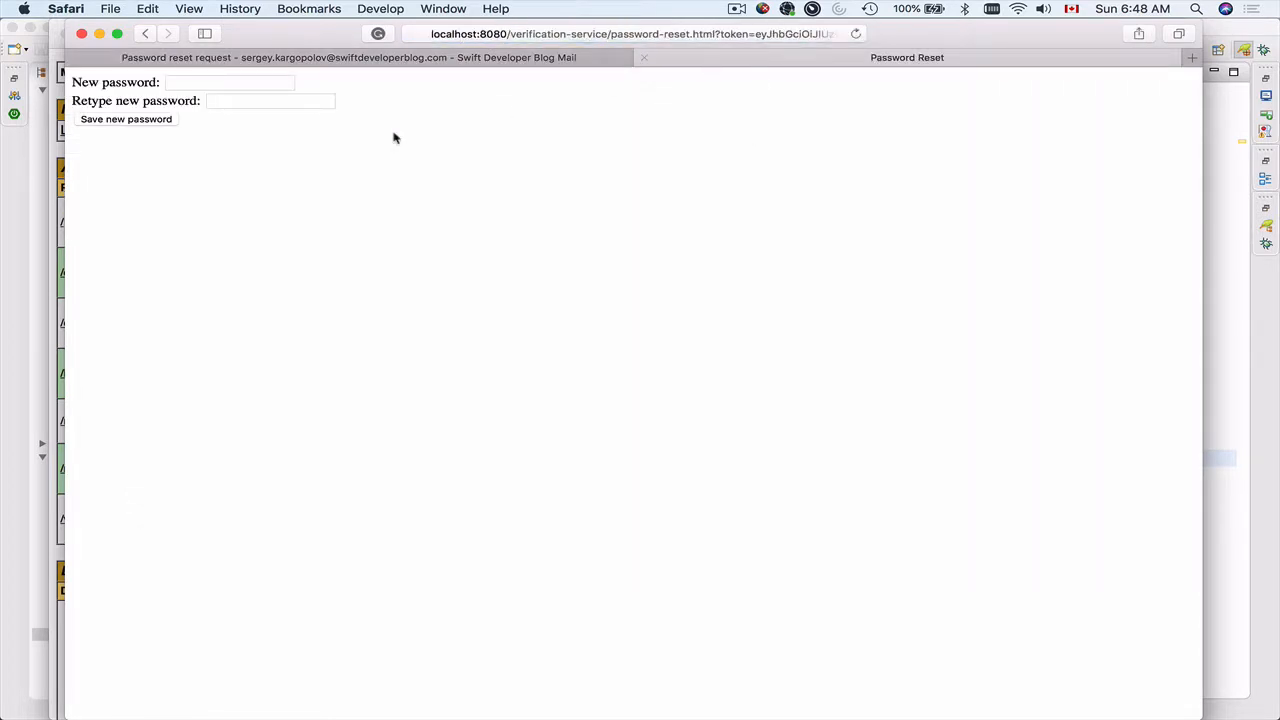
# Step: Enter the new password in both fields and bring up the Web Inspector on the reset page
pyautogui.write('••')
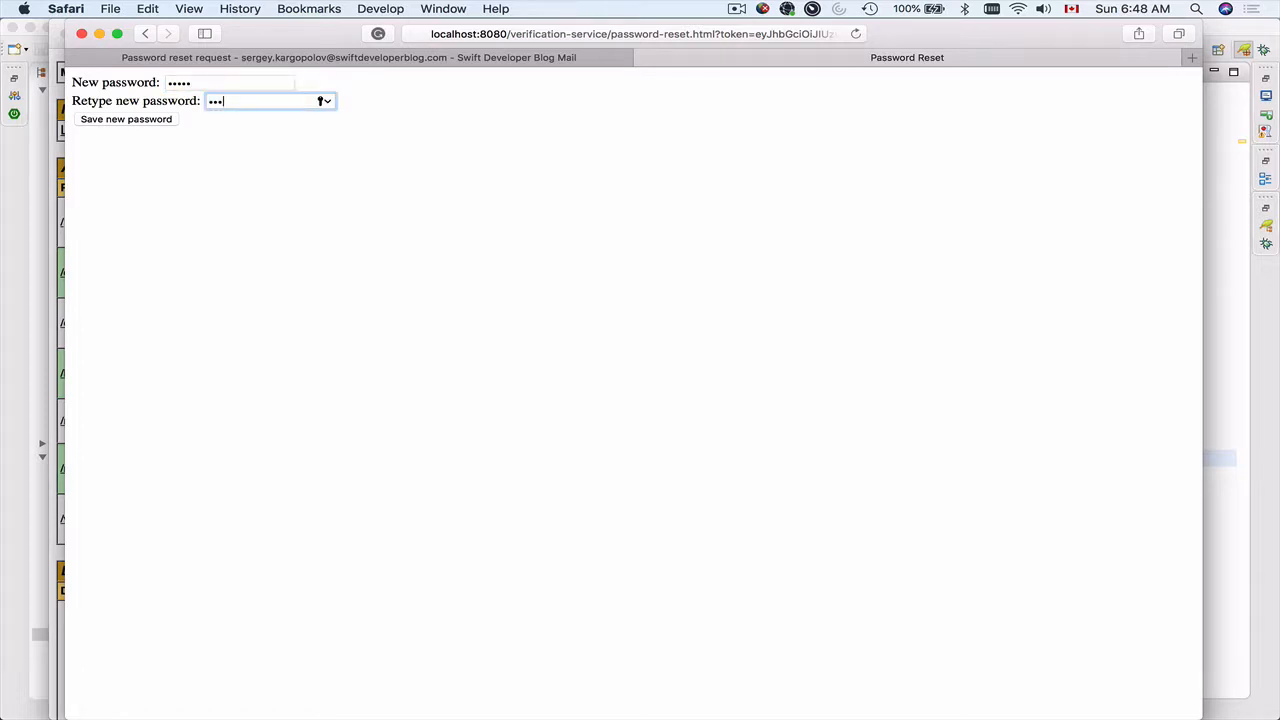
pyautogui.click(380, 8)
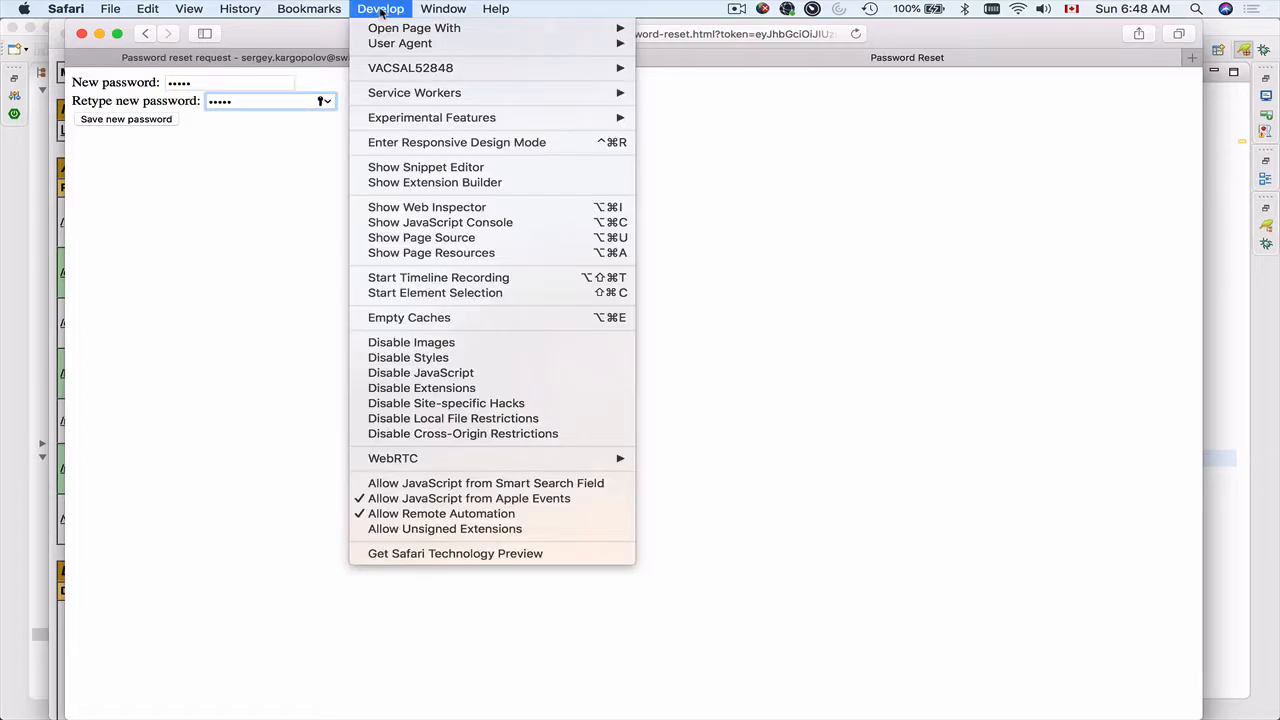
pyautogui.moveTo(428, 206)
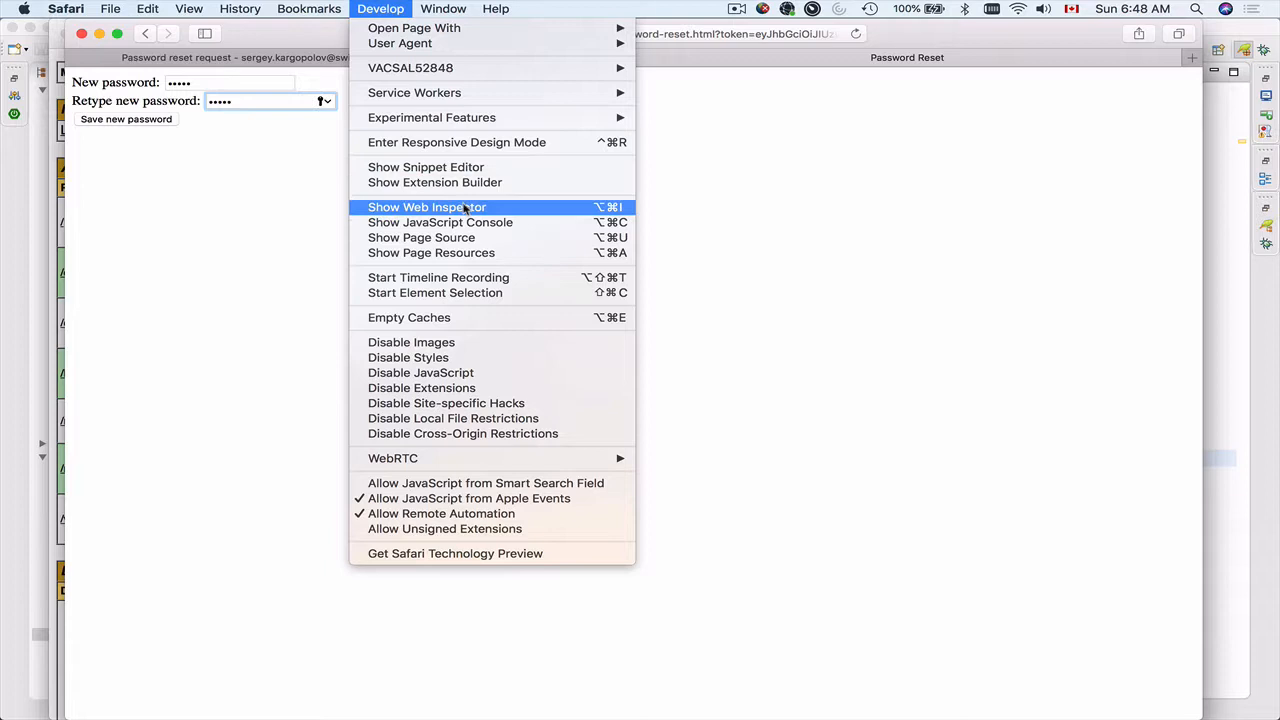
pyautogui.click(426, 206)
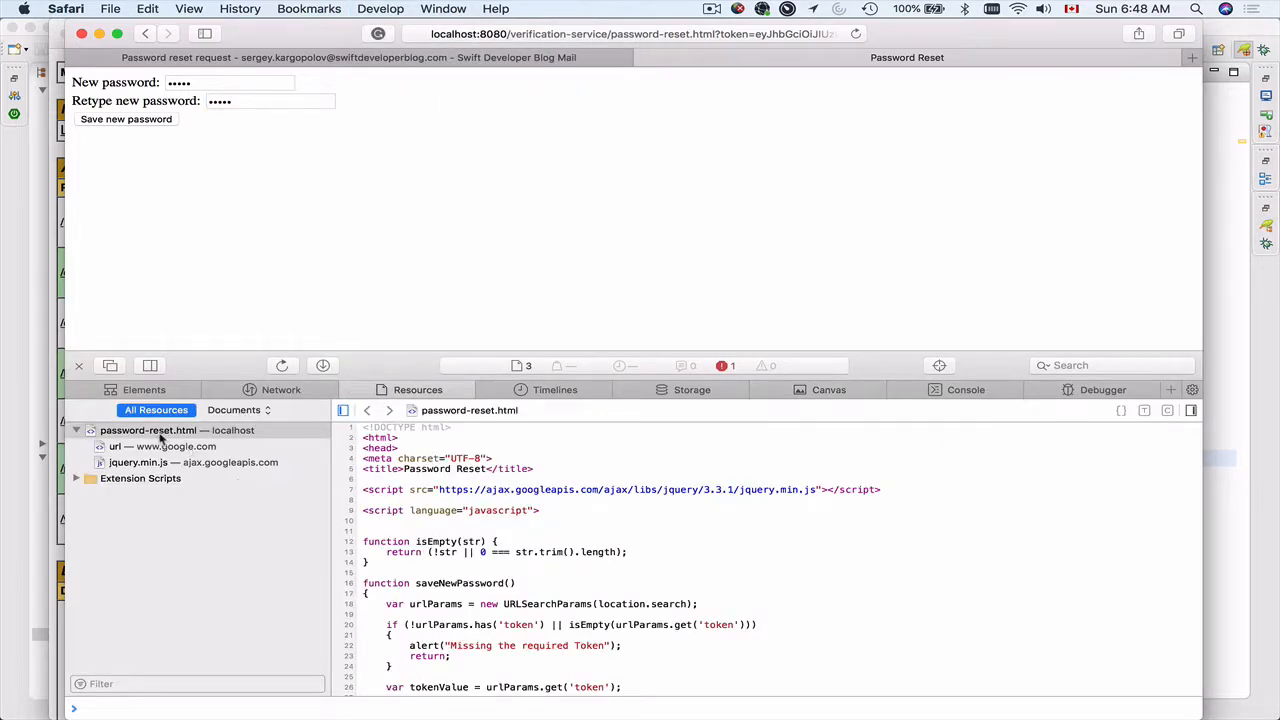
# Step: Set a breakpoint in the script's response-handling code and save the new password
pyautogui.scroll(-3)
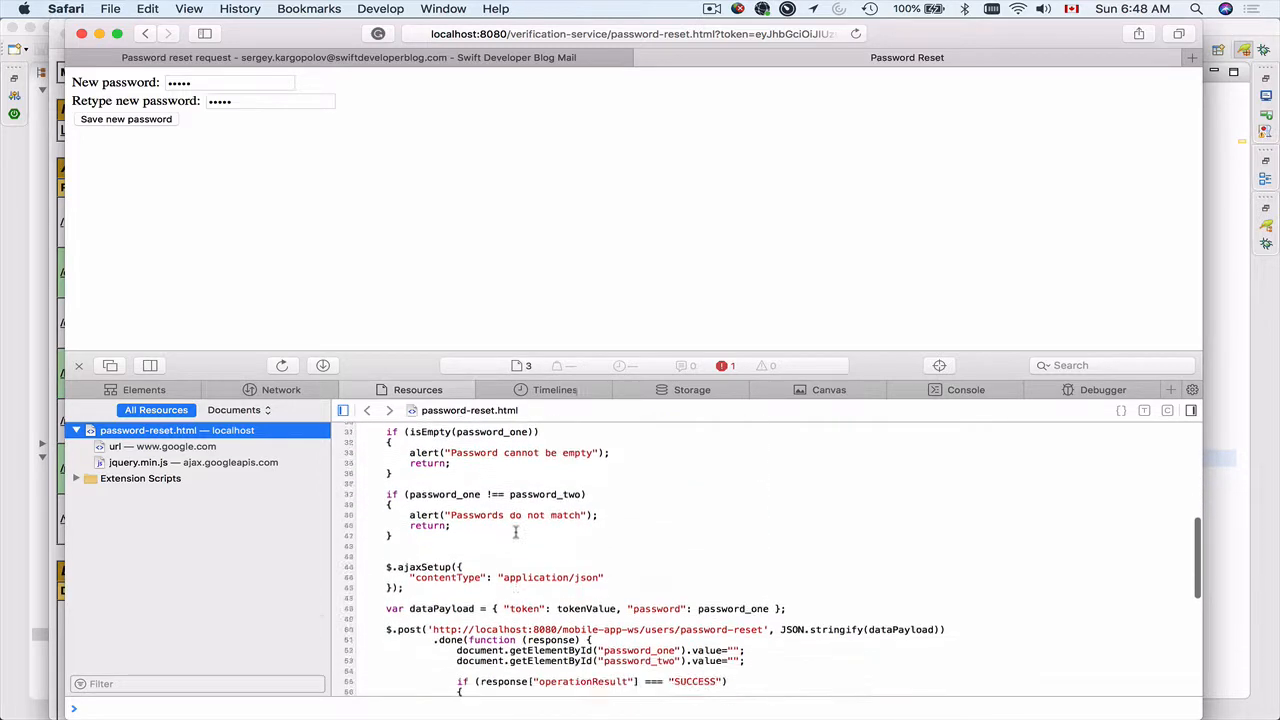
pyautogui.scroll(-3)
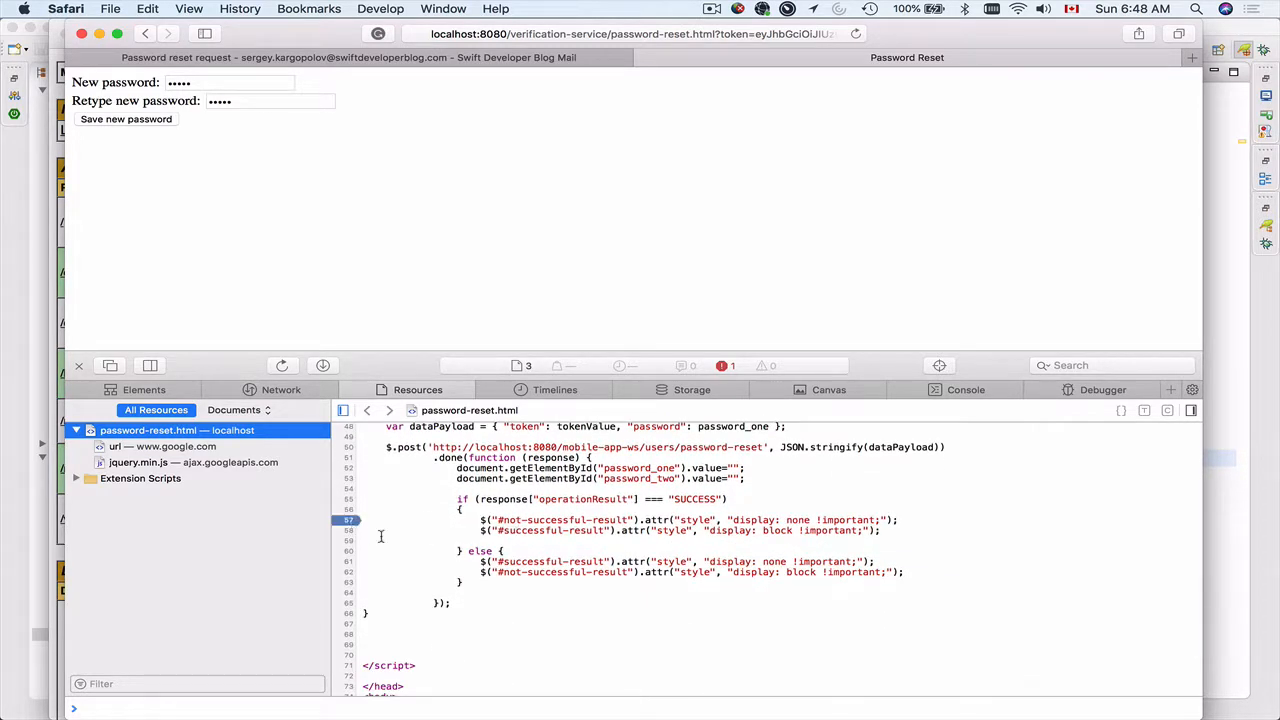
pyautogui.click(408, 568)
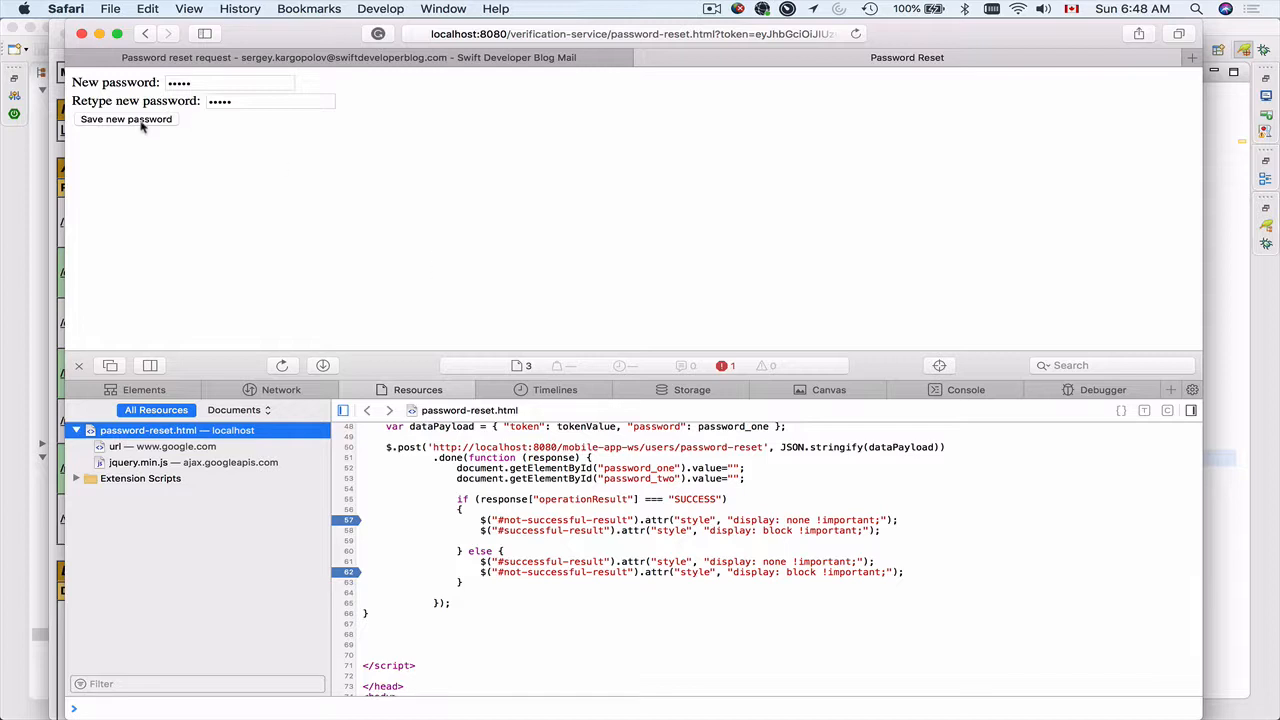
pyautogui.click(126, 120)
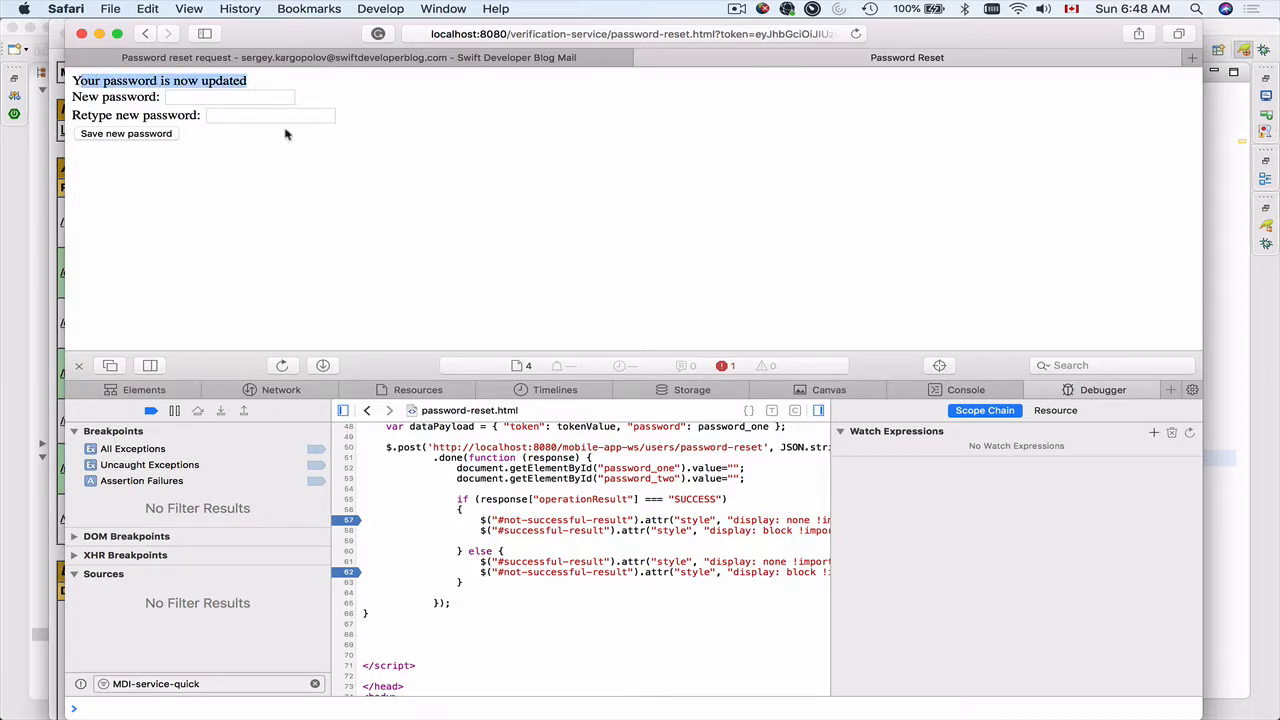
pyautogui.moveTo(520, 280)
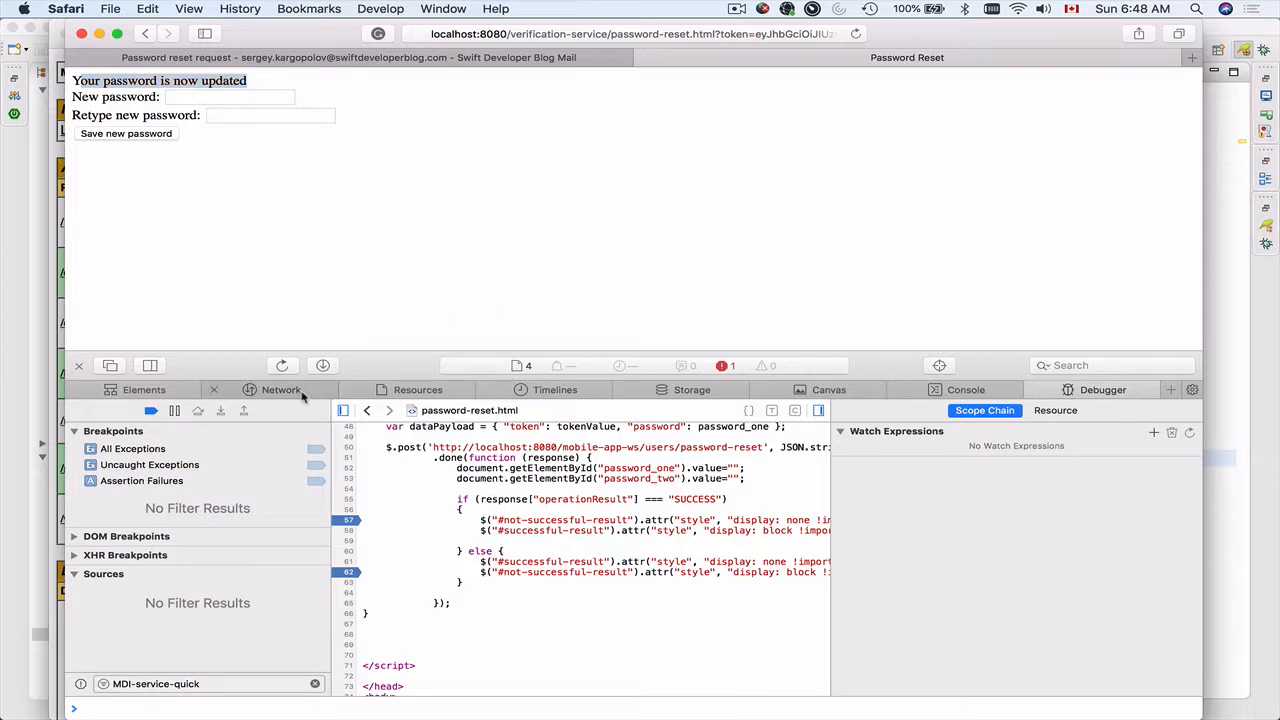
# Step: View the password-reset XHR in Network, previewing operationResult SUCCESS and PASSWORD_RESET
pyautogui.click(280, 388)
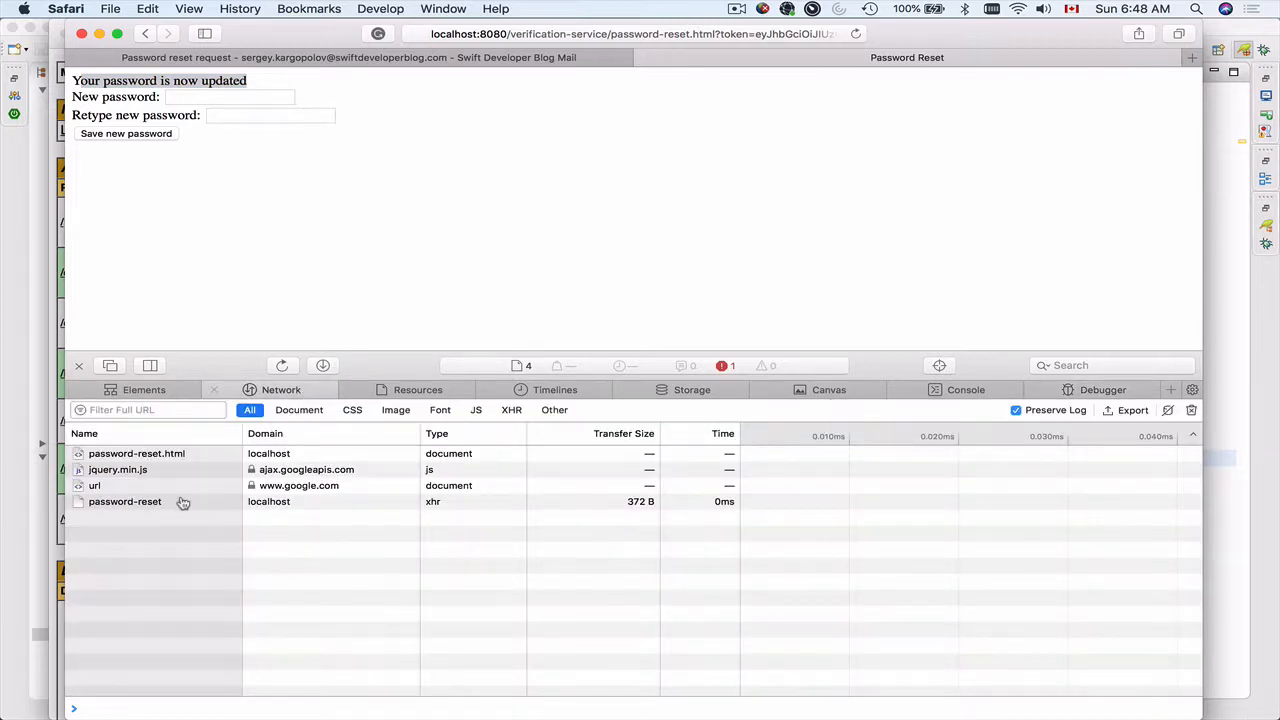
pyautogui.click(124, 500)
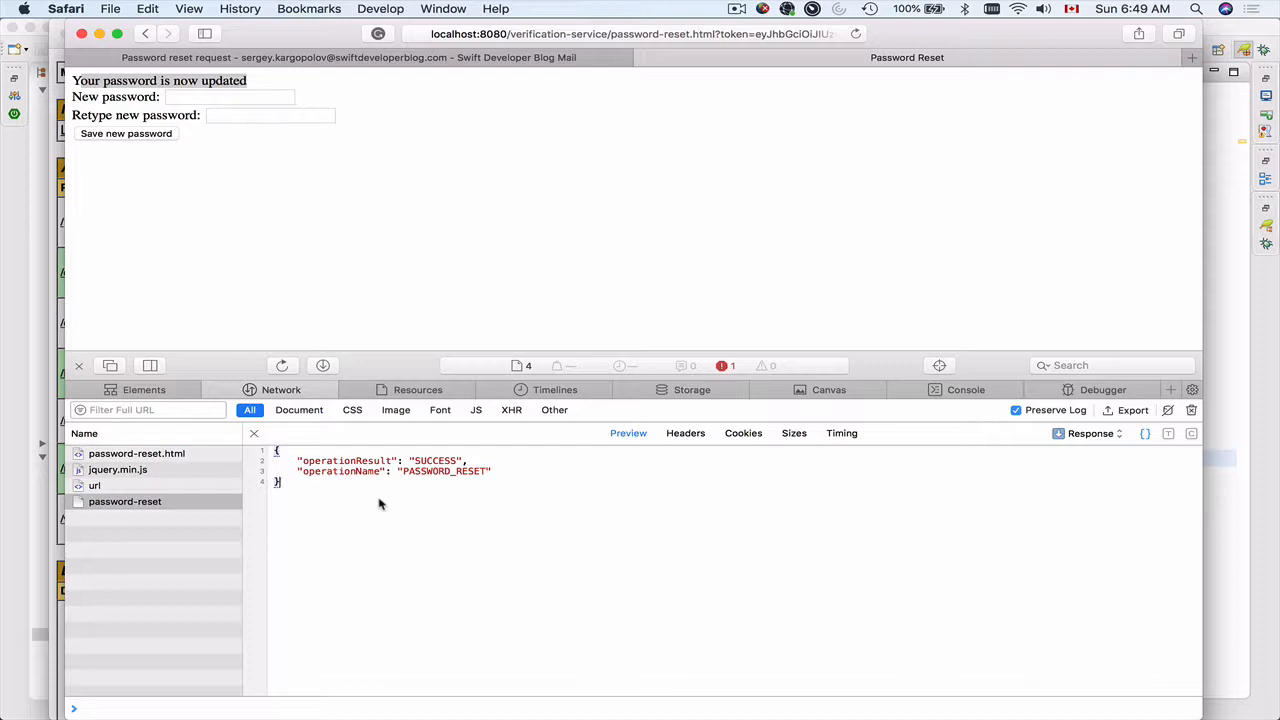
pyautogui.moveTo(304, 136)
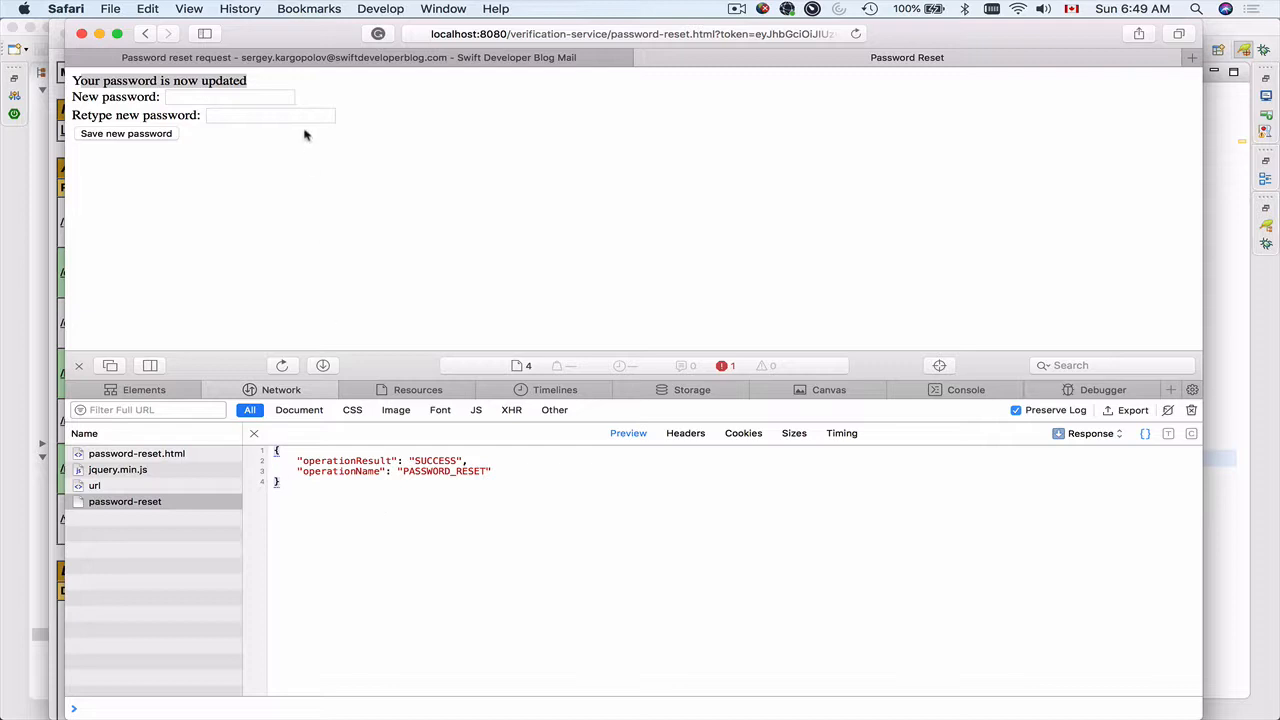
pyautogui.moveTo(320, 142)
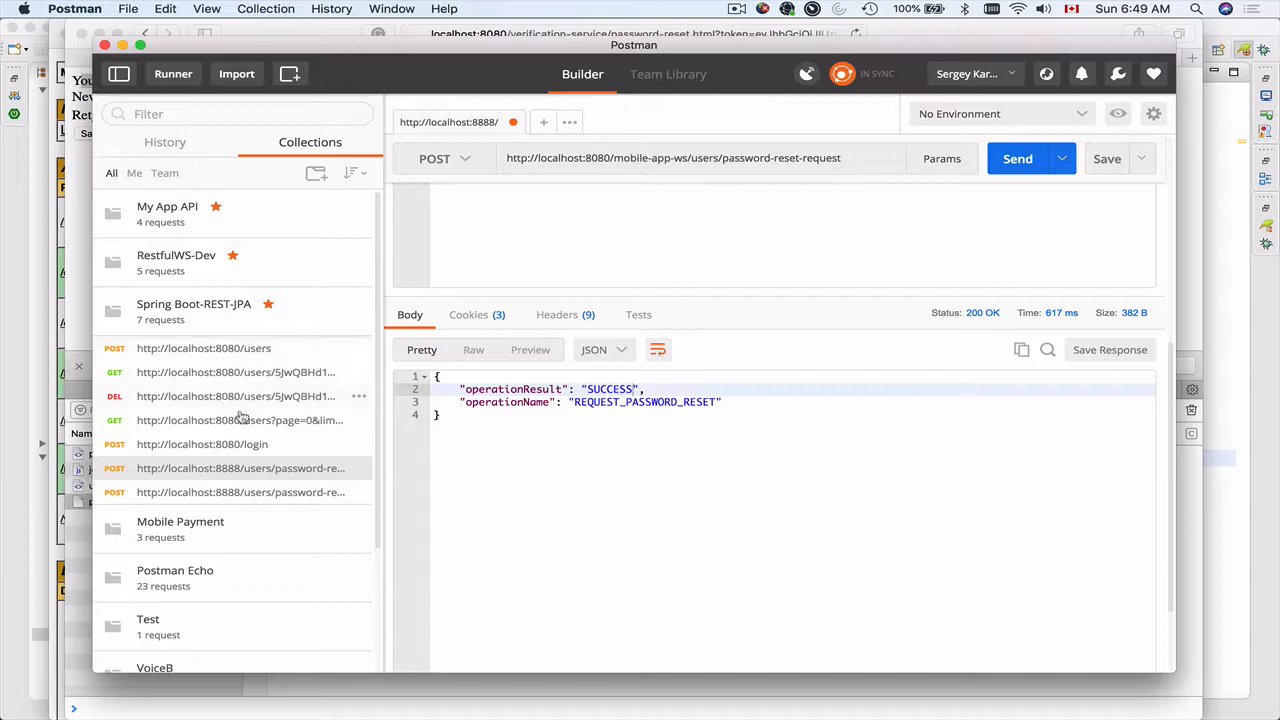
pyautogui.moveTo(210, 452)
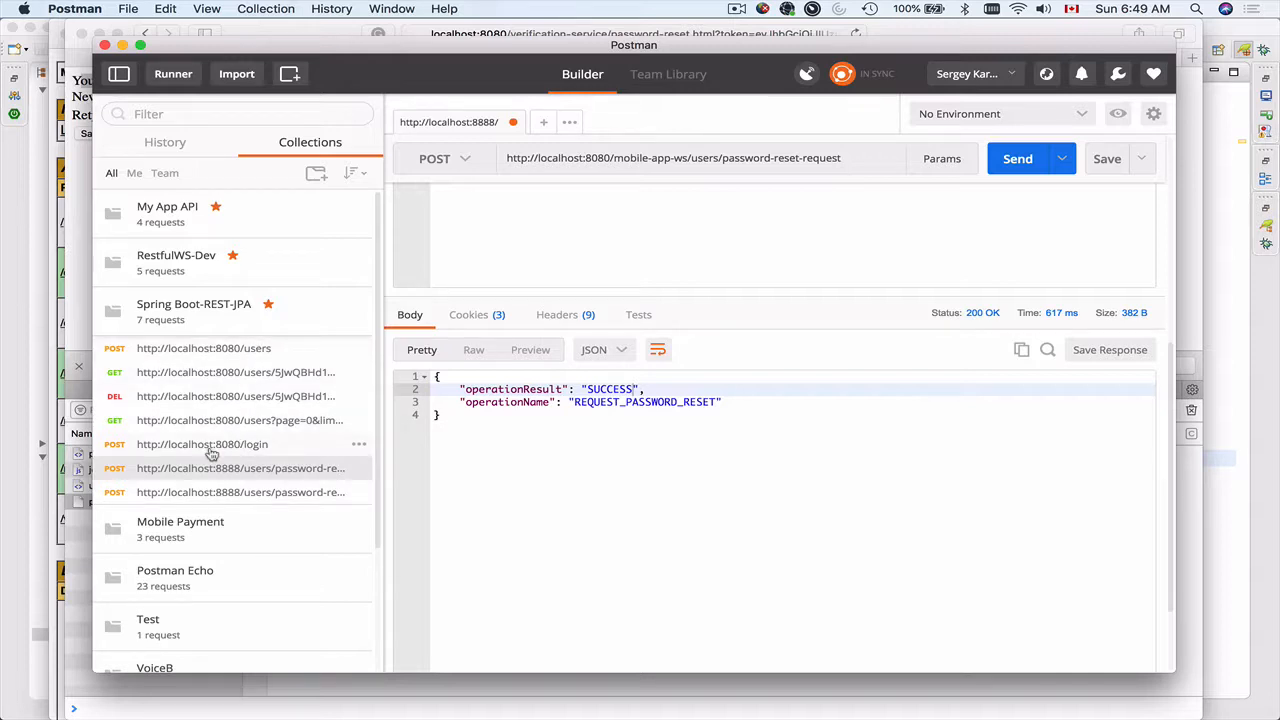
pyautogui.click(202, 444)
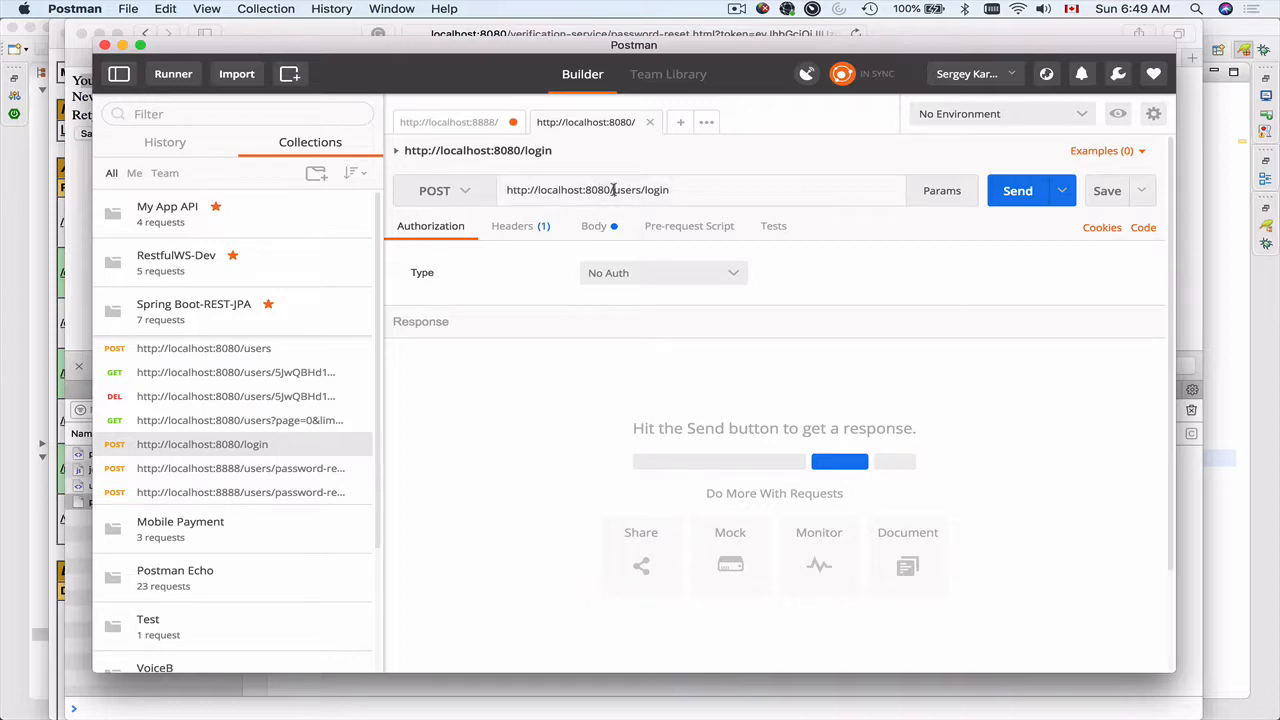
pyautogui.write('ws/')
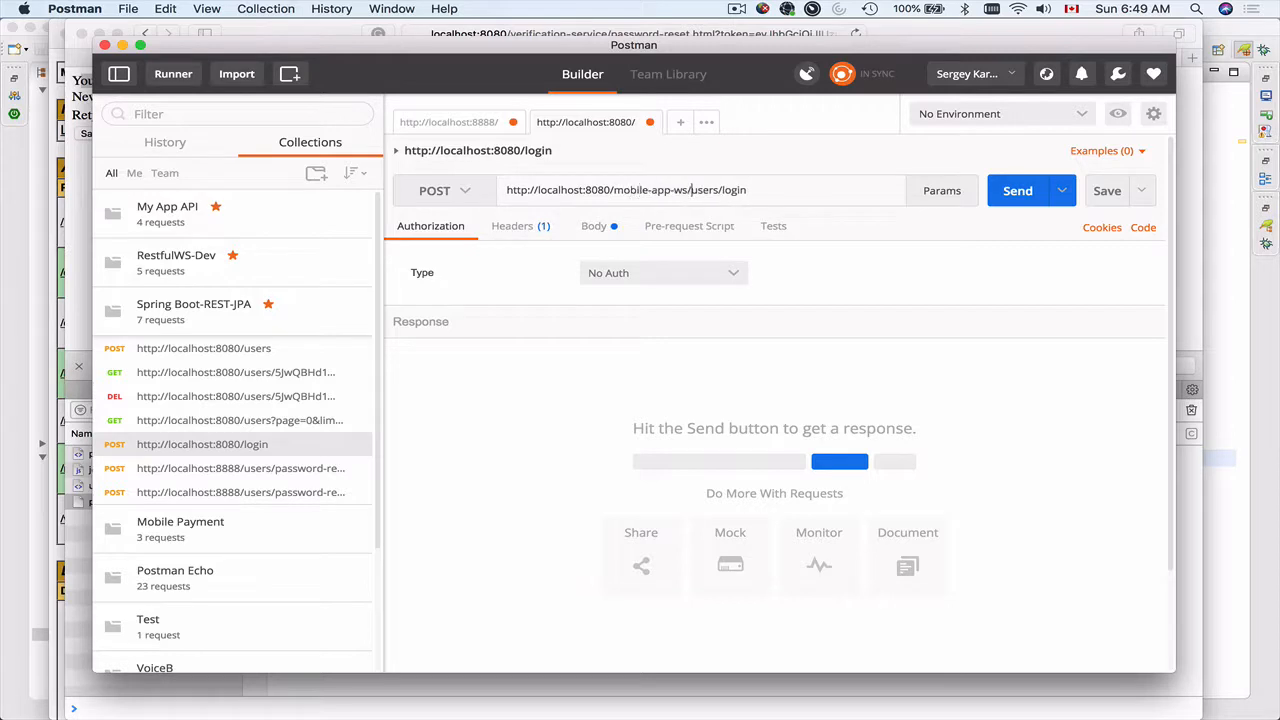
pyautogui.moveTo(648, 210)
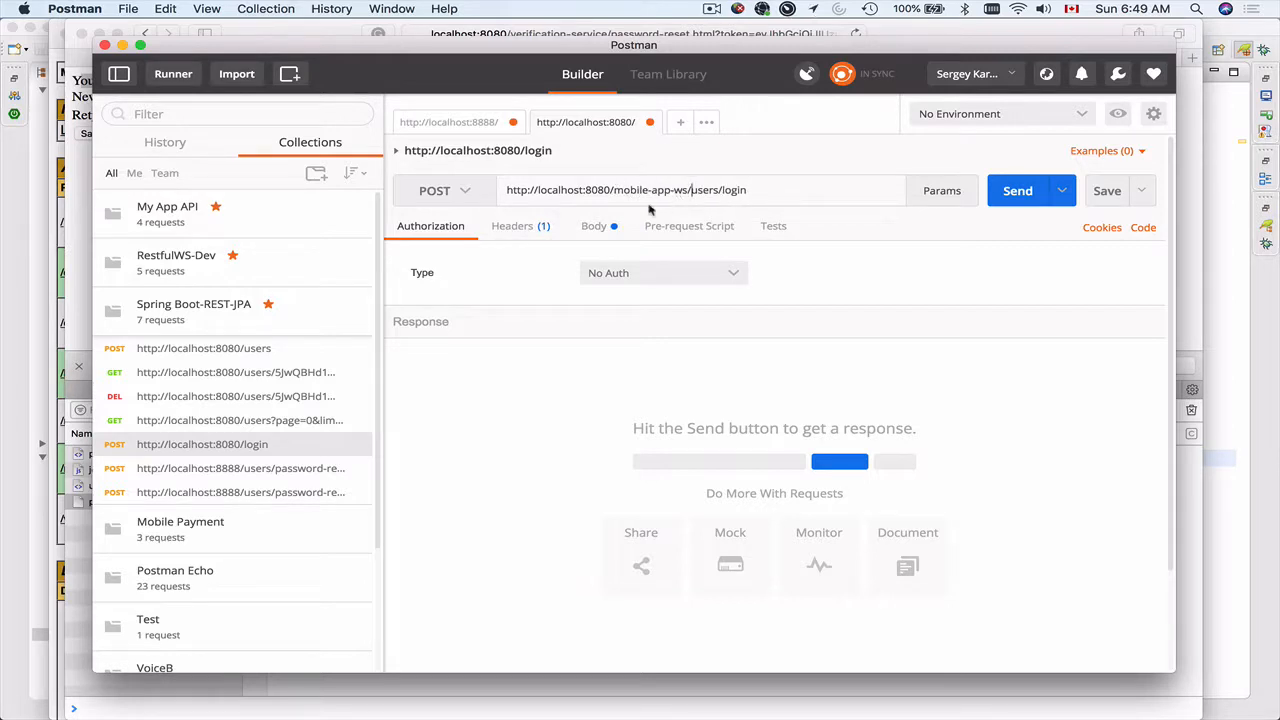
pyautogui.click(592, 224)
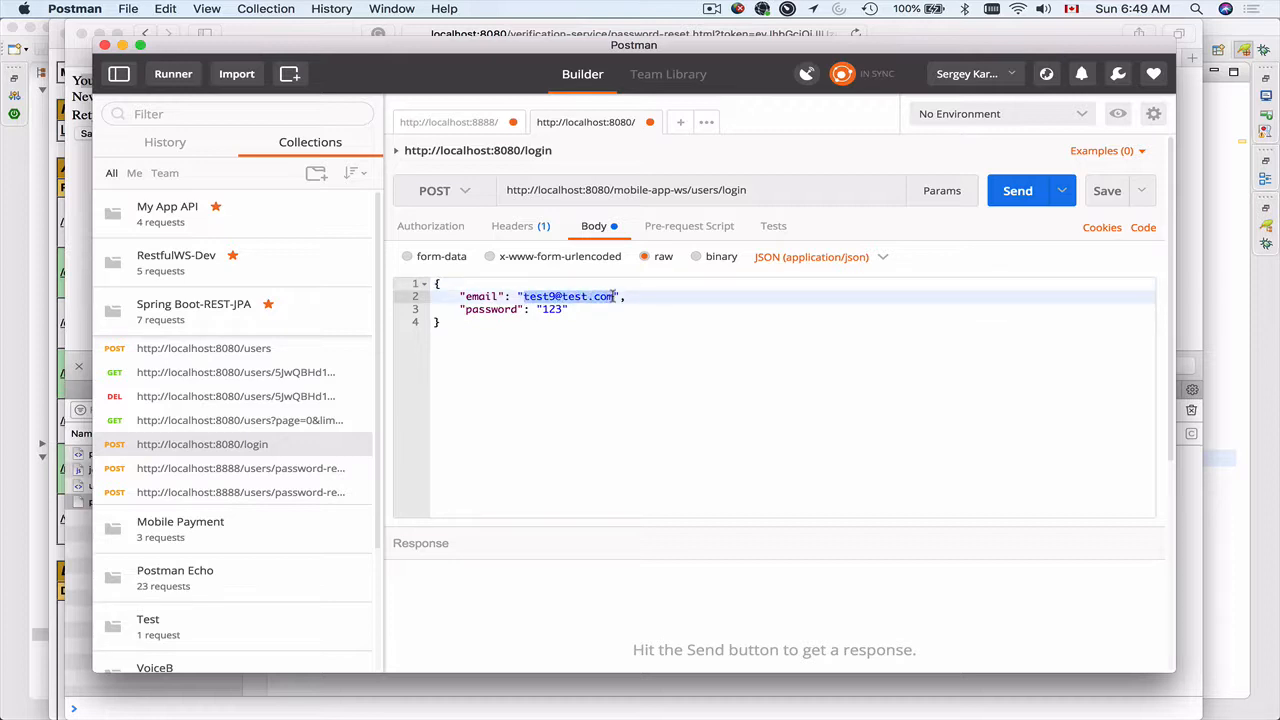
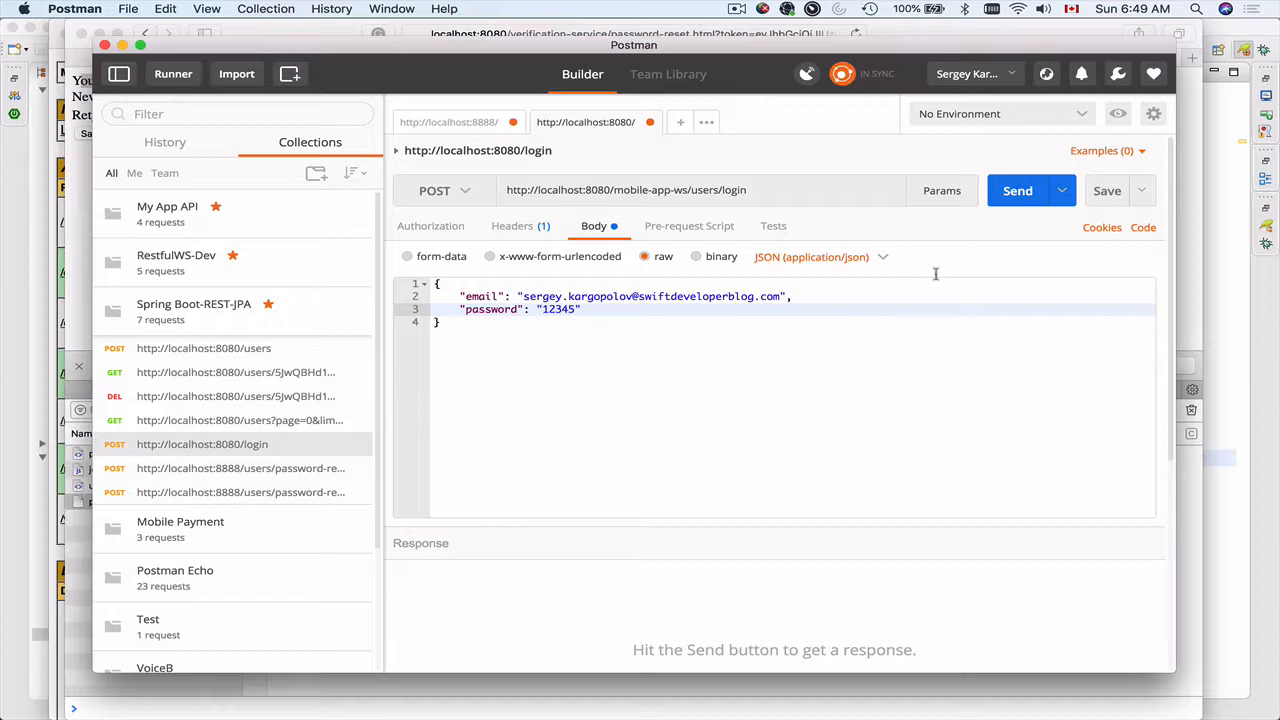
# Step: Send the login request and view the 200 OK response headers with the Authorization Bearer token
pyautogui.click(1016, 190)
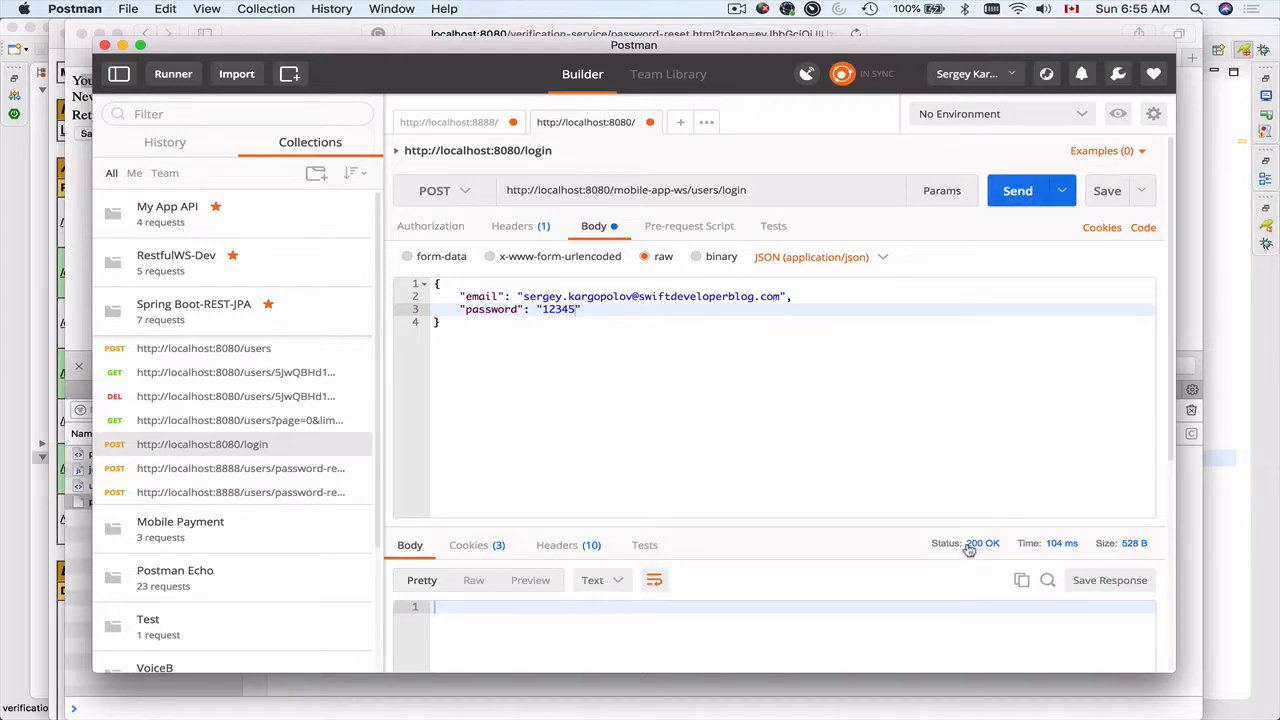
pyautogui.click(556, 544)
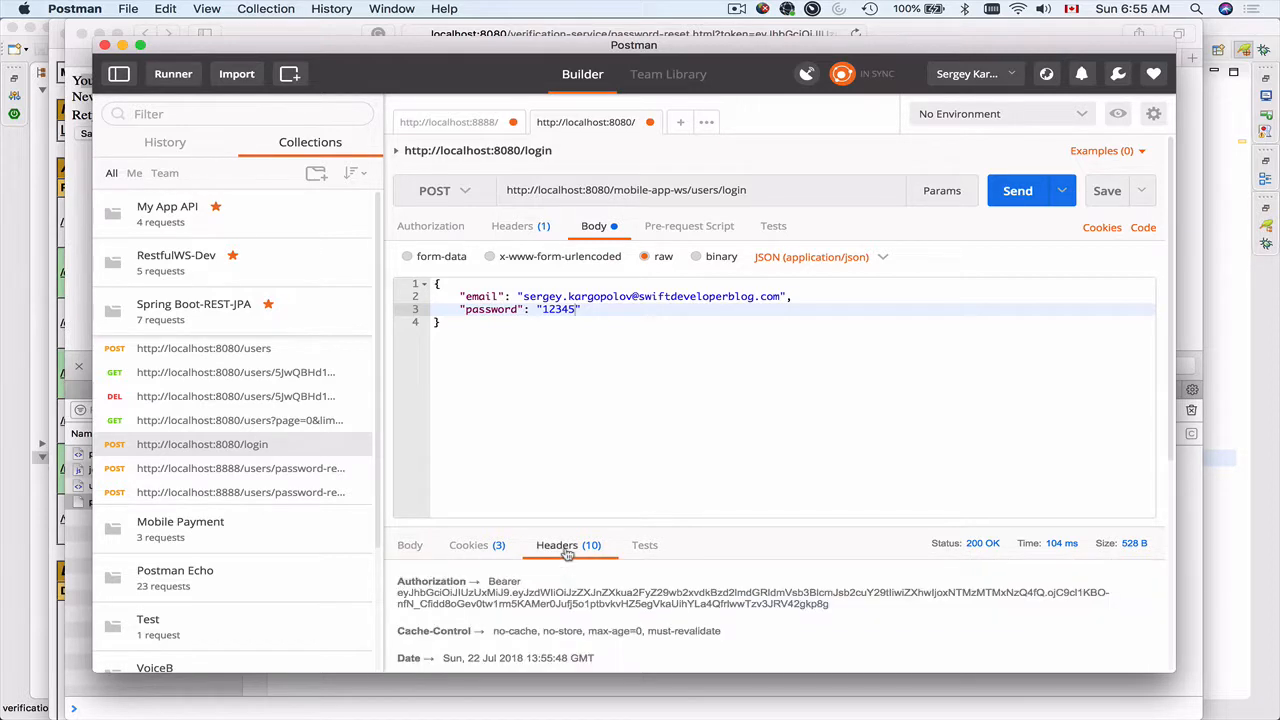